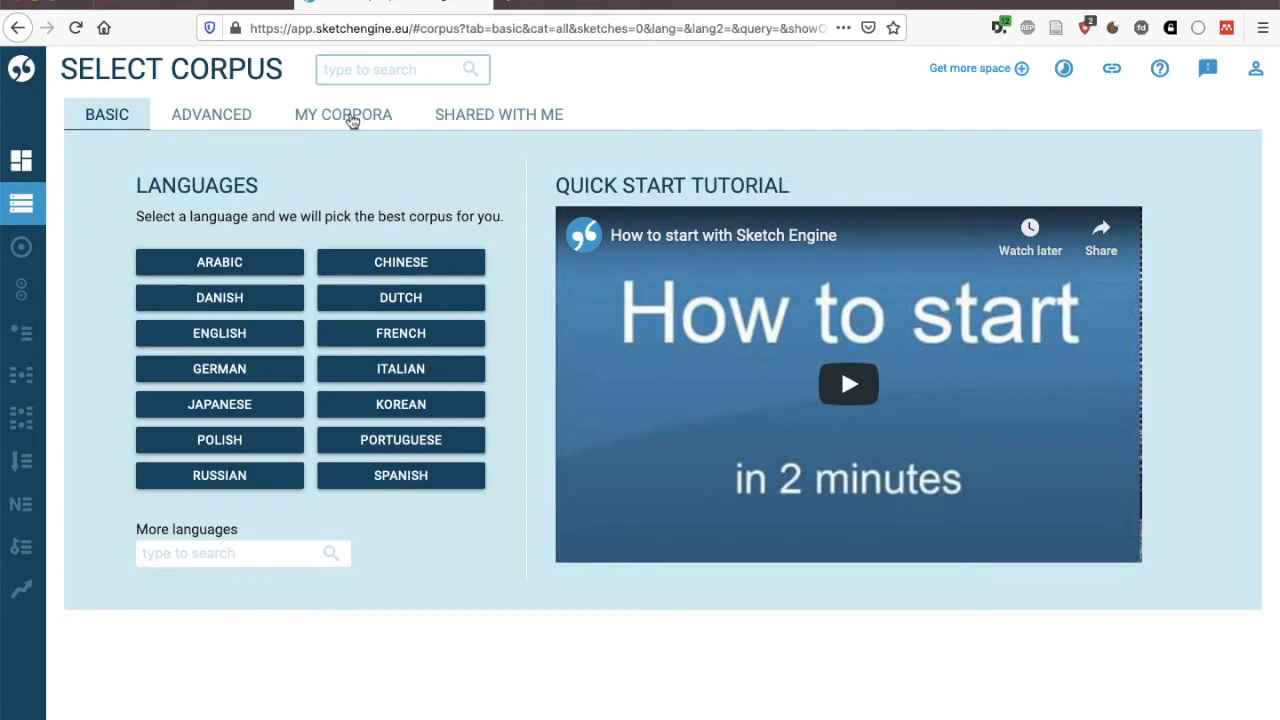
# Step: Switch the Select Corpus page to My Corpora, listing the three self-built English corpora
pyautogui.click(344, 114)
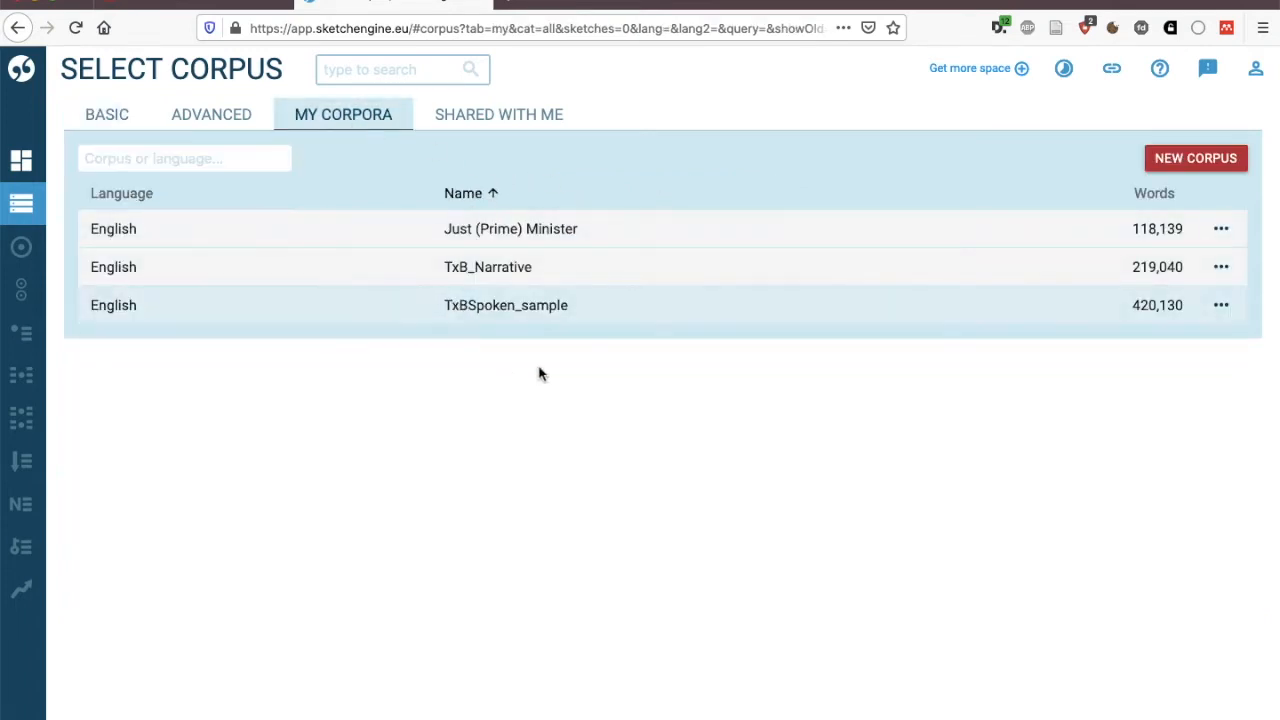
pyautogui.moveTo(1224, 170)
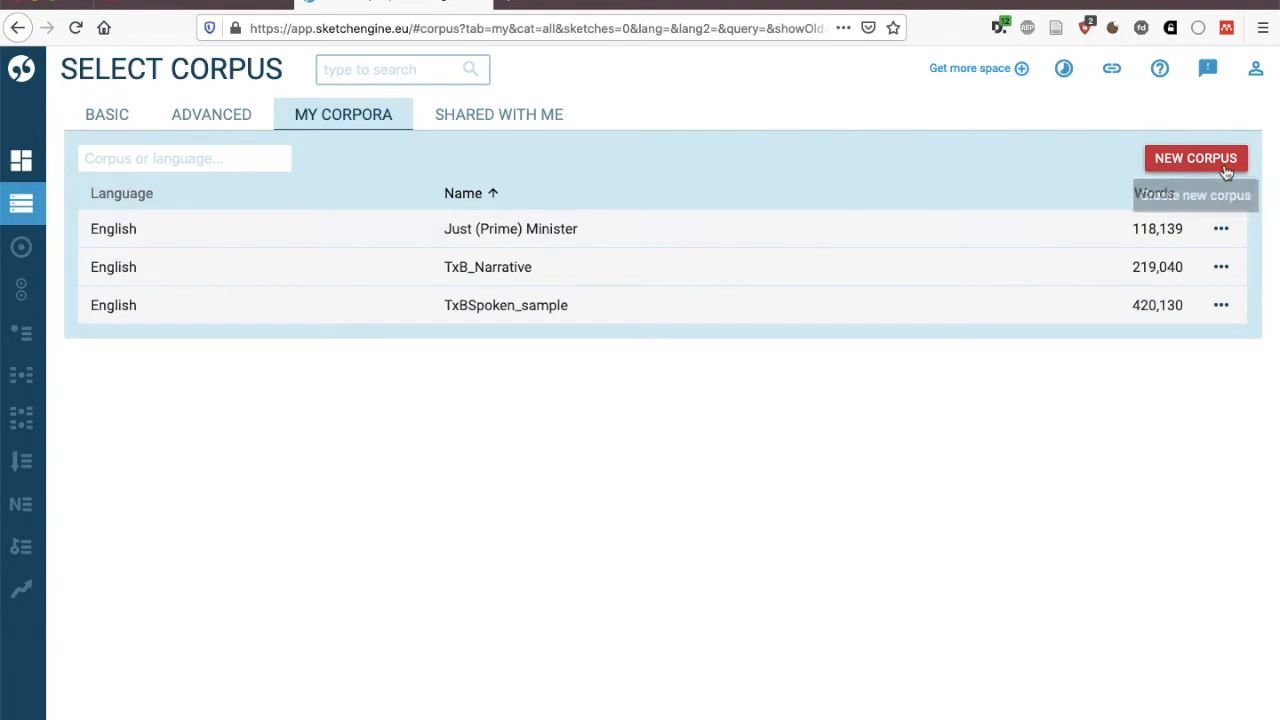
# Step: Start a new single-language English corpus and name it 'Travel blogs Corpus'
pyautogui.click(1196, 158)
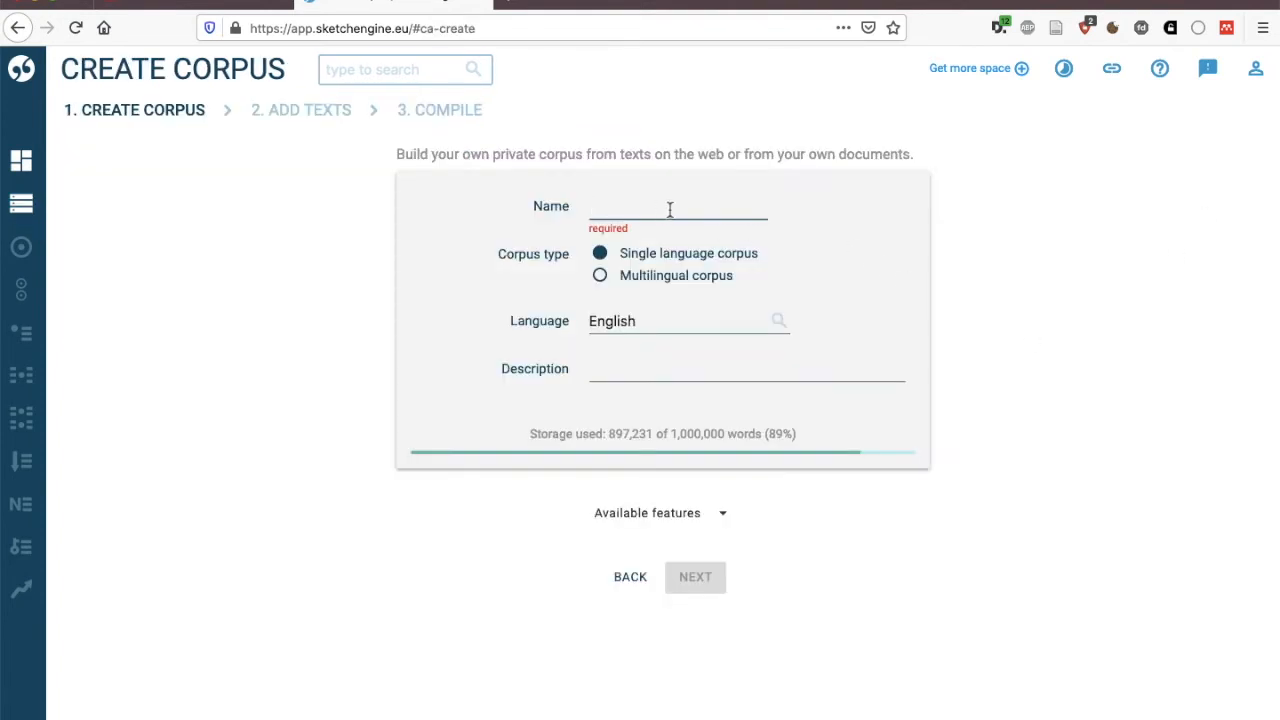
pyautogui.moveTo(876, 438)
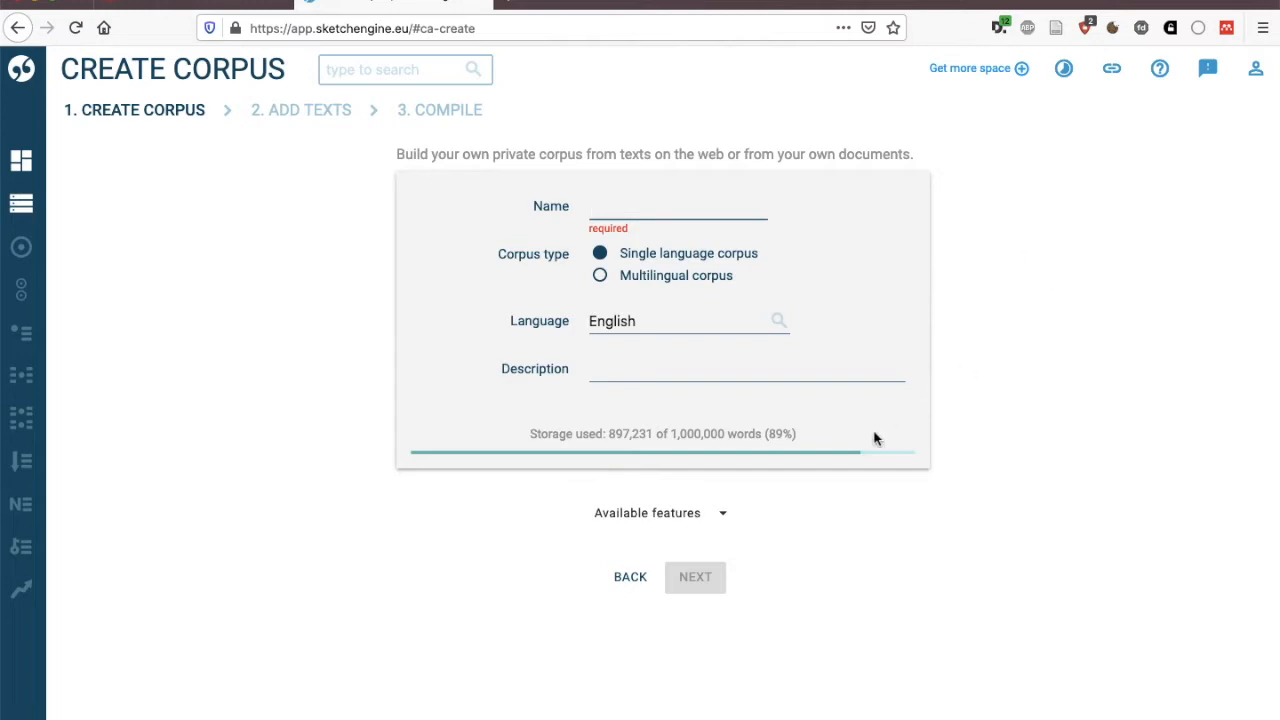
pyautogui.click(676, 206)
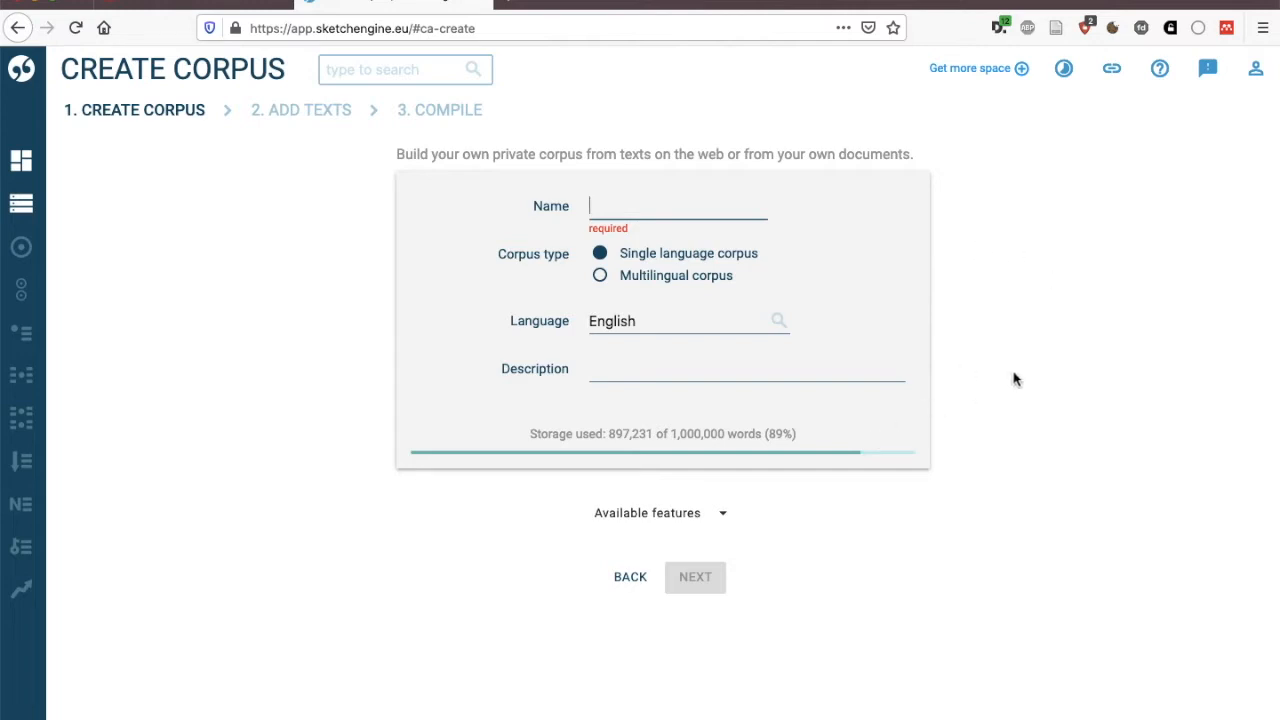
pyautogui.write('Travel')
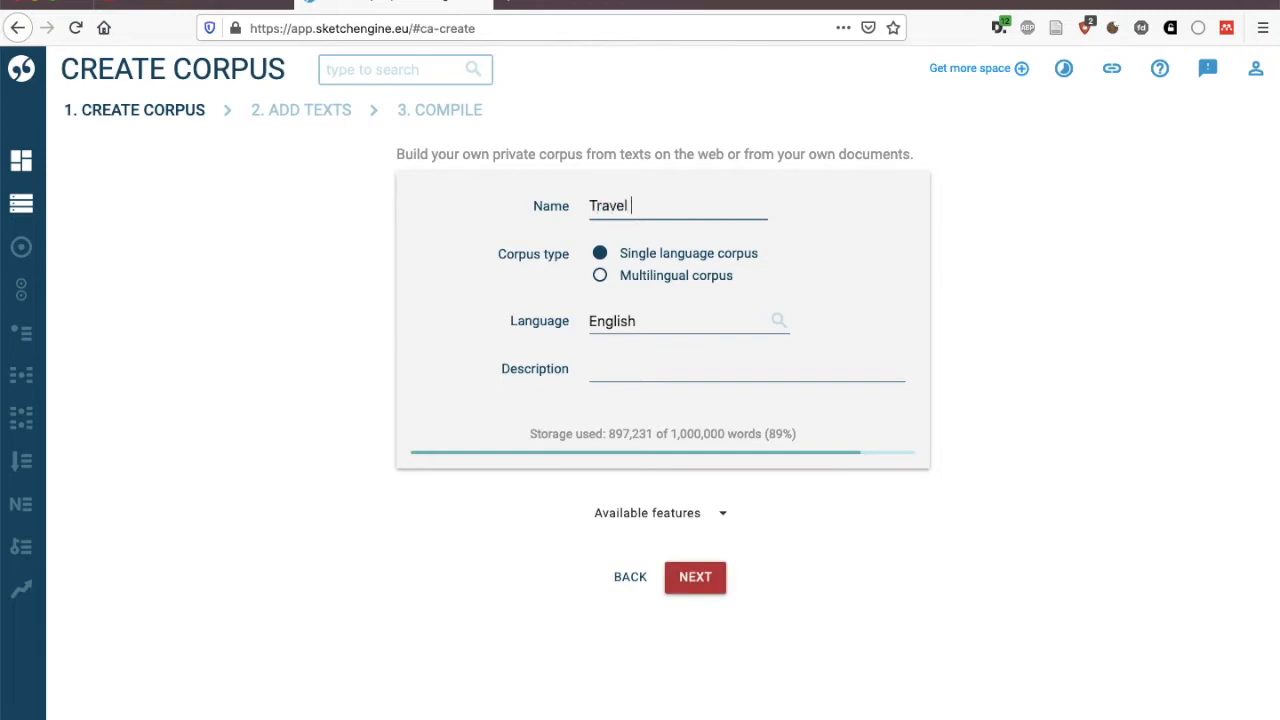
pyautogui.write('blogs')
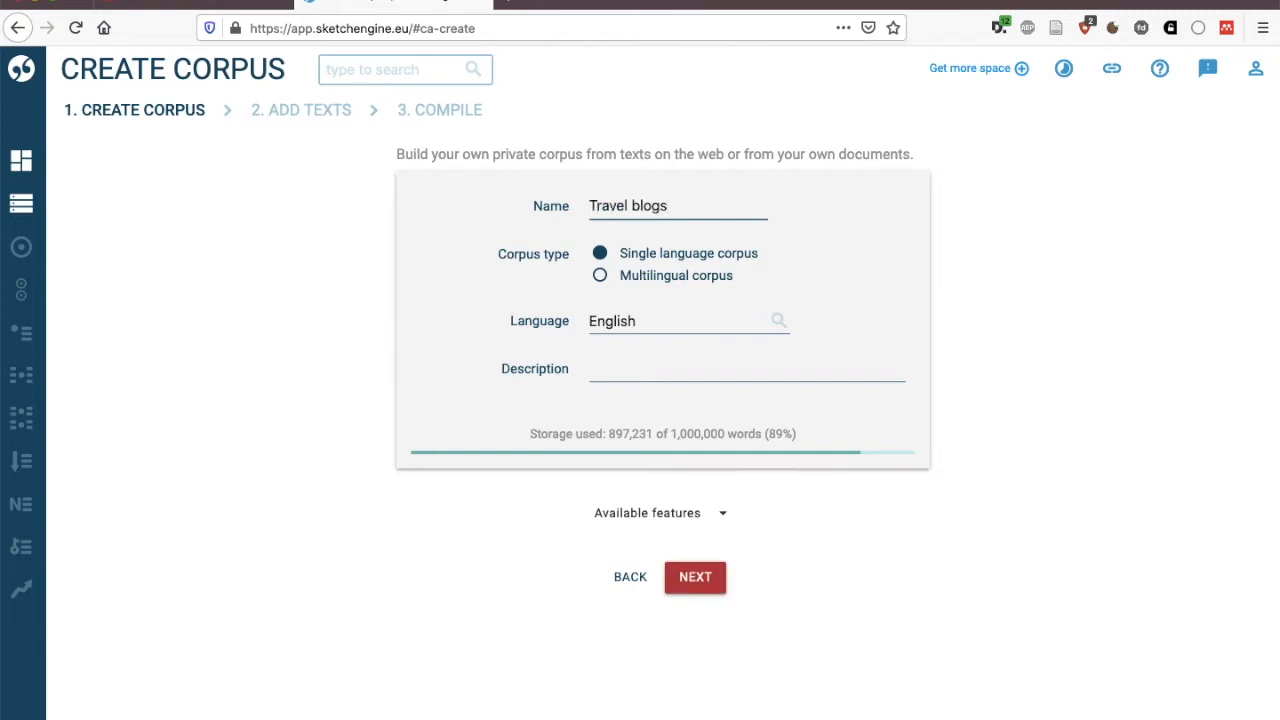
pyautogui.write('Corpus')
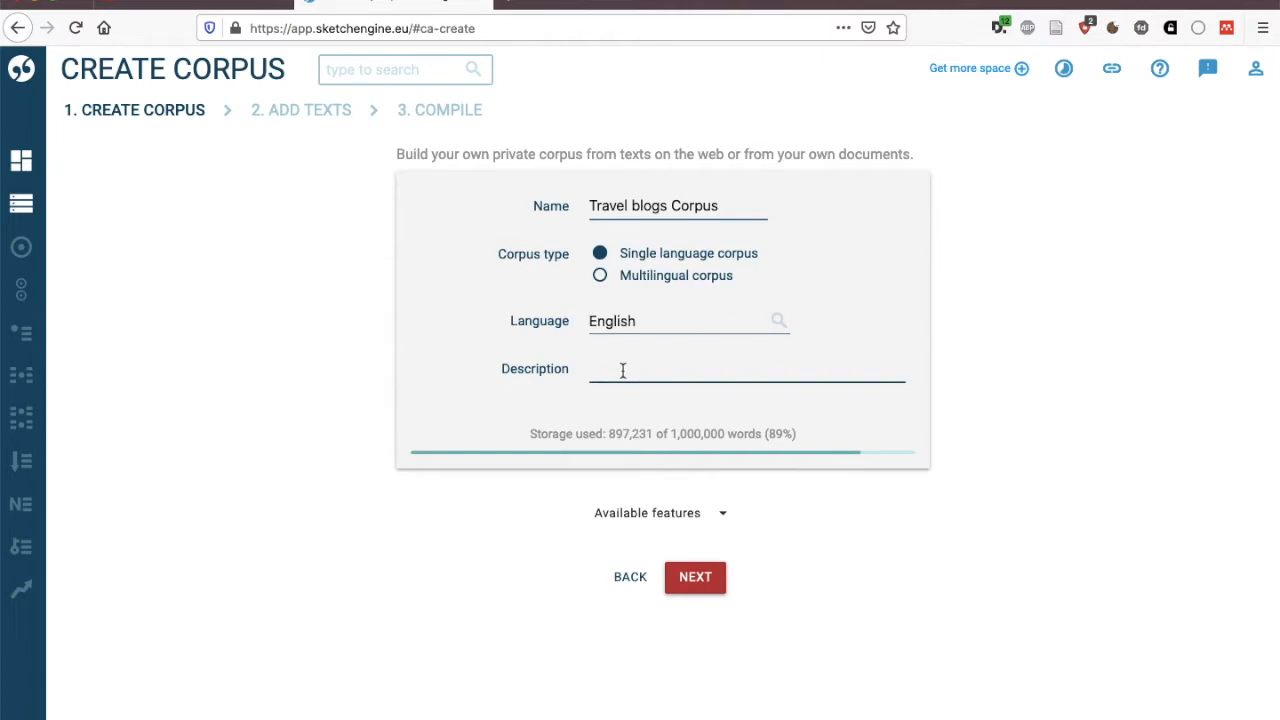
pyautogui.moveTo(688, 320)
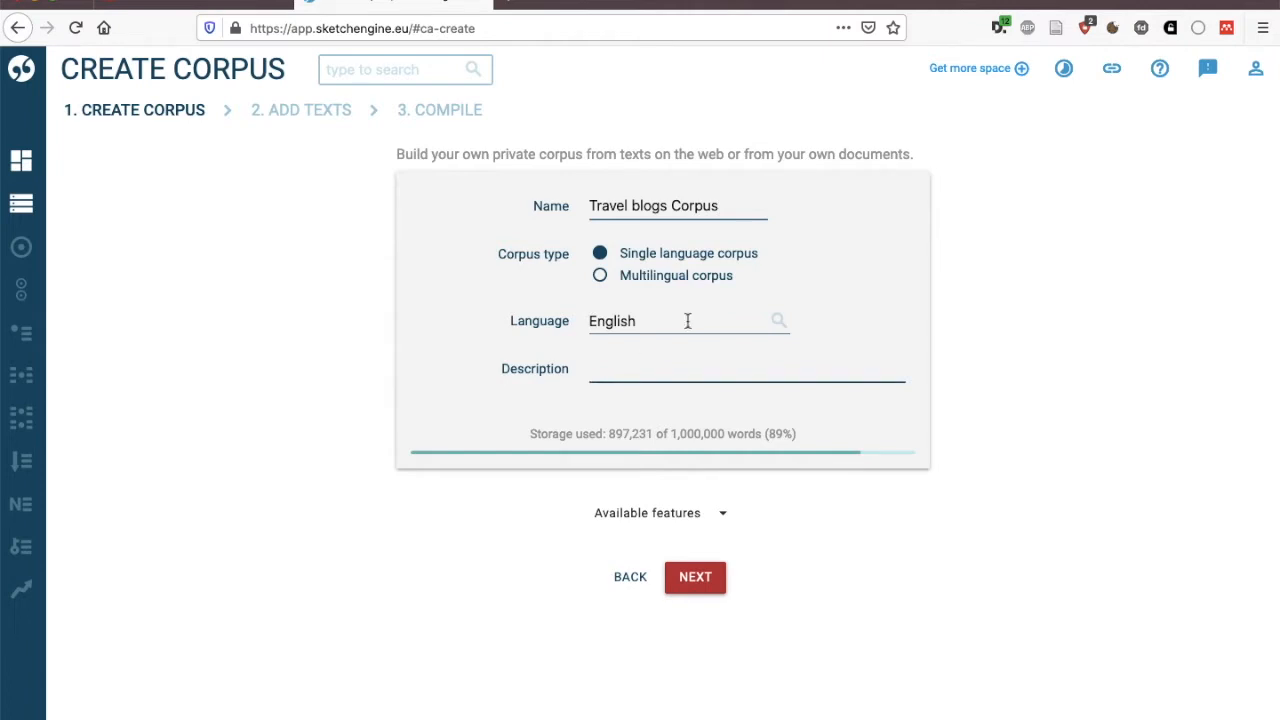
# Step: Create the empty Travel blogs Corpus and move on to the Add Texts step
pyautogui.click(694, 576)
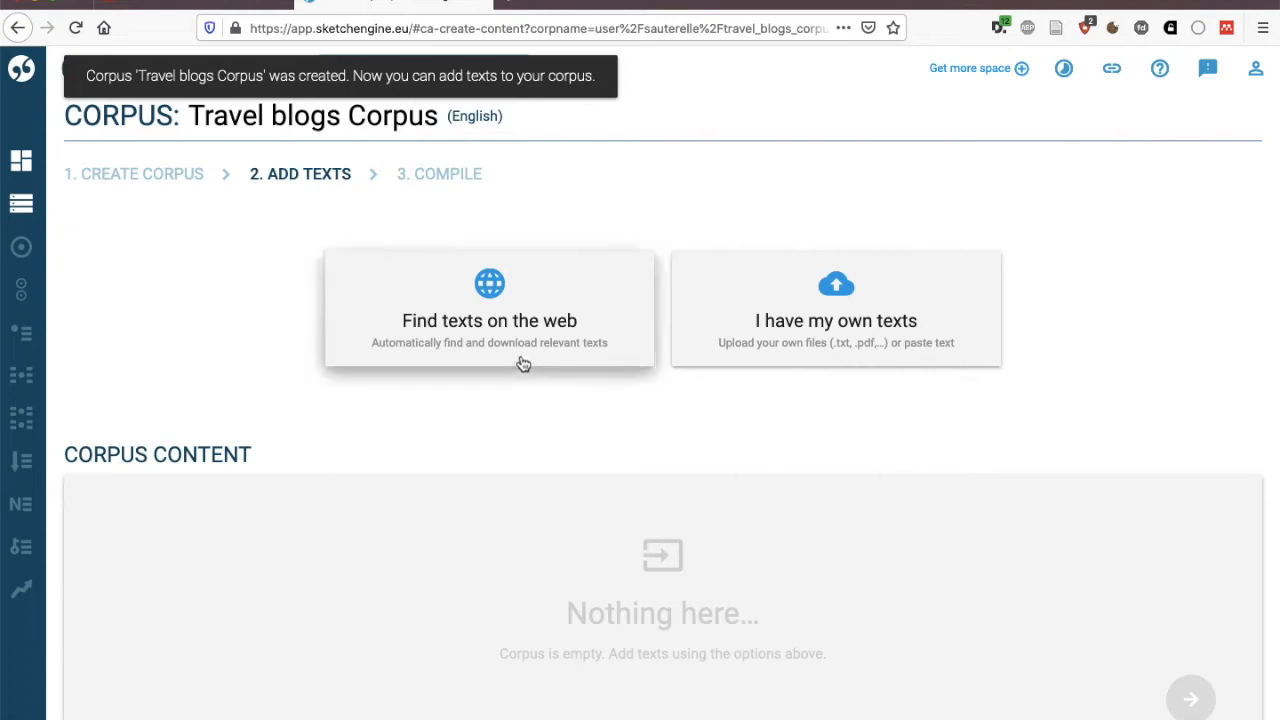
pyautogui.moveTo(856, 364)
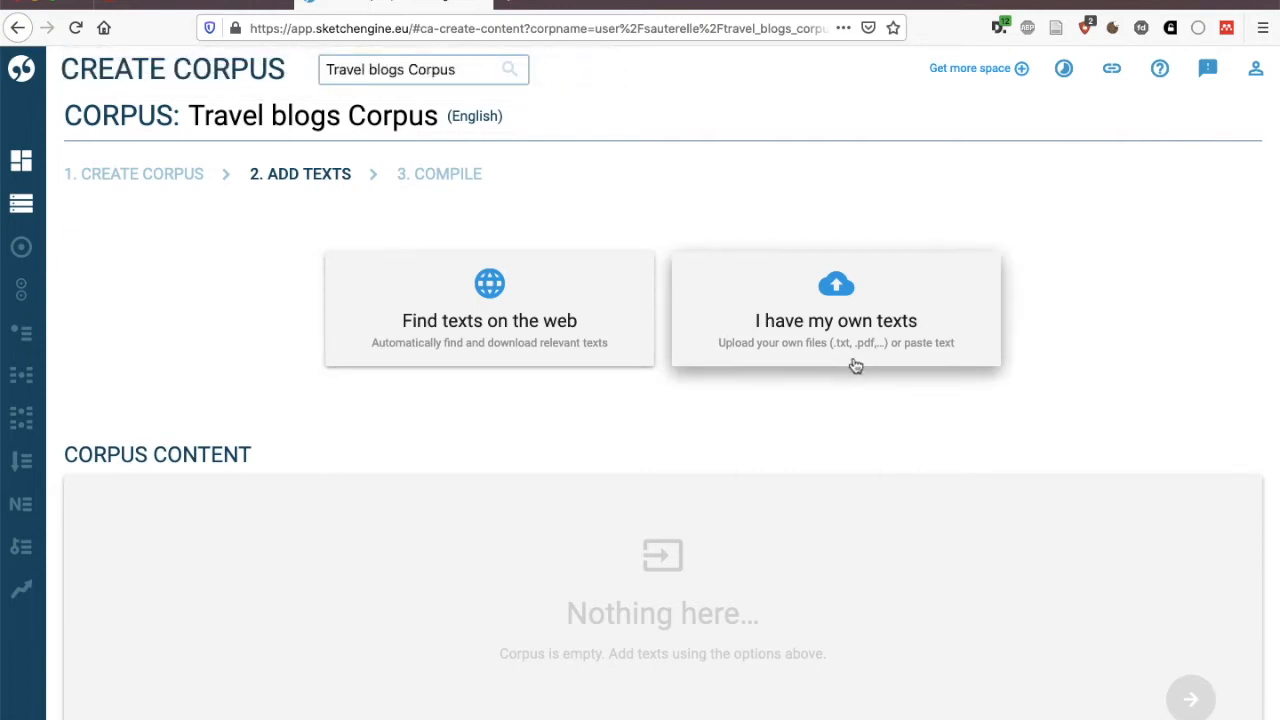
pyautogui.moveTo(488, 344)
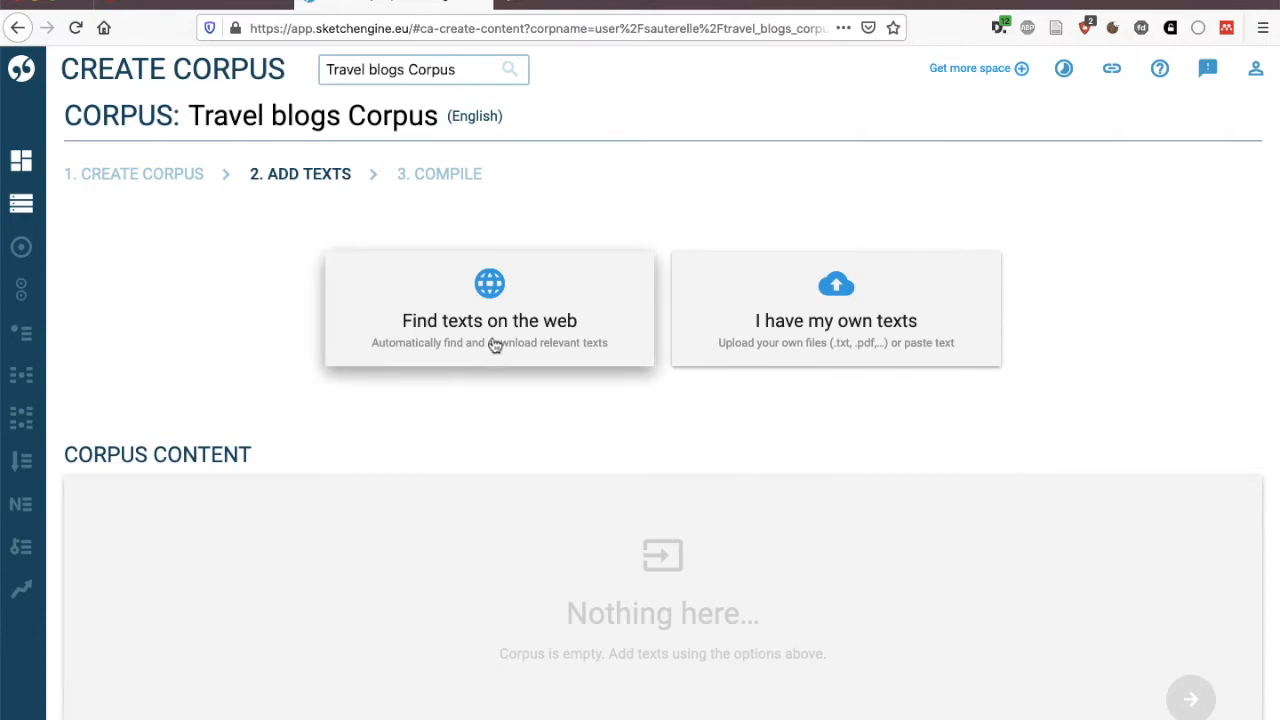
# Step: Choose web text gathering and enter the seed terms travelling and backpacking
pyautogui.click(488, 308)
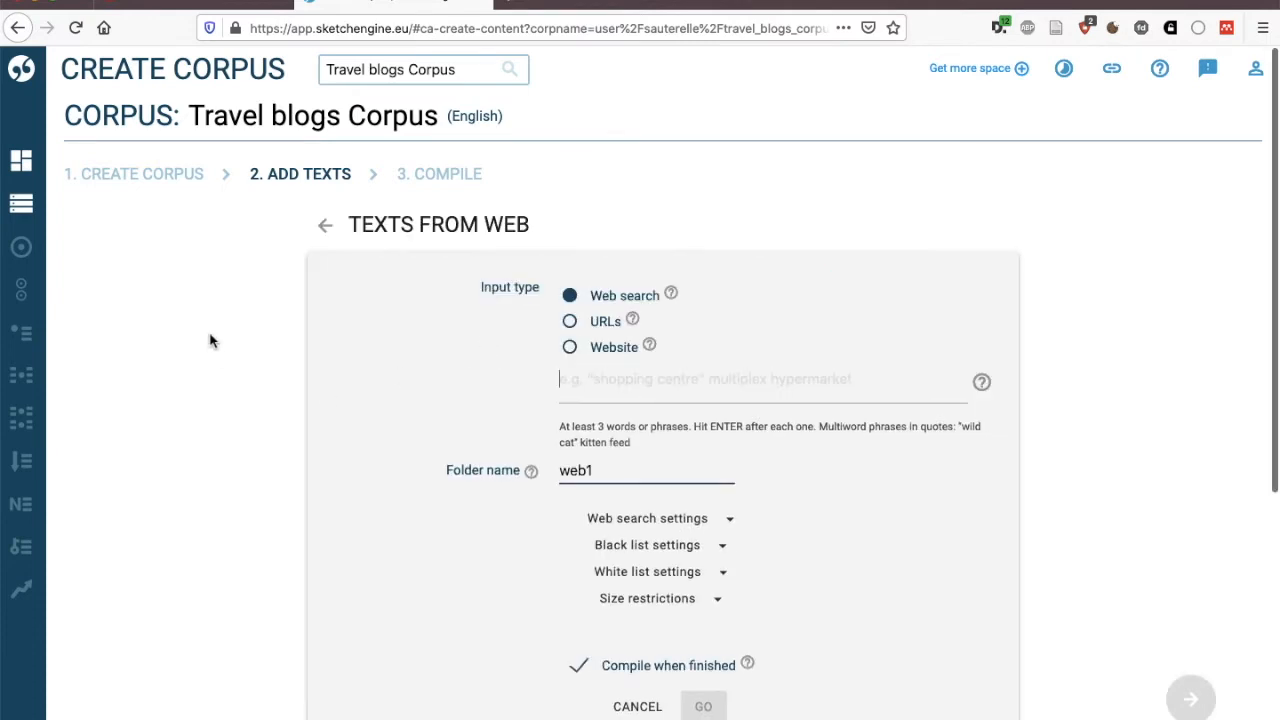
pyautogui.scroll(-3)
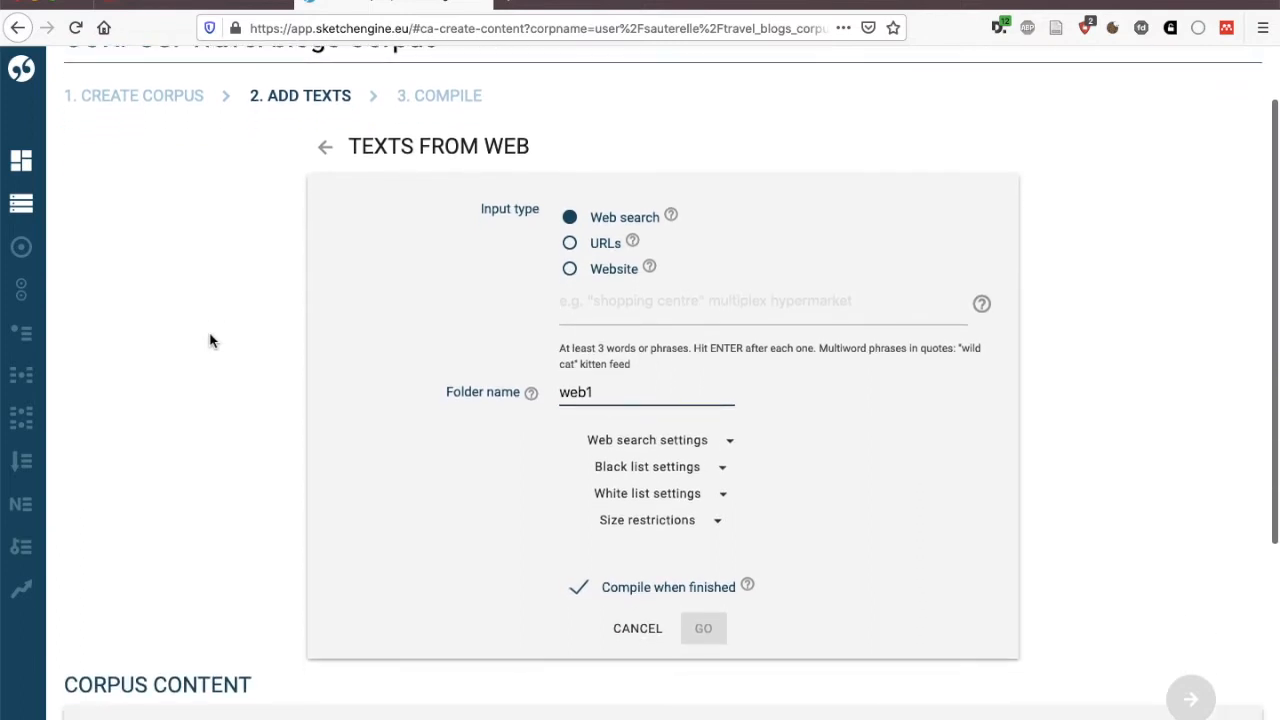
pyautogui.moveTo(332, 338)
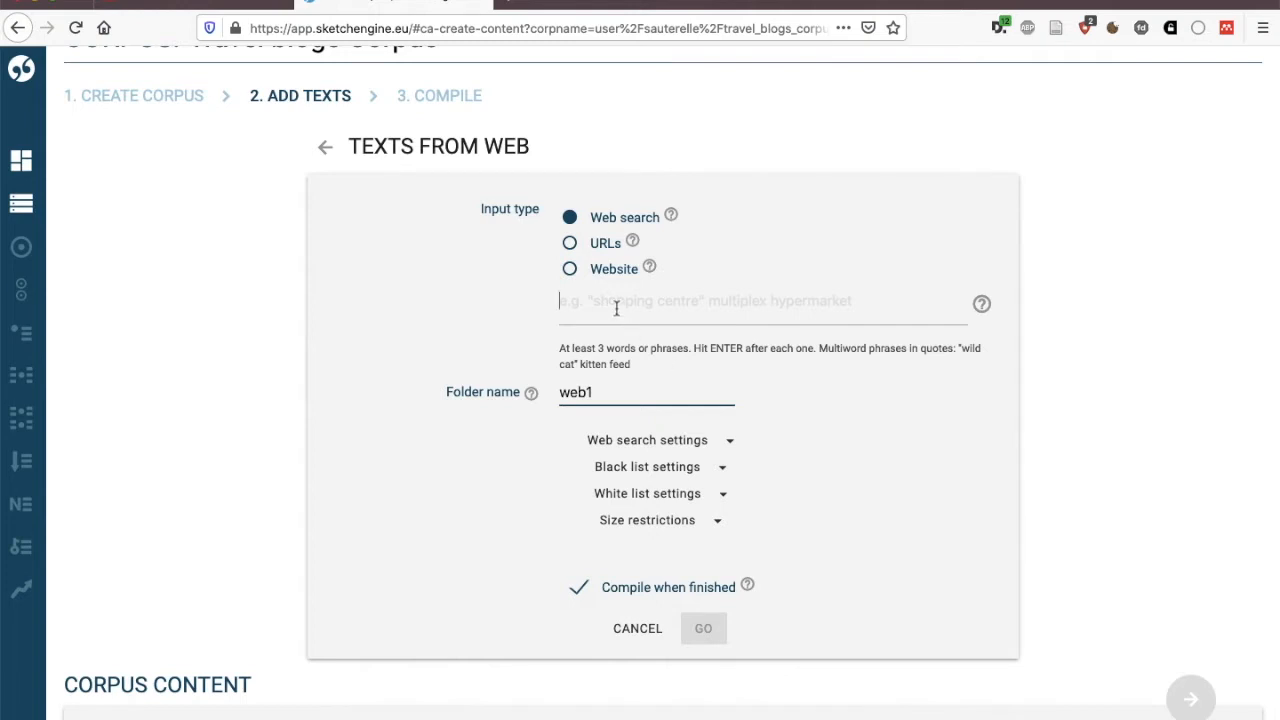
pyautogui.write('trave')
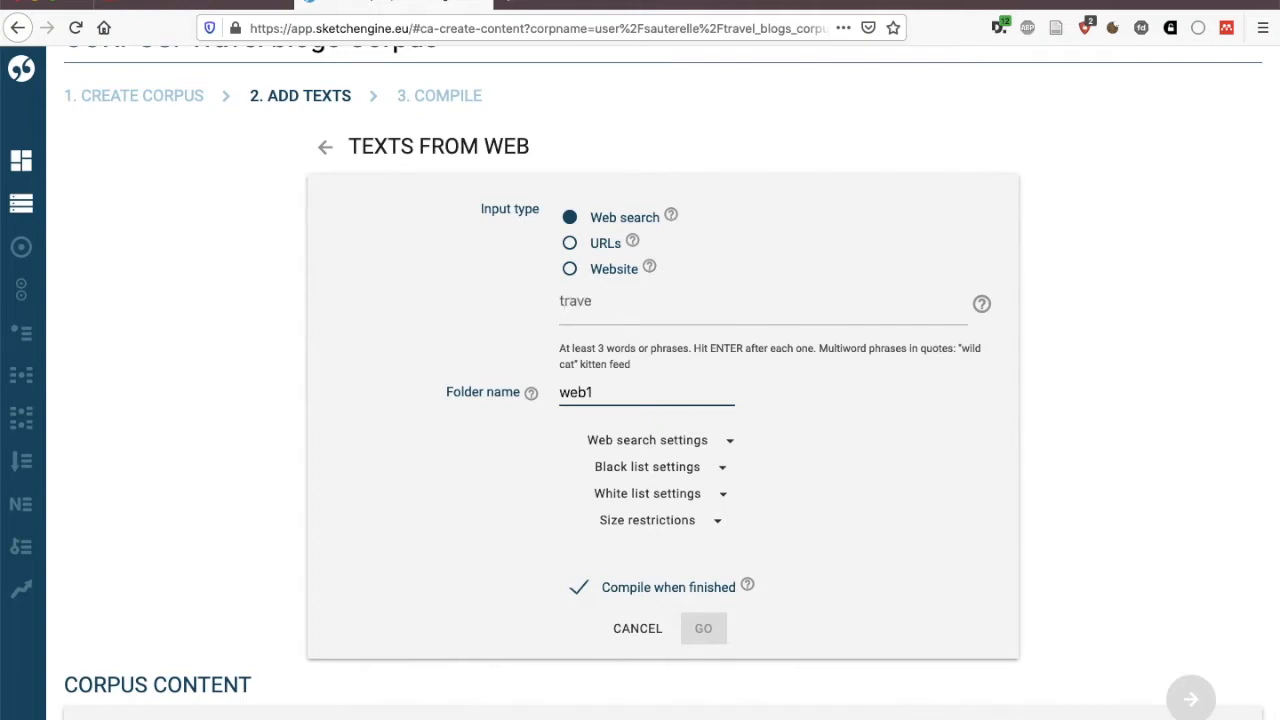
pyautogui.write('backp')
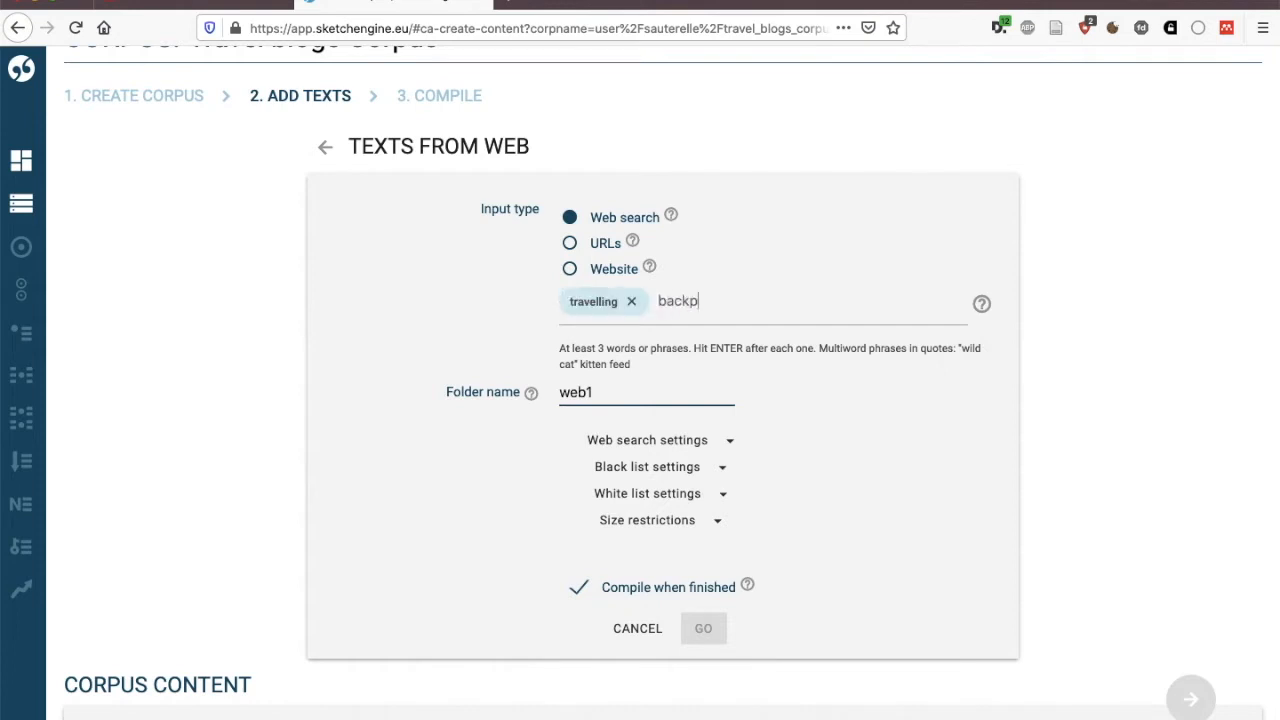
pyautogui.write('acking')
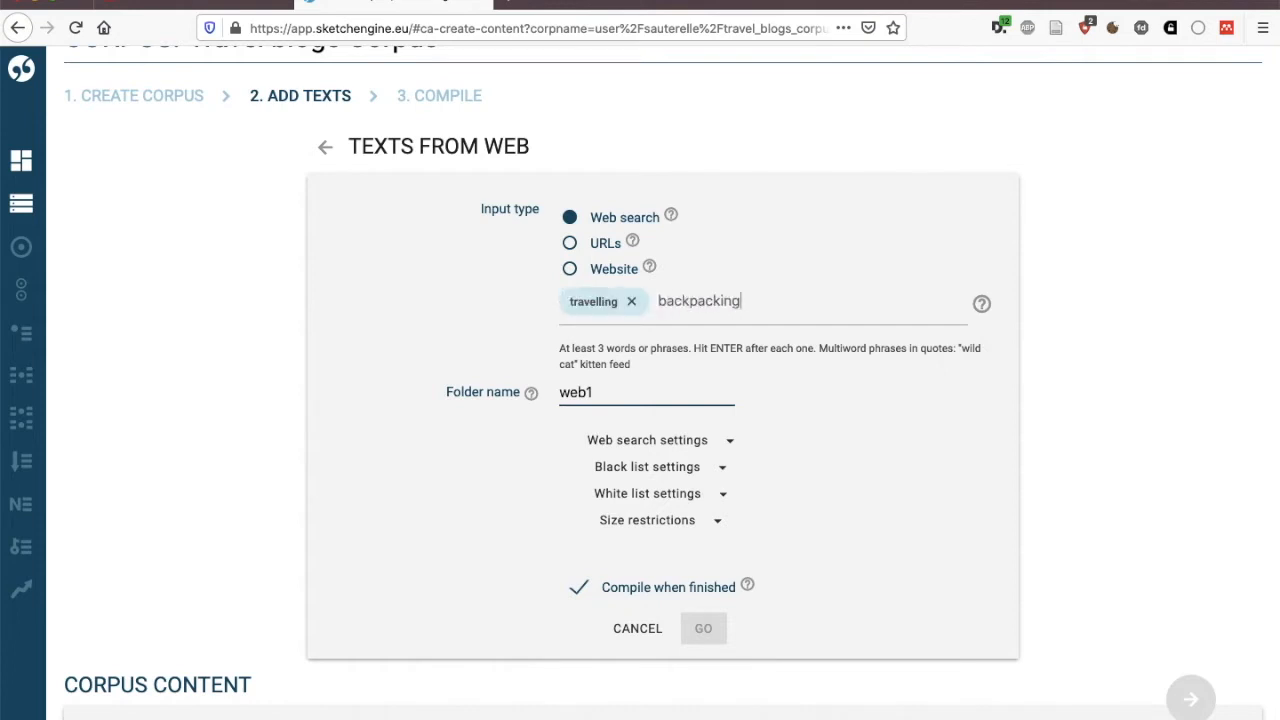
pyautogui.press('Enter')
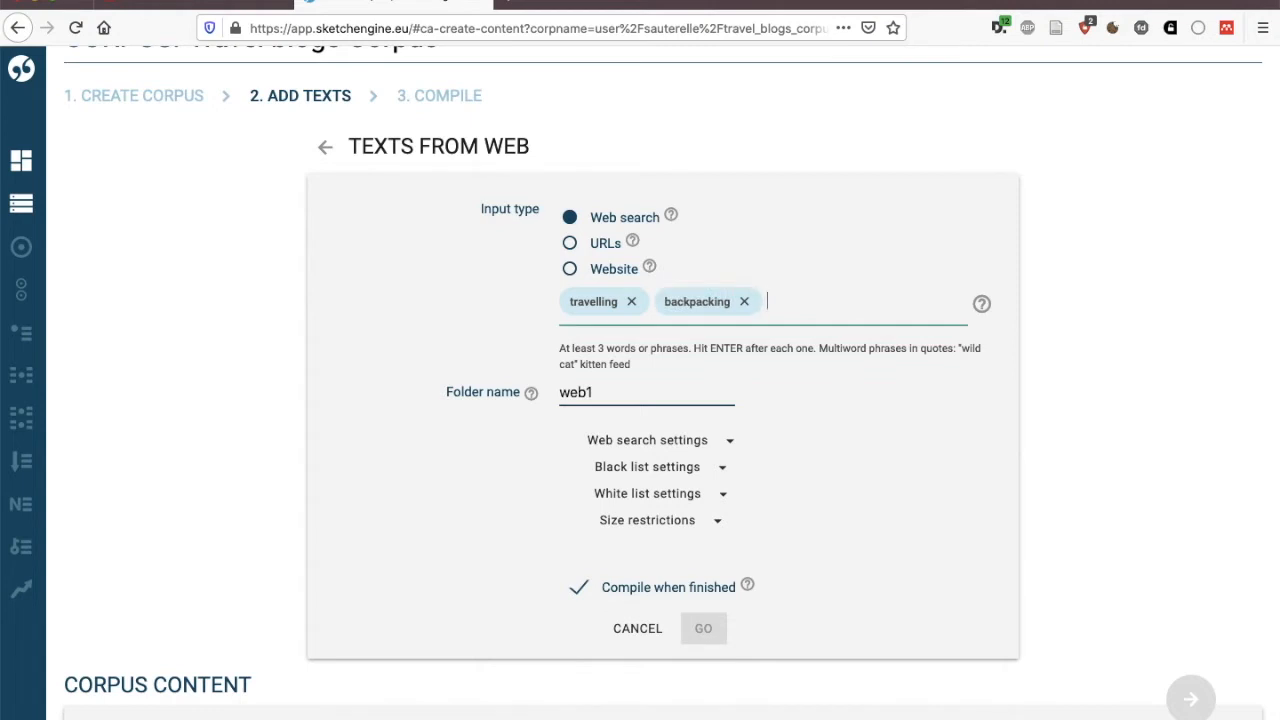
# Step: Add the quoted phrase "travel blog" as the third seed term
pyautogui.write('travel')
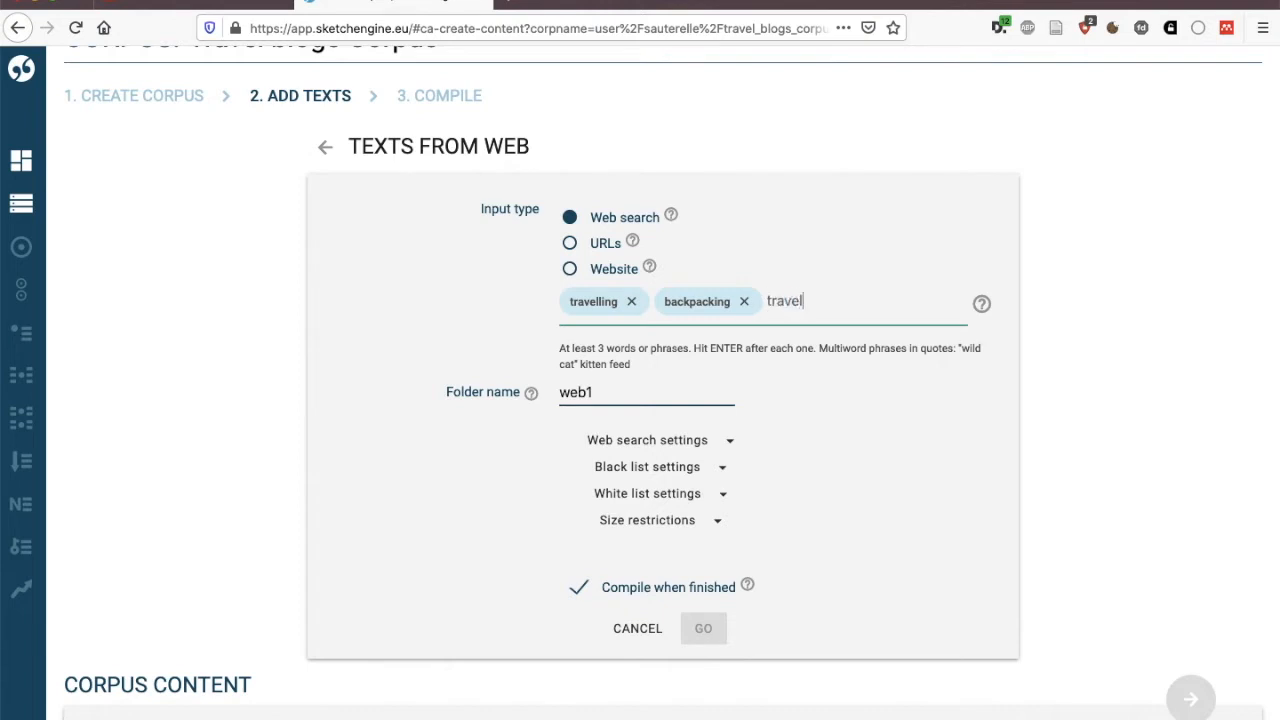
pyautogui.press('Enter')
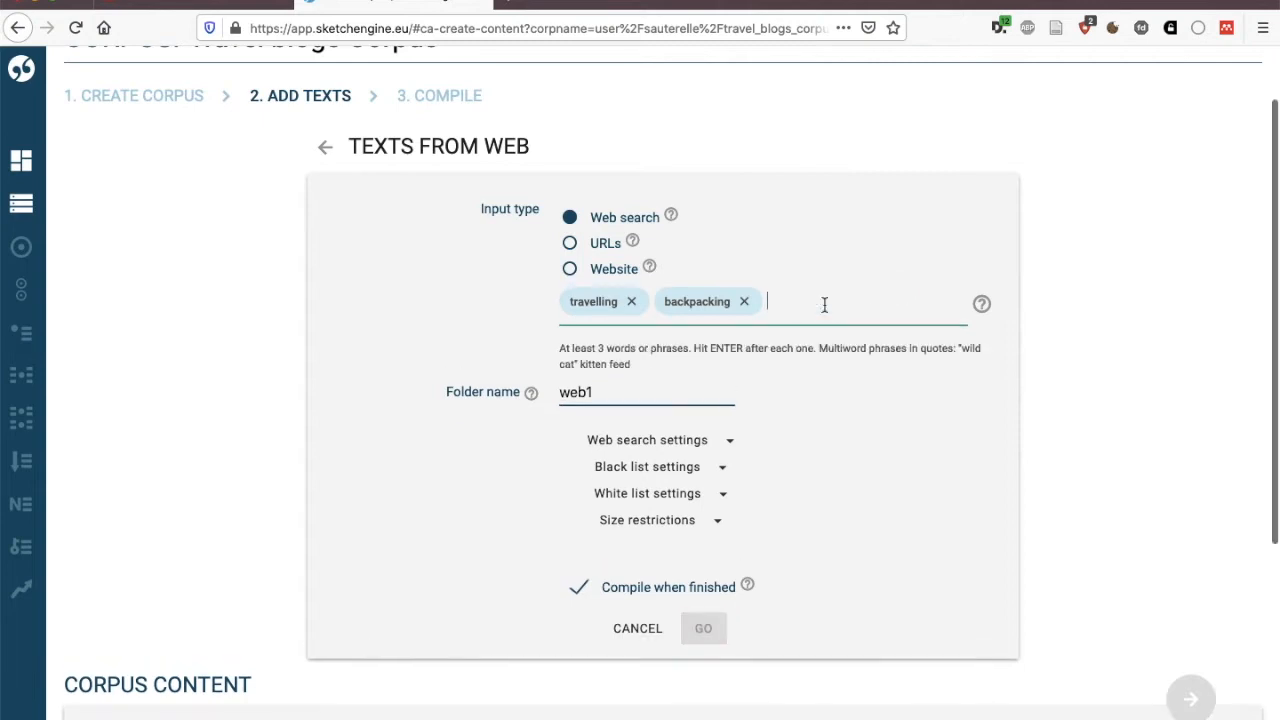
pyautogui.write('"')
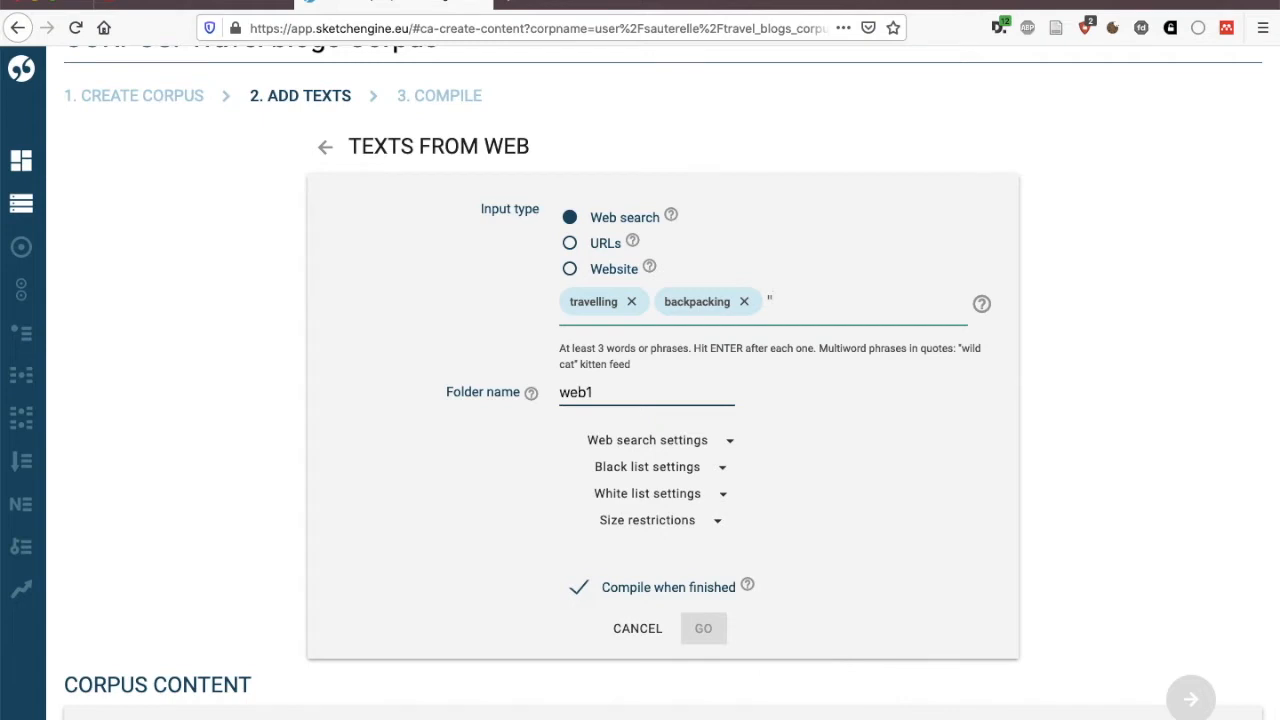
pyautogui.write('travel blo')
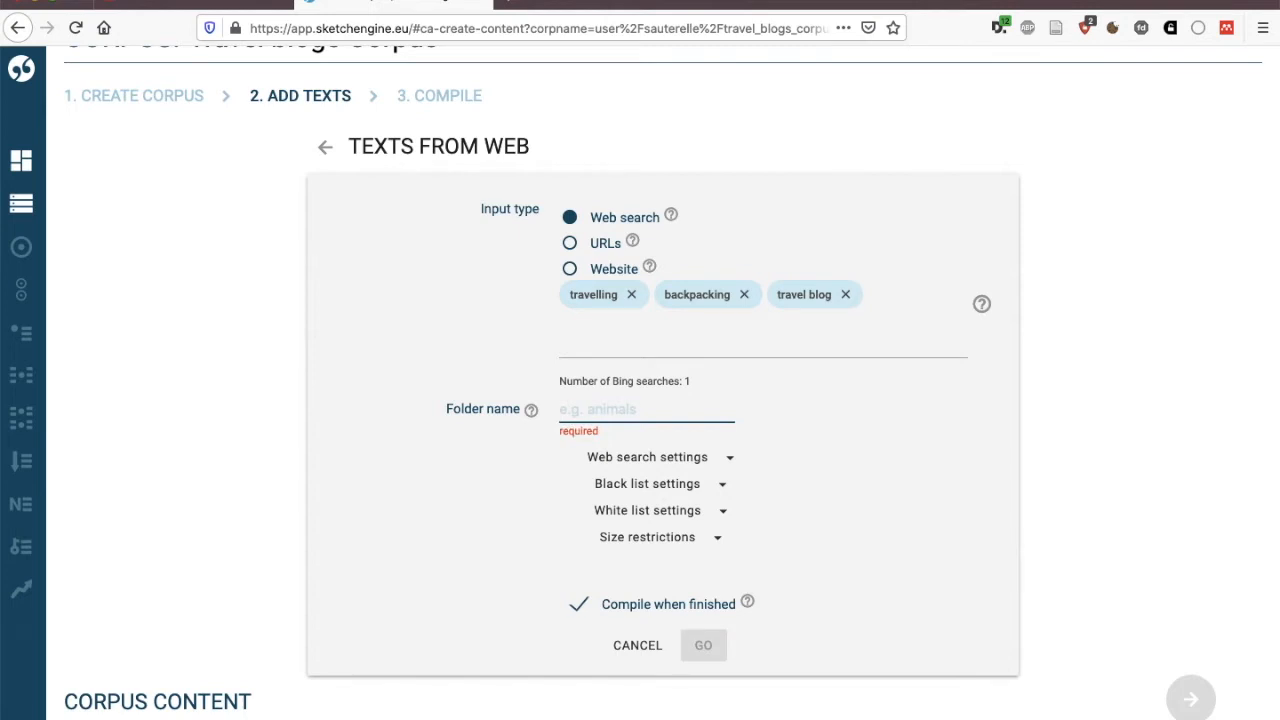
# Step: Name the download folder Backpacking_Travel and run the web search, finding 20 pages
pyautogui.write('Backpacking_Travel')
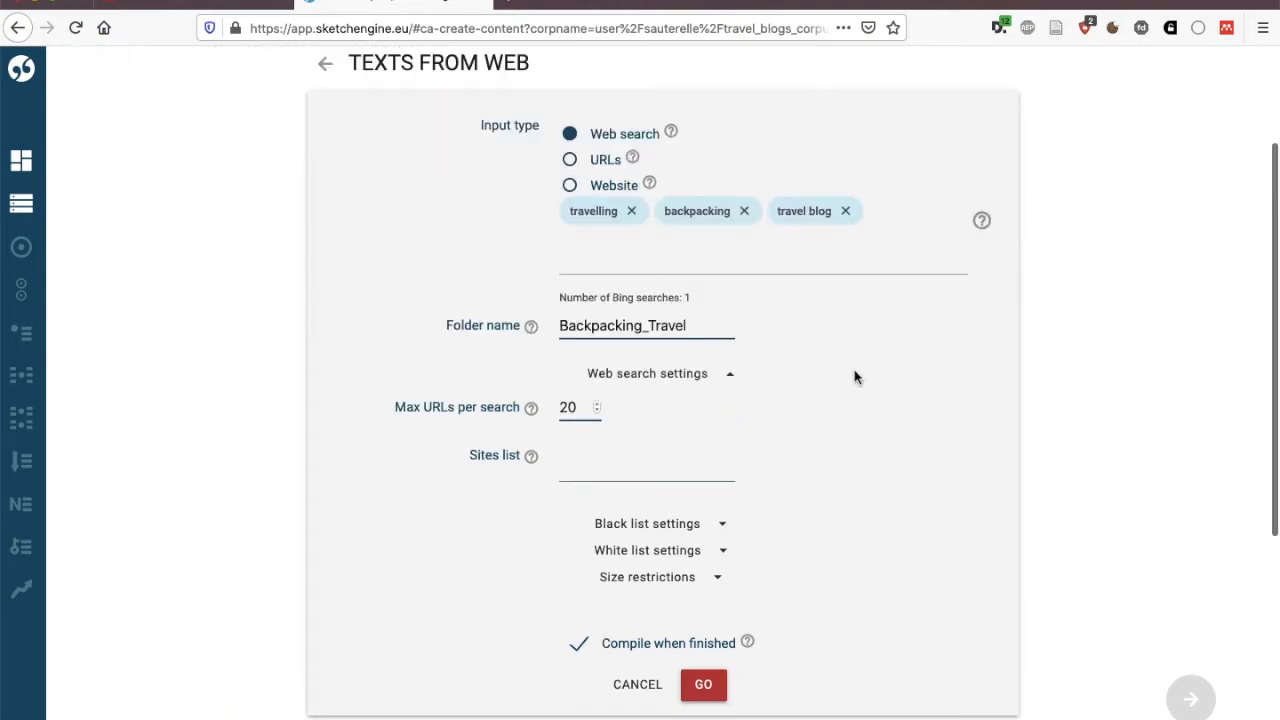
pyautogui.click(704, 684)
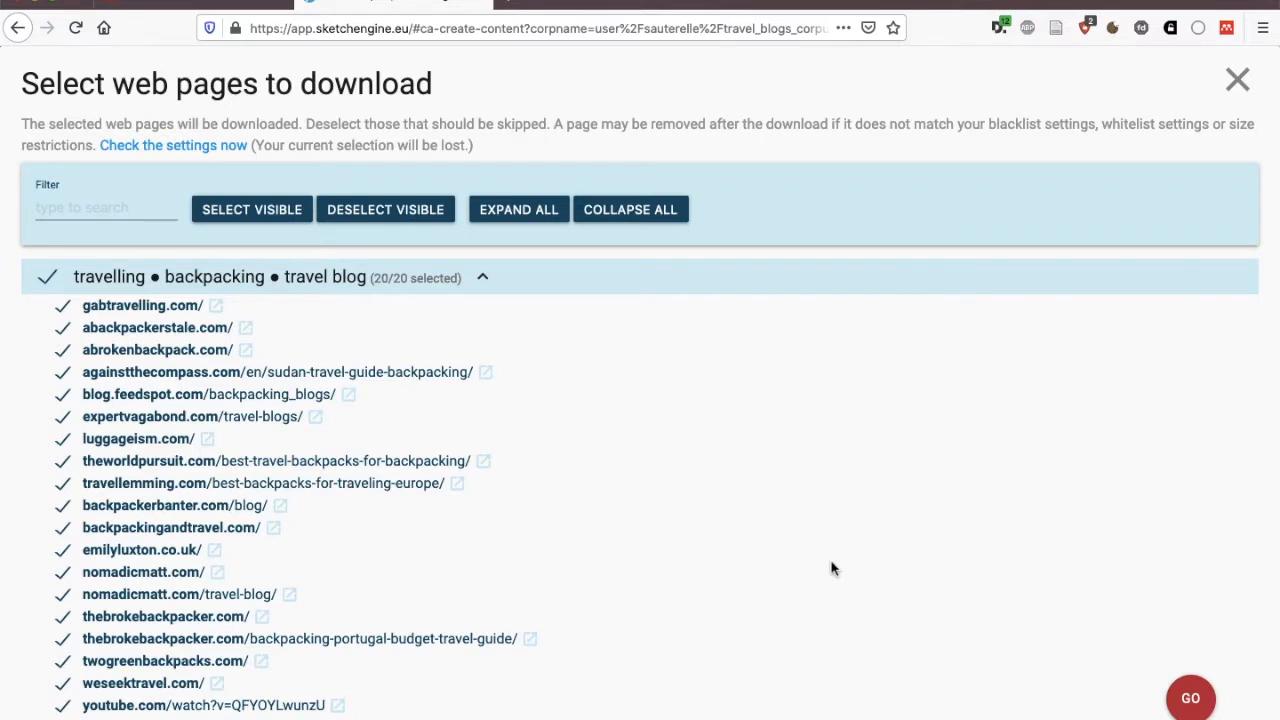
# Step: Deselect the second YouTube page and start downloading the remaining 18 pages
pyautogui.scroll(-3)
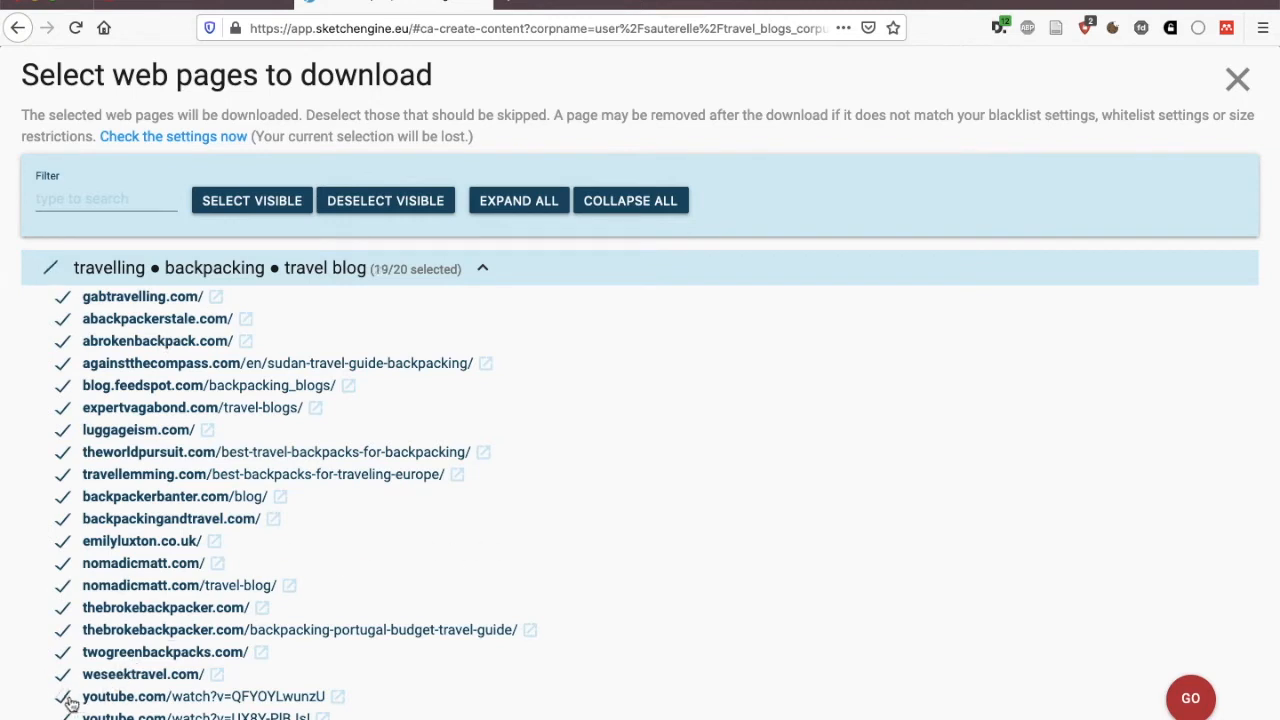
pyautogui.click(62, 696)
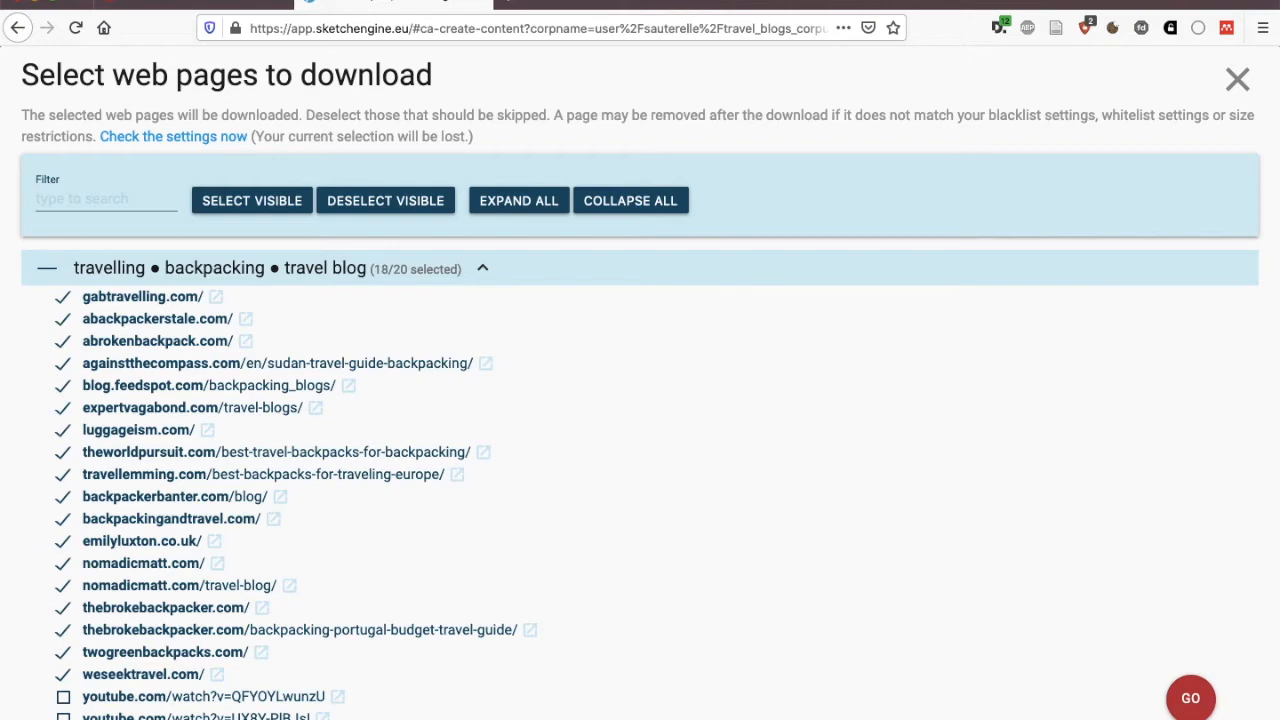
pyautogui.moveTo(626, 234)
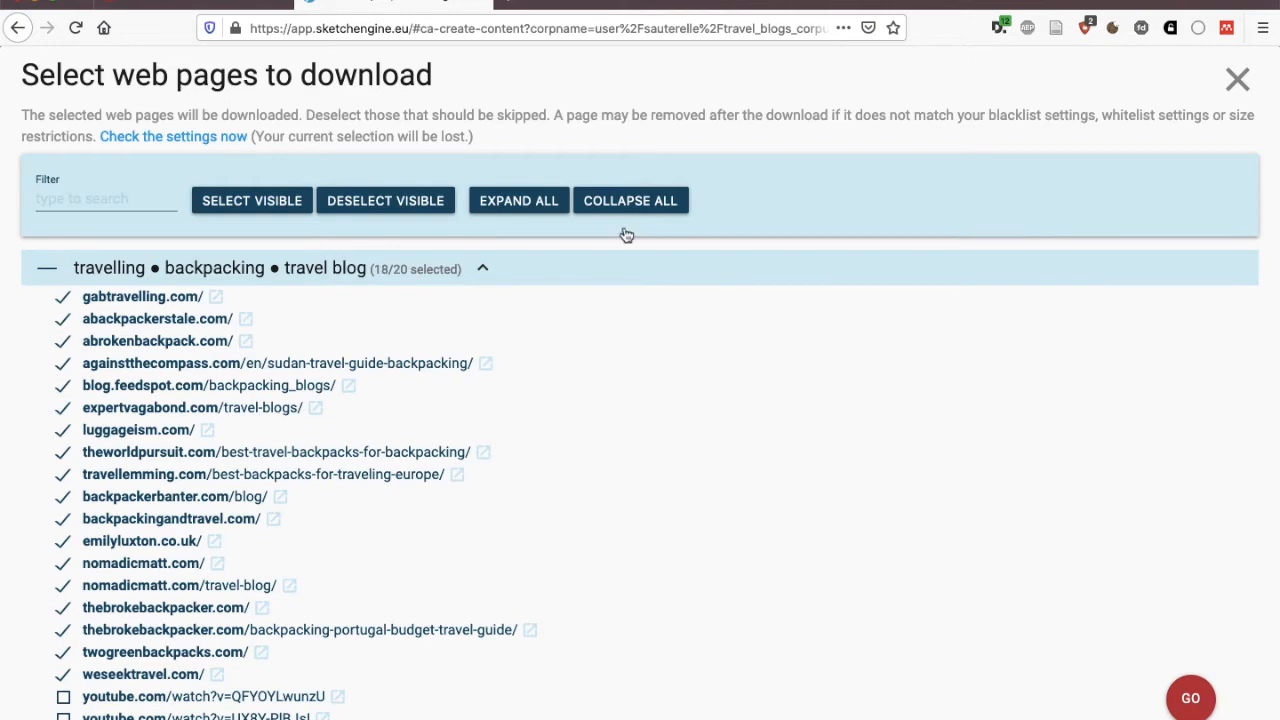
pyautogui.click(1190, 696)
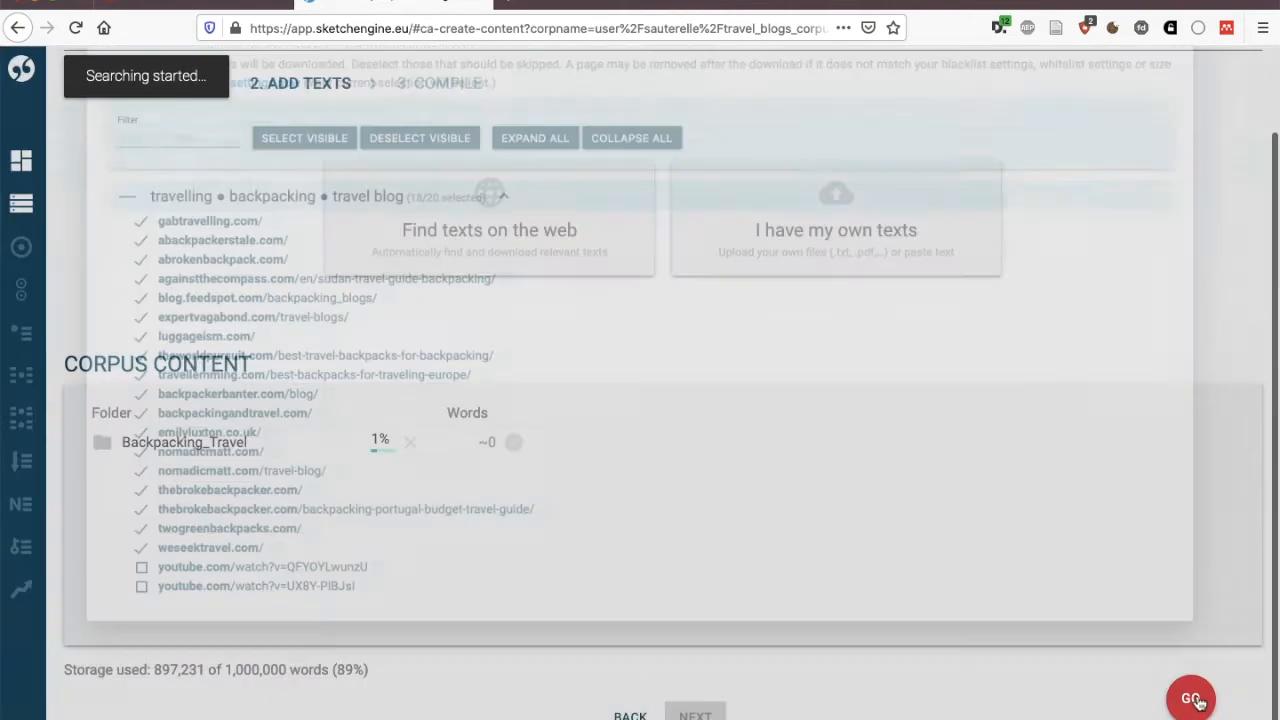
# Step: Let Backpacking_Travel finish at about 14,392 words, then compile the Travel blogs Corpus
pyautogui.click(1190, 696)
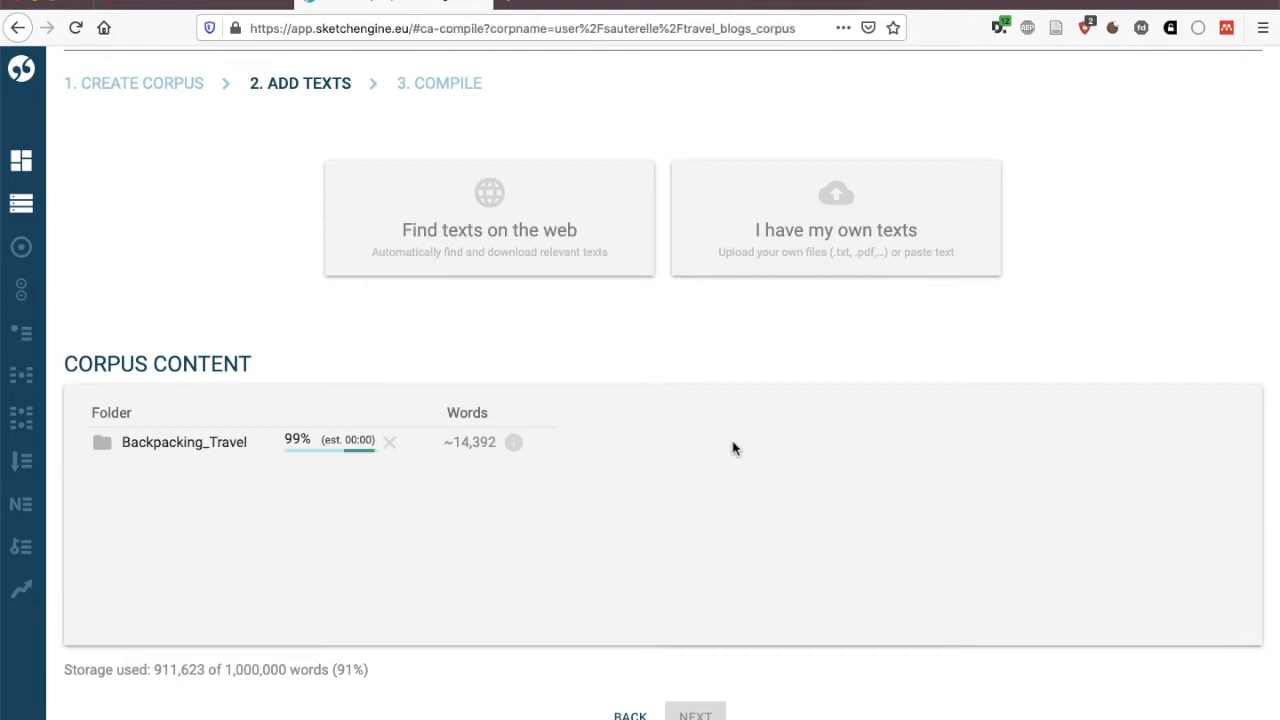
pyautogui.click(696, 714)
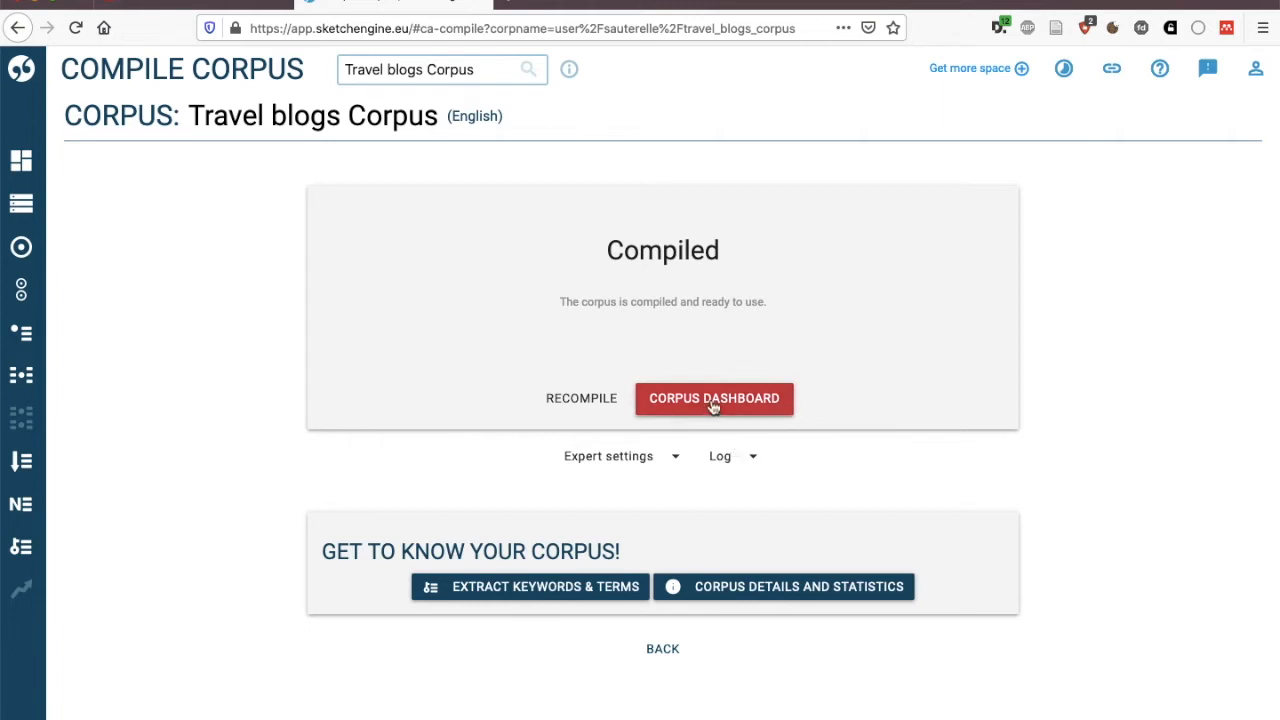
# Step: Go from the Compiled screen to the Travel blogs Corpus dashboard
pyautogui.click(714, 398)
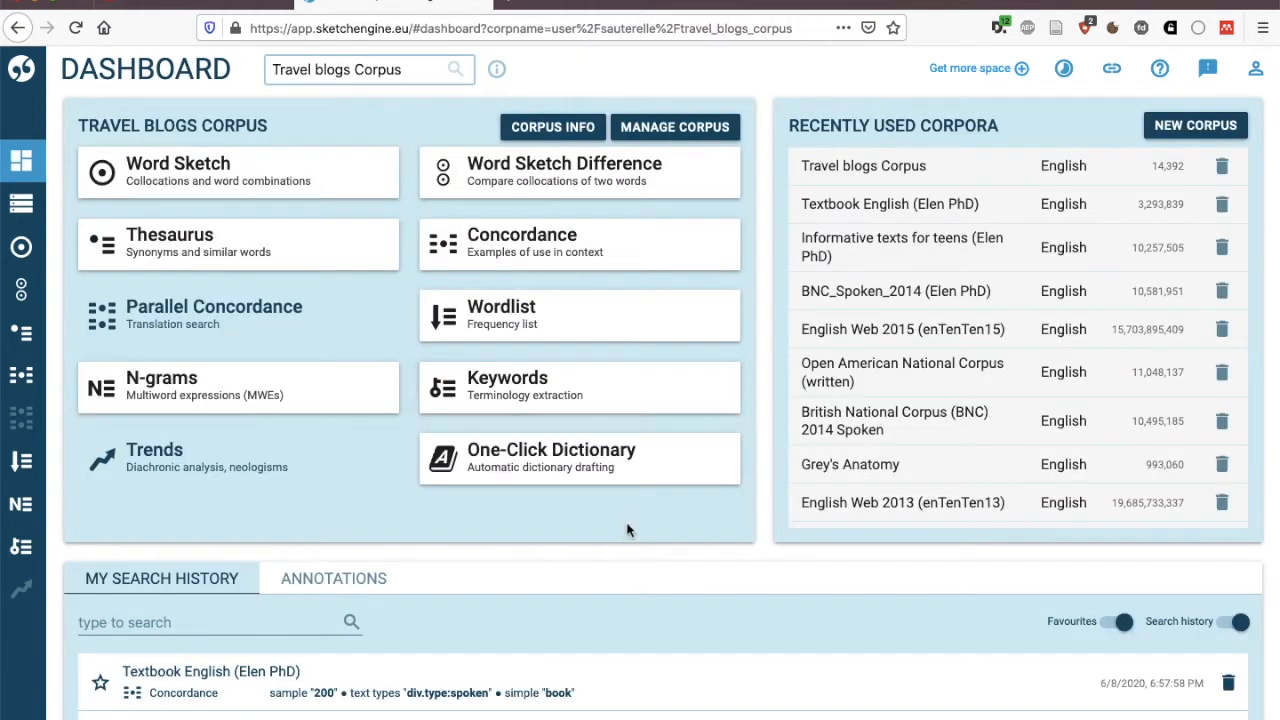
pyautogui.moveTo(372, 60)
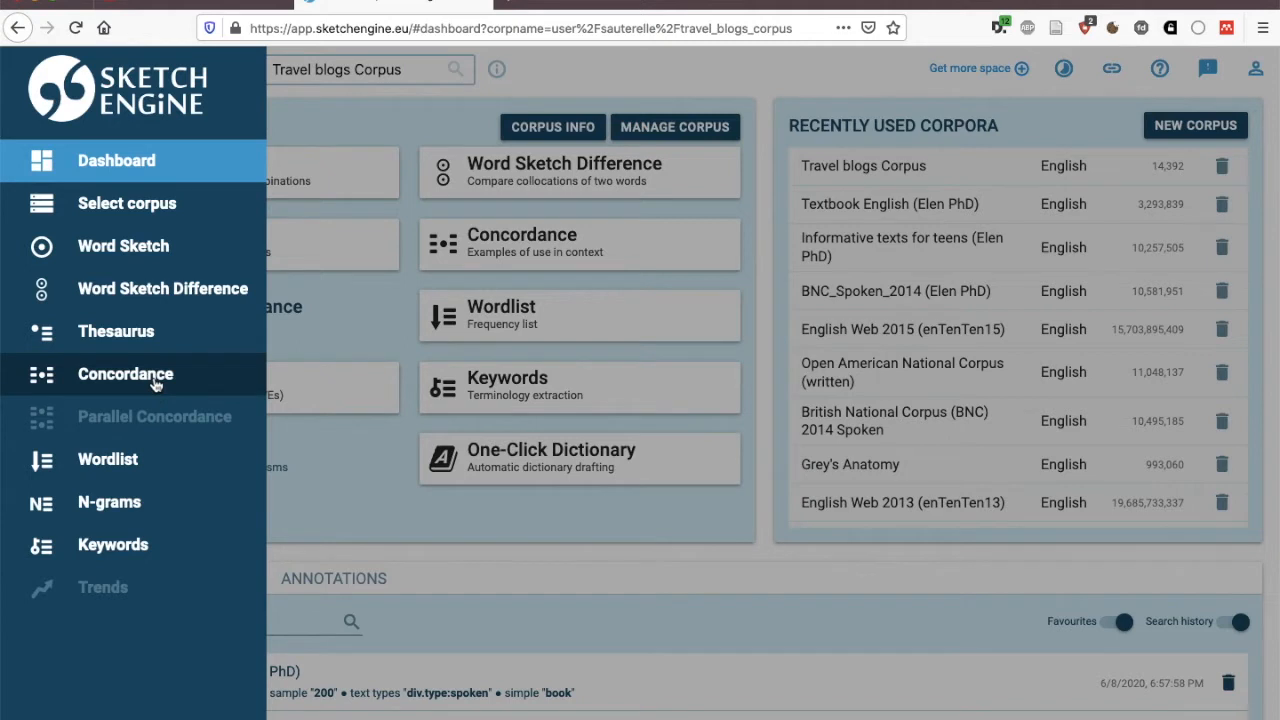
pyautogui.moveTo(190, 468)
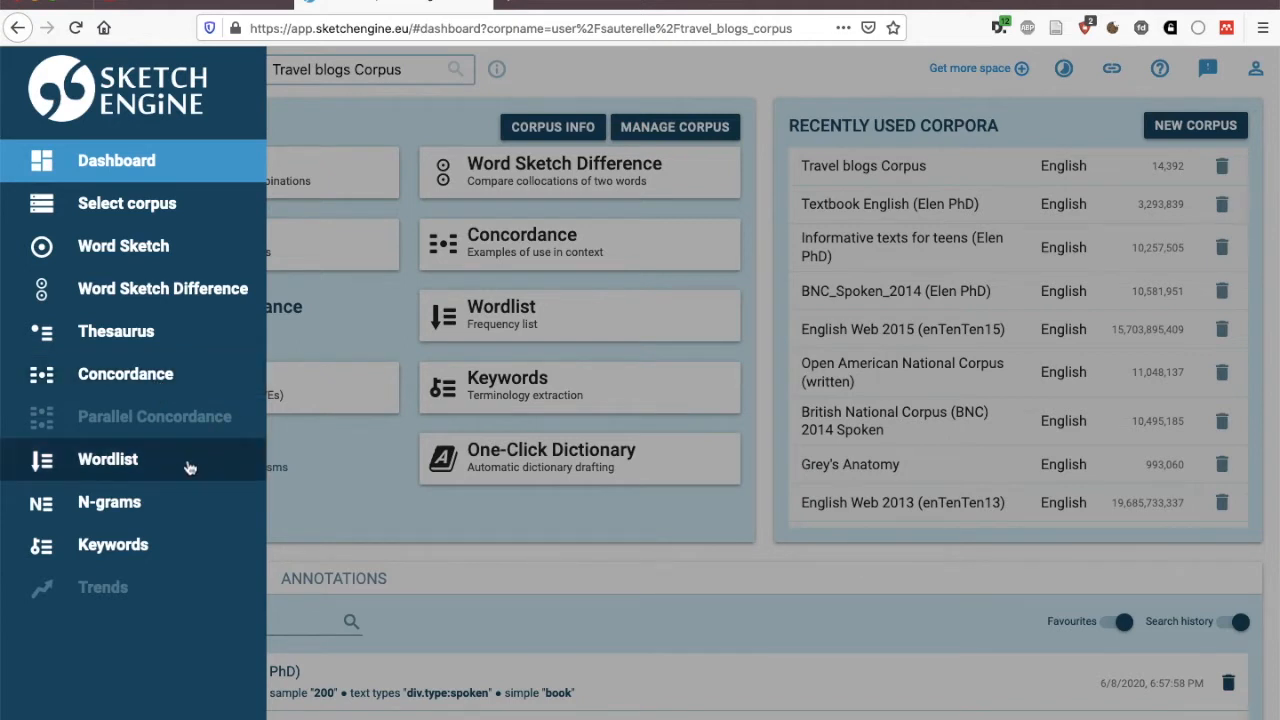
pyautogui.moveTo(176, 502)
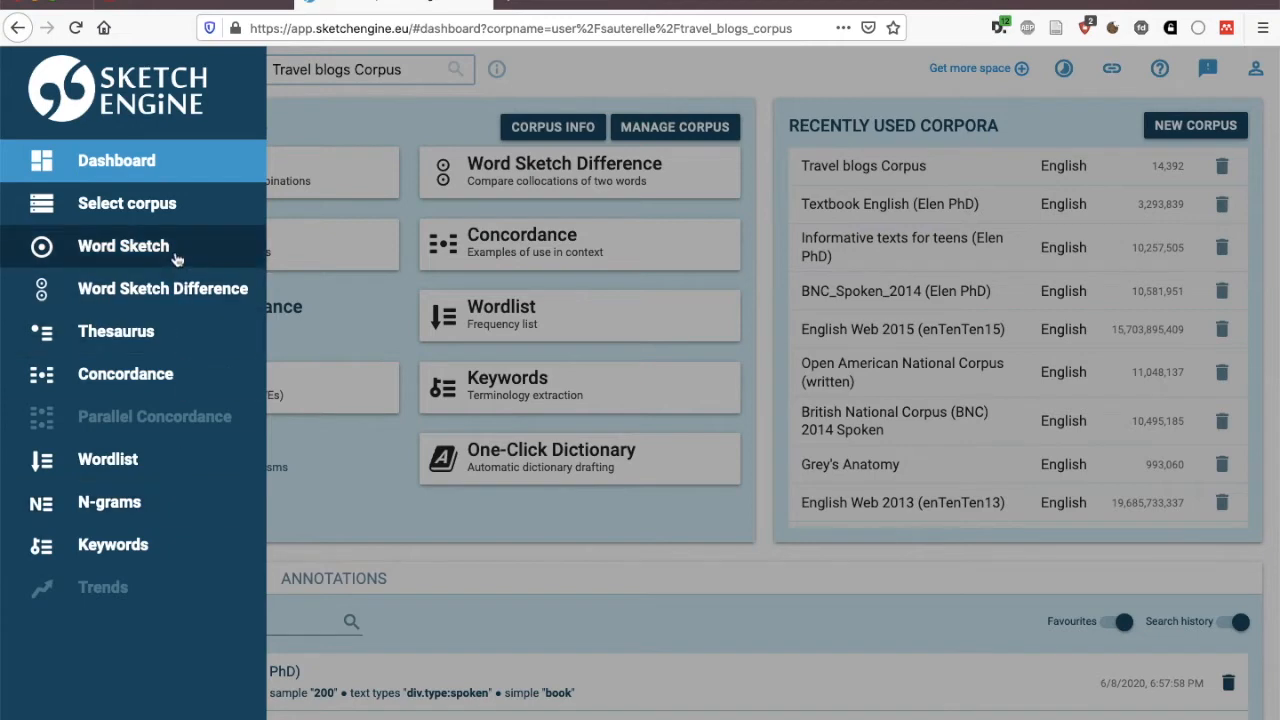
pyautogui.moveTo(348, 168)
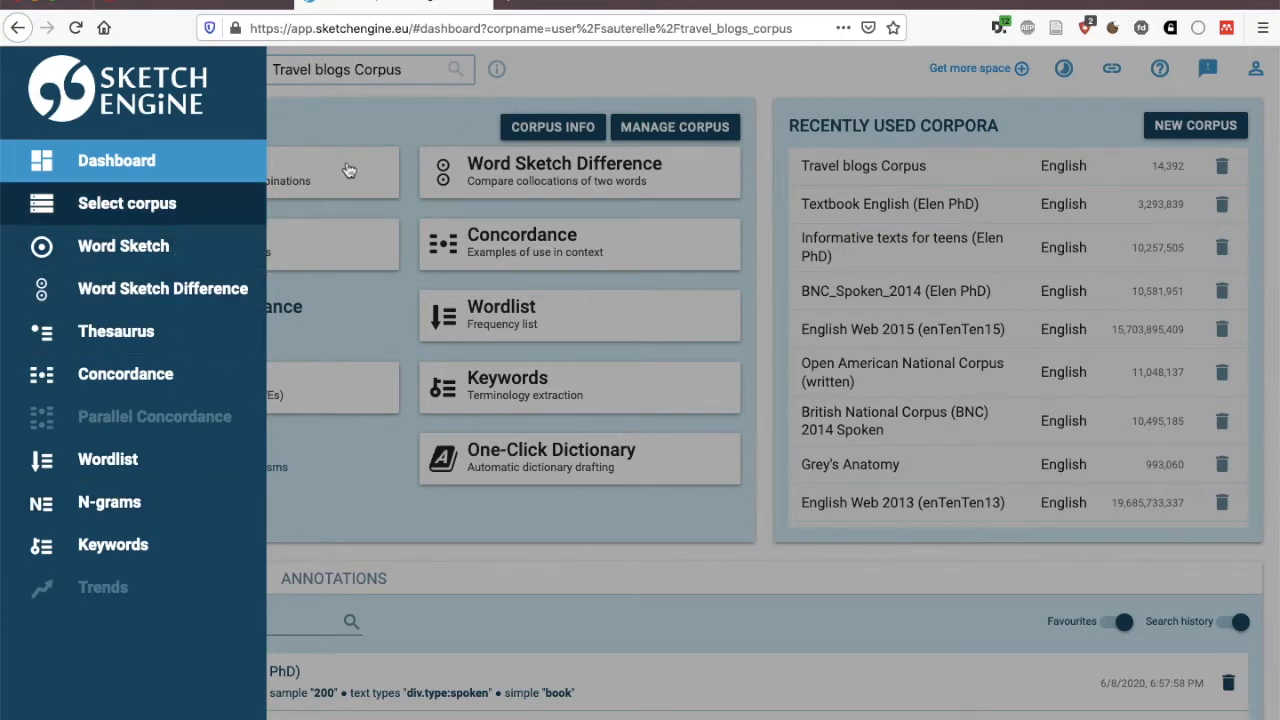
# Step: Create a second English corpus 'Travel blogs 2' from the corpus selector and proceed to adding texts
pyautogui.click(370, 68)
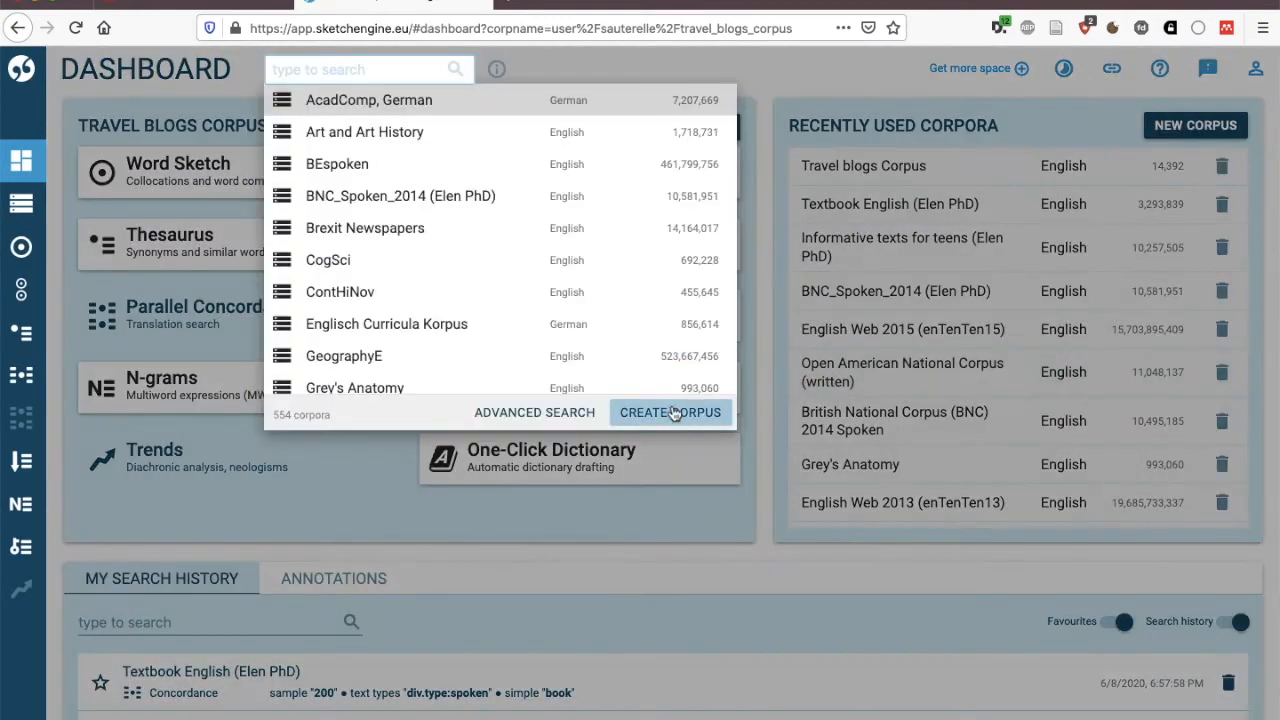
pyautogui.click(670, 412)
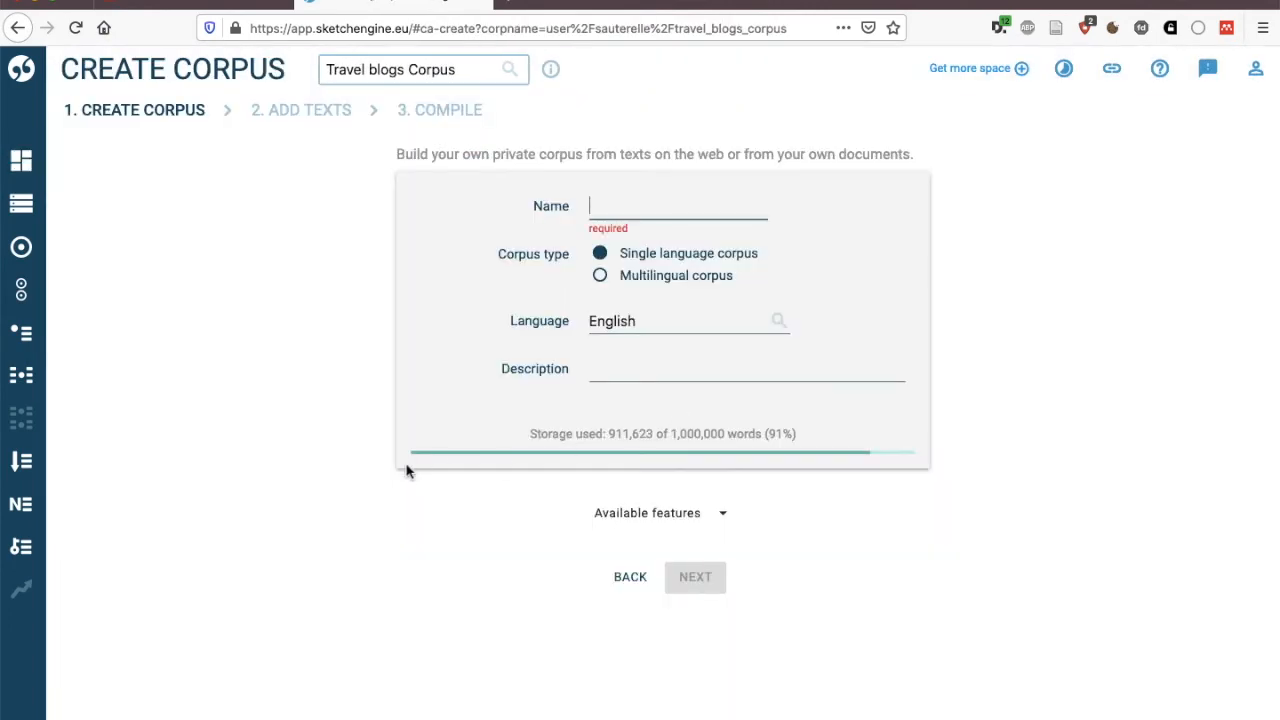
pyautogui.moveTo(336, 464)
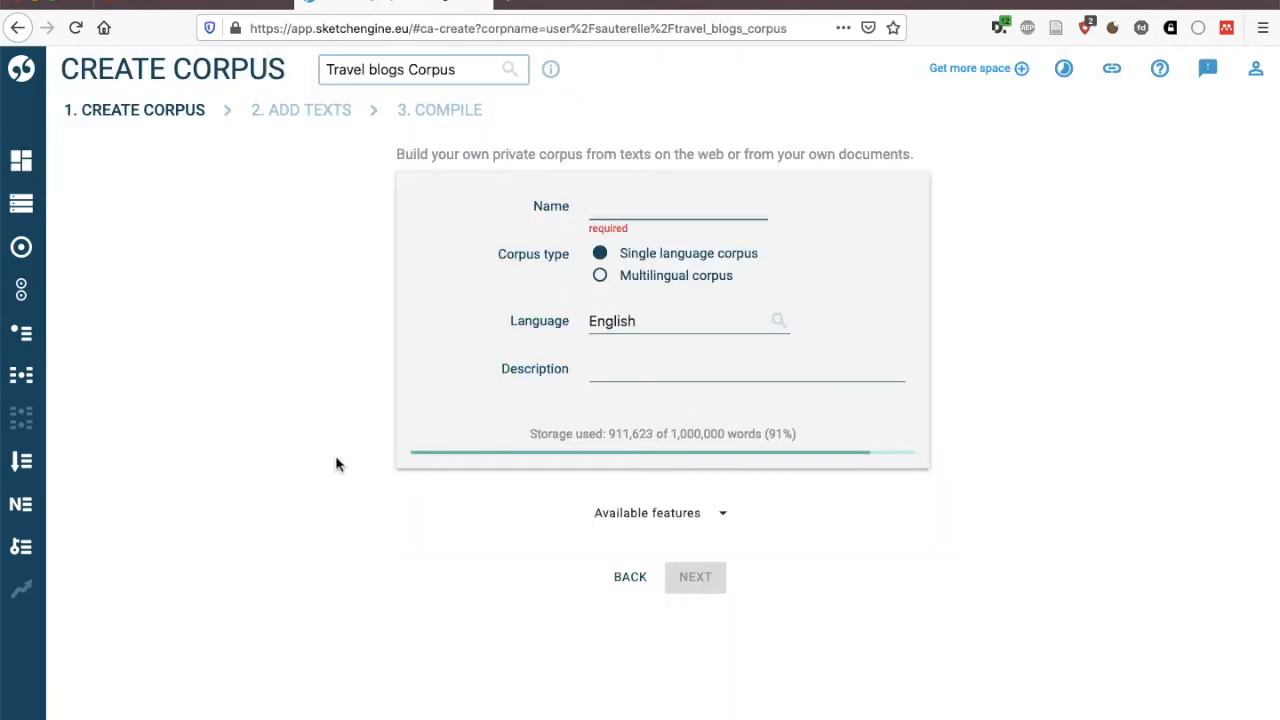
pyautogui.write('Travel blogs 2')
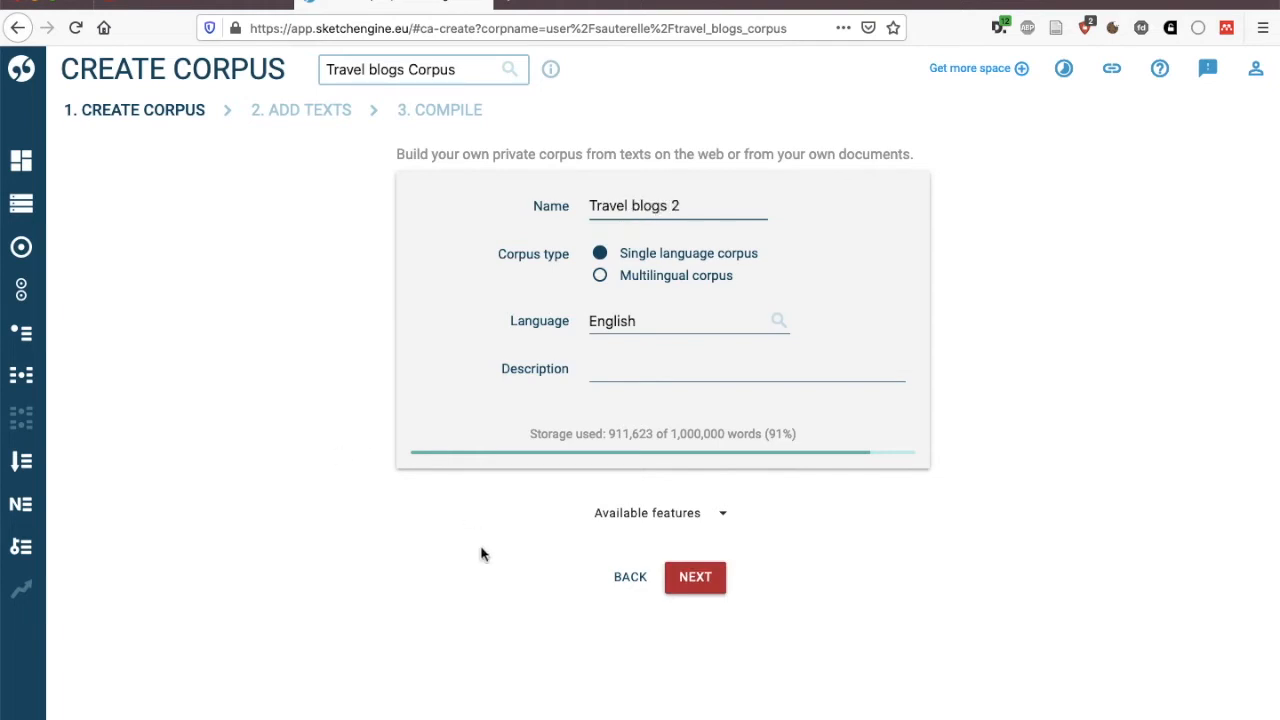
pyautogui.click(696, 576)
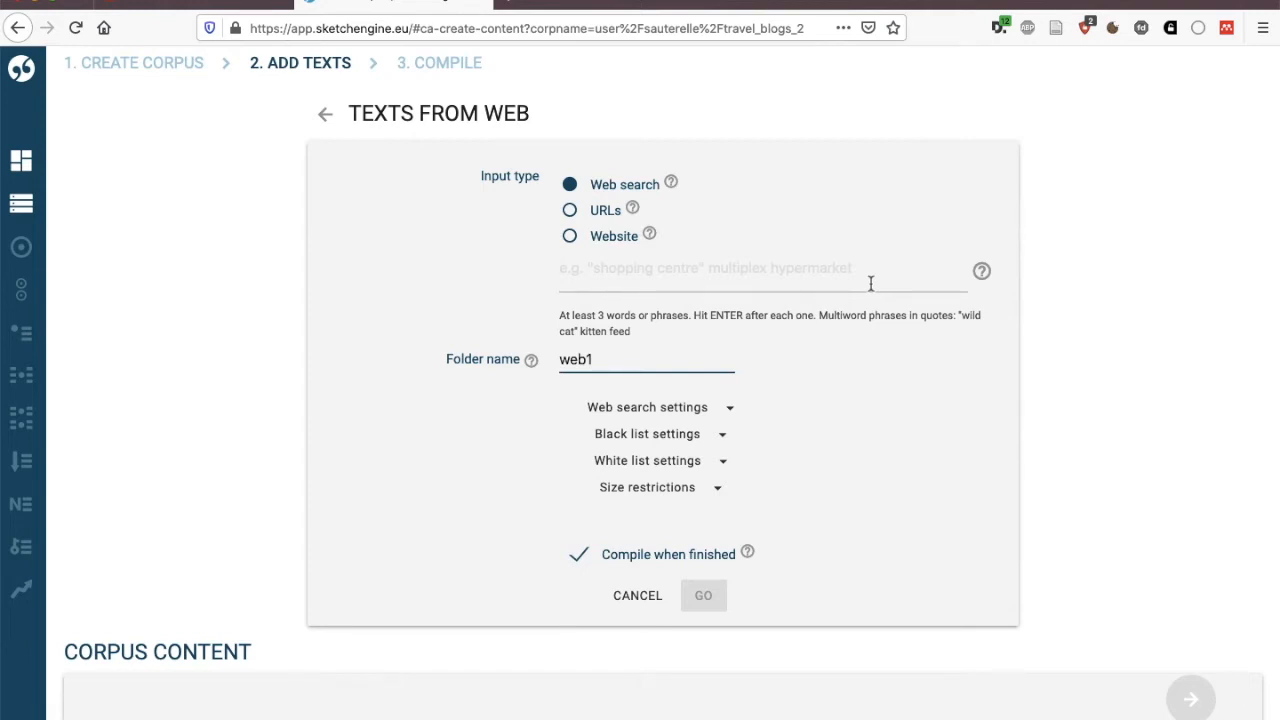
pyautogui.moveTo(640, 328)
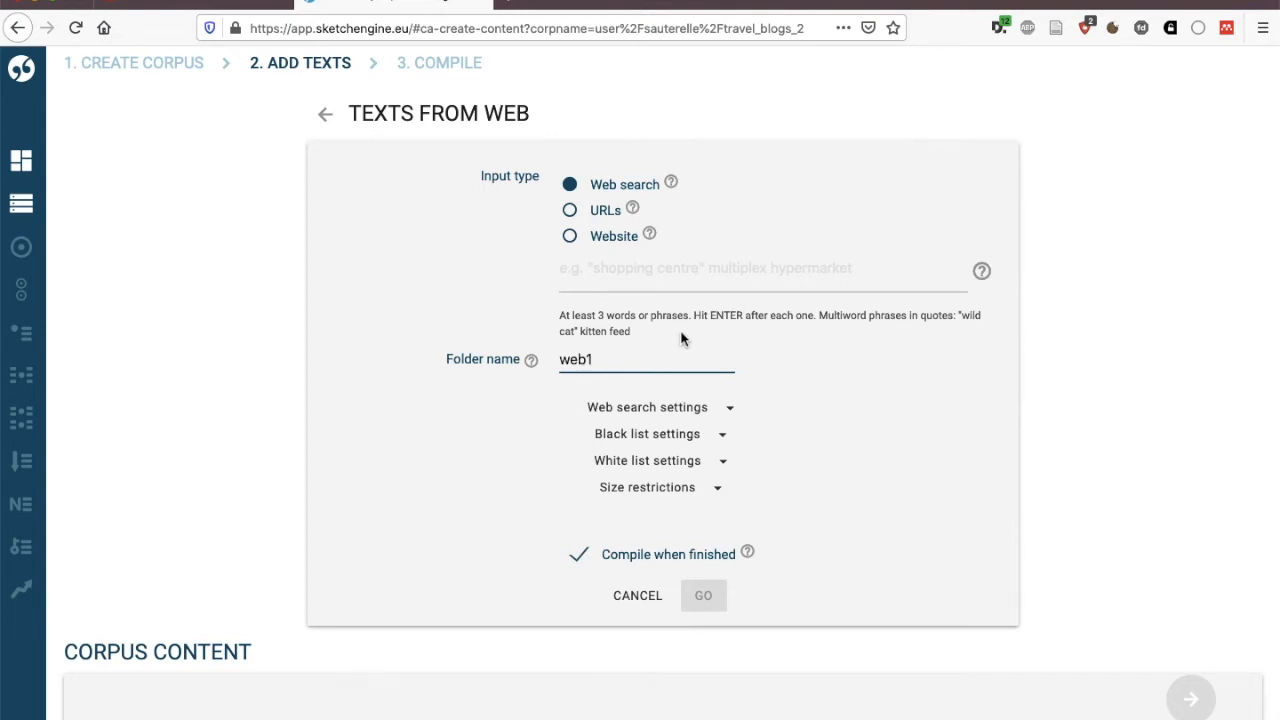
# Step: Set the web input type to URLs after trying Website, then open a new browser tab
pyautogui.click(570, 210)
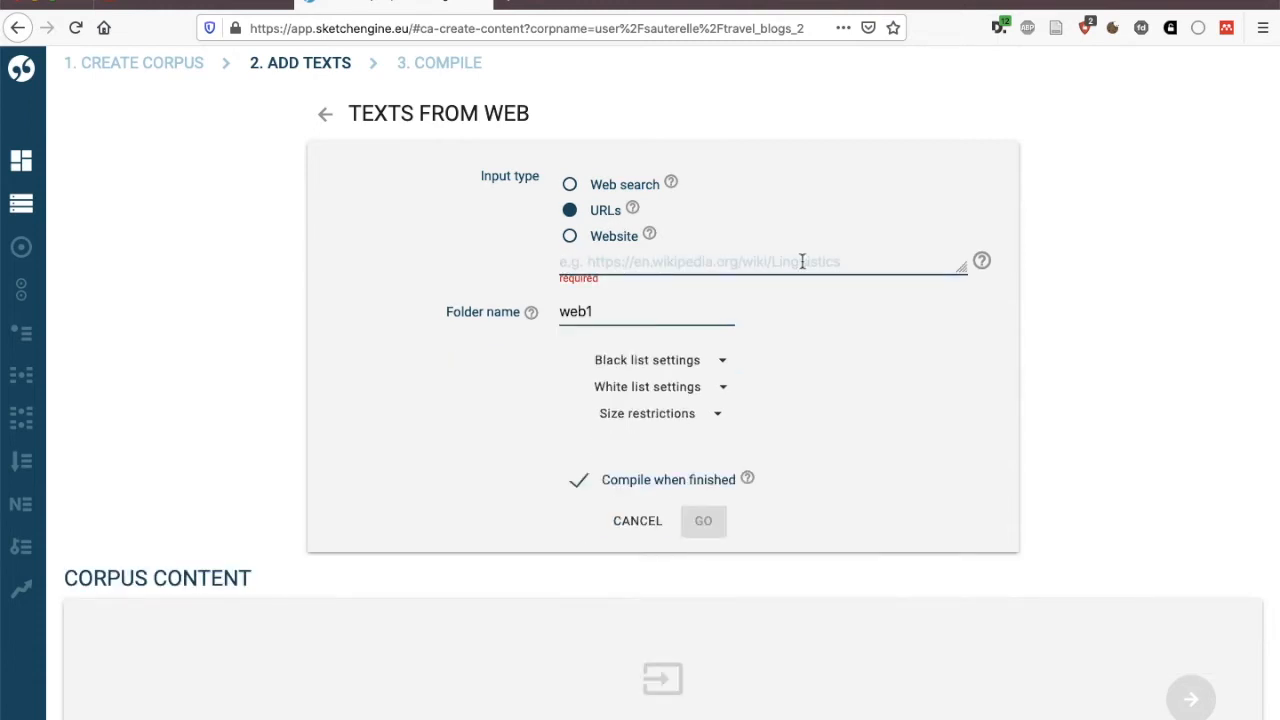
pyautogui.click(570, 236)
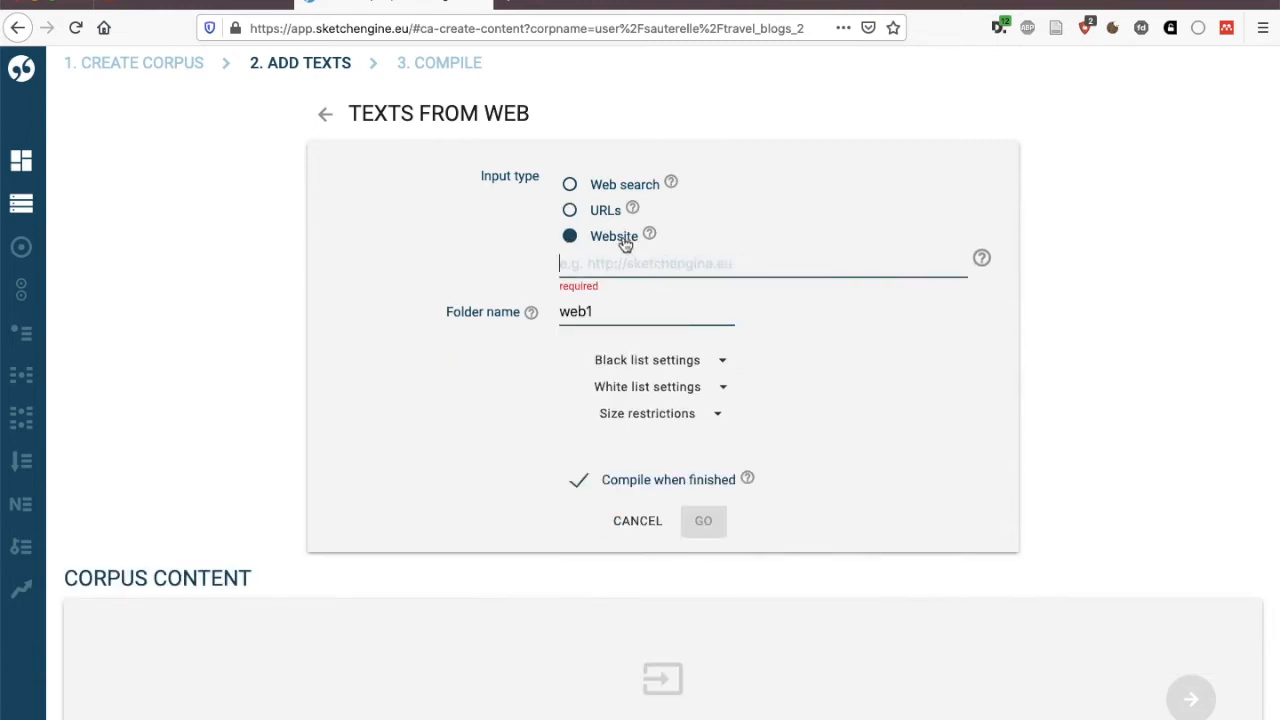
pyautogui.click(570, 210)
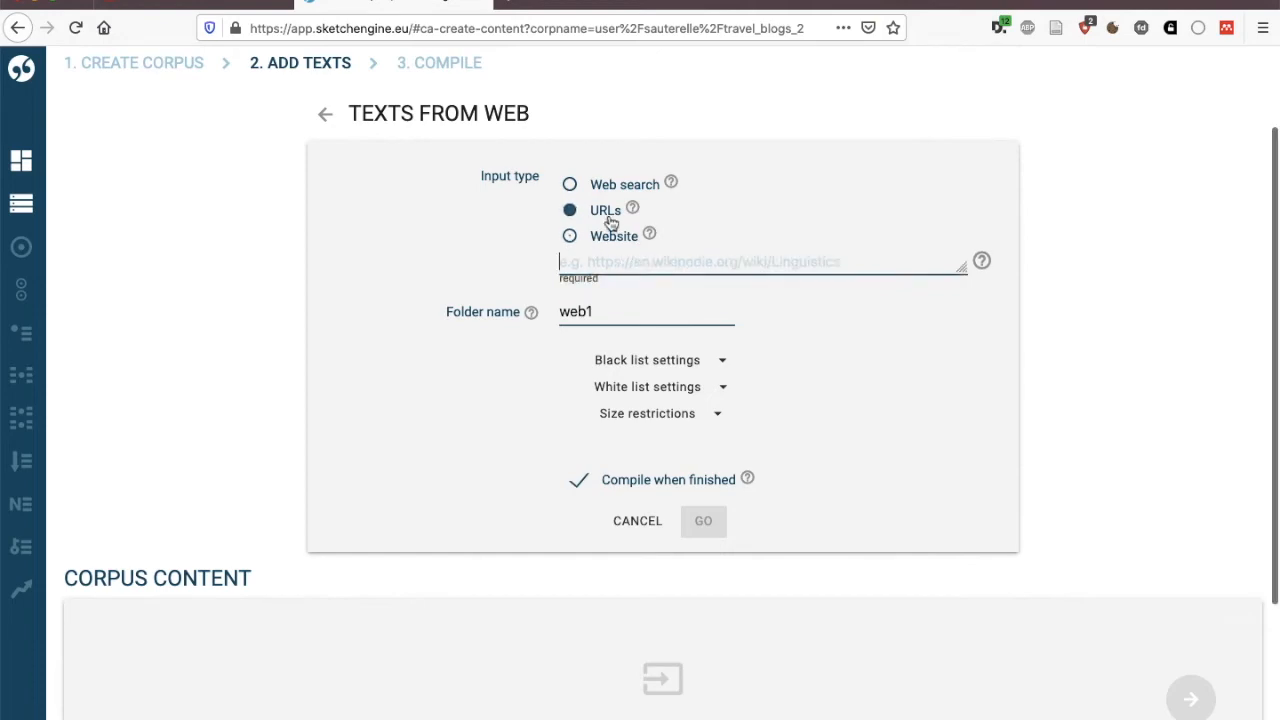
pyautogui.click(520, 28)
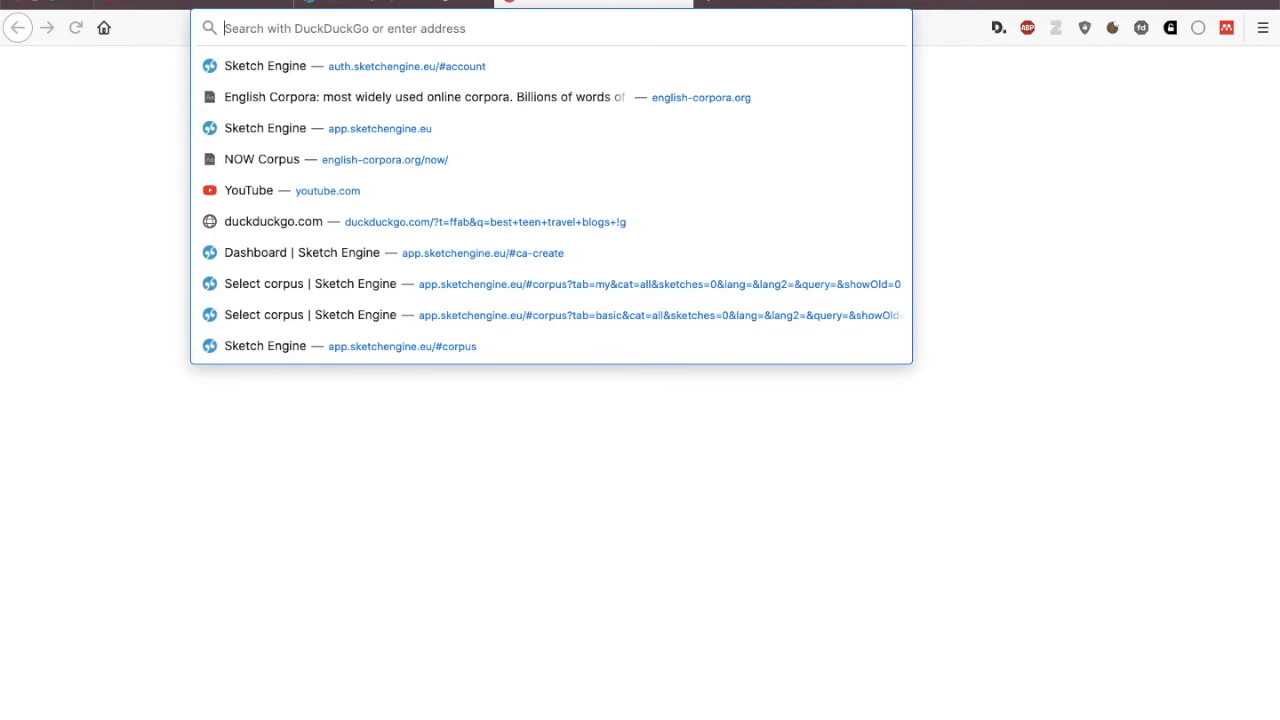
# Step: Search Google for 'backpacking blogs' and open the Tales of a Backpacker result
pyautogui.write('backpacking blogs !')
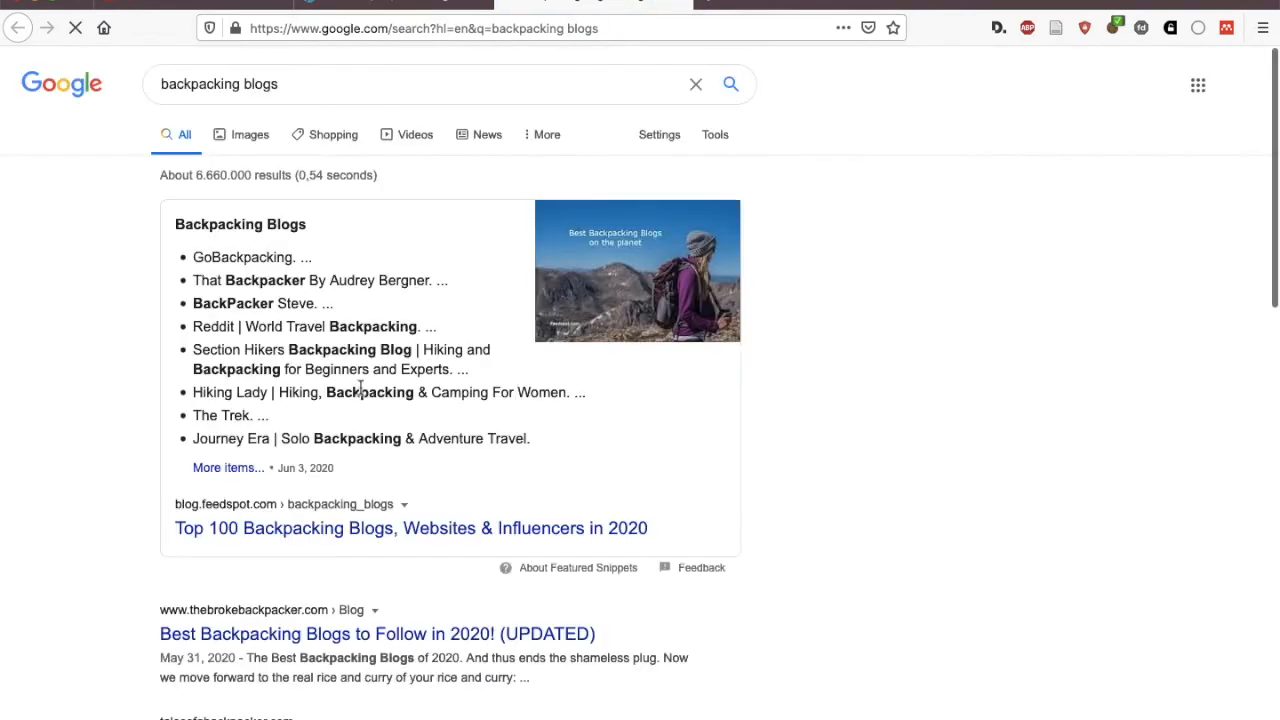
pyautogui.scroll(-3)
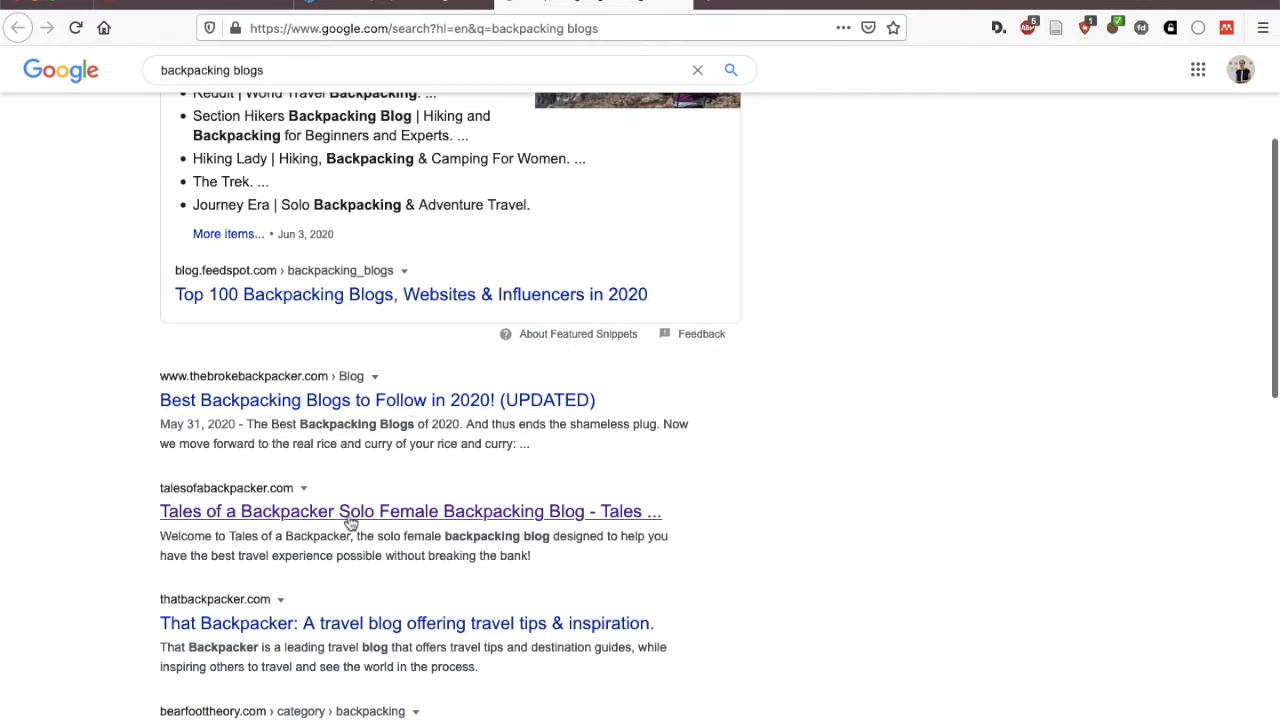
pyautogui.click(408, 512)
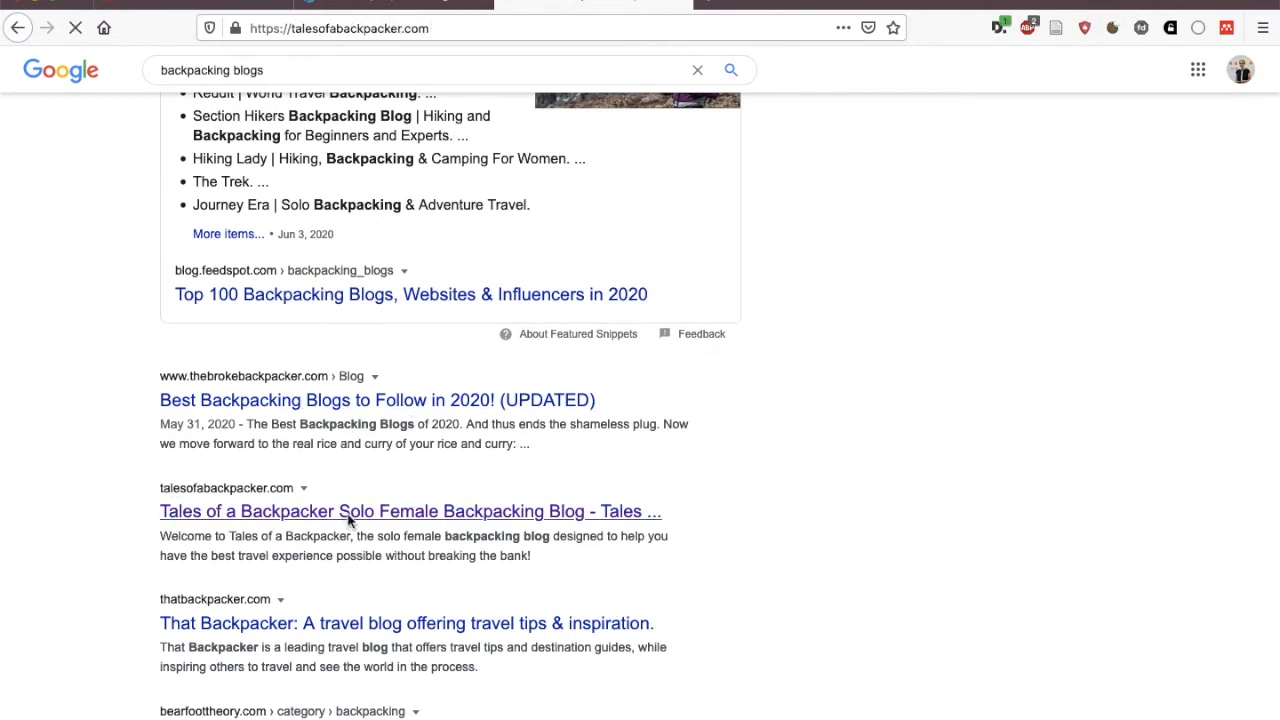
pyautogui.click(408, 512)
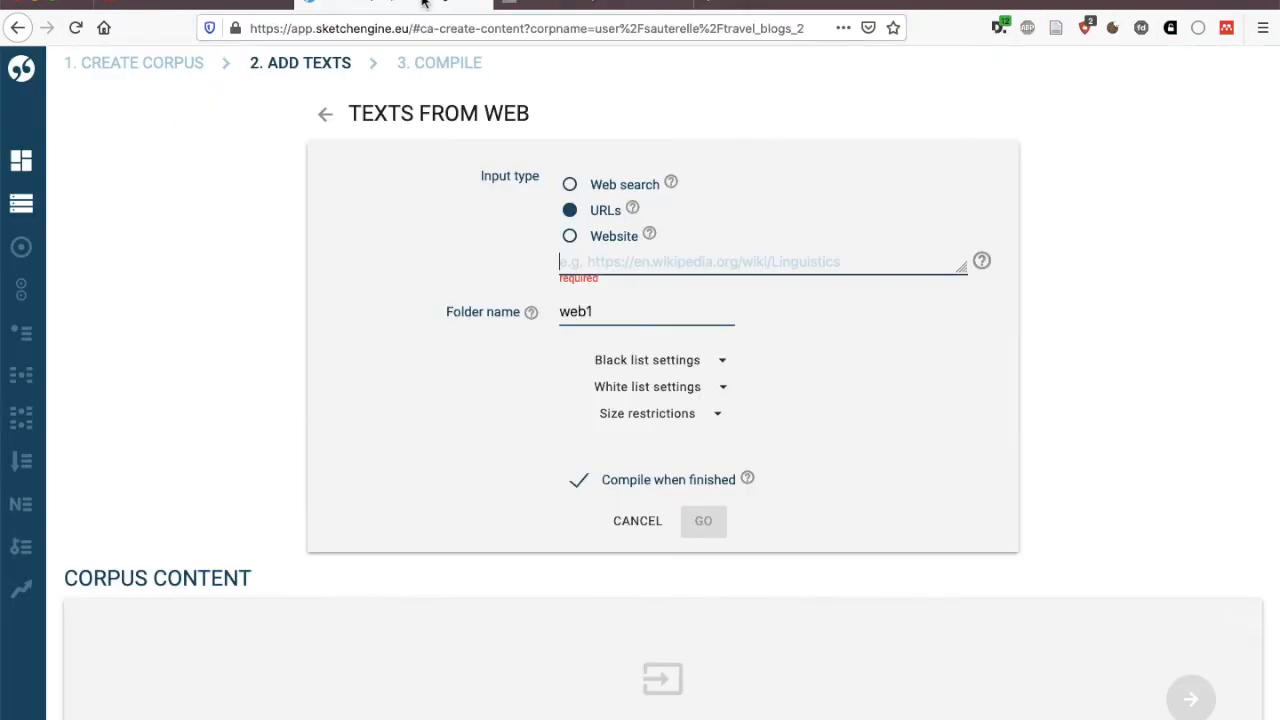
pyautogui.write('https://talesofabackpacker.com/')
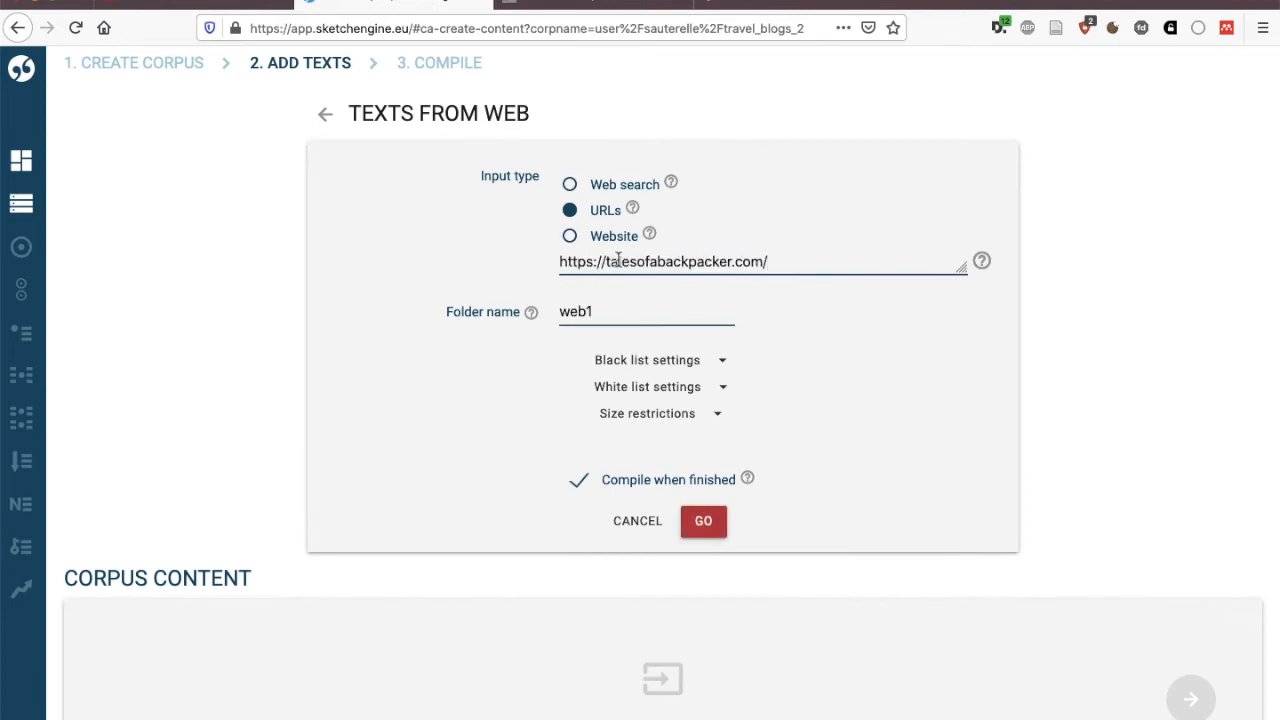
pyautogui.click(570, 236)
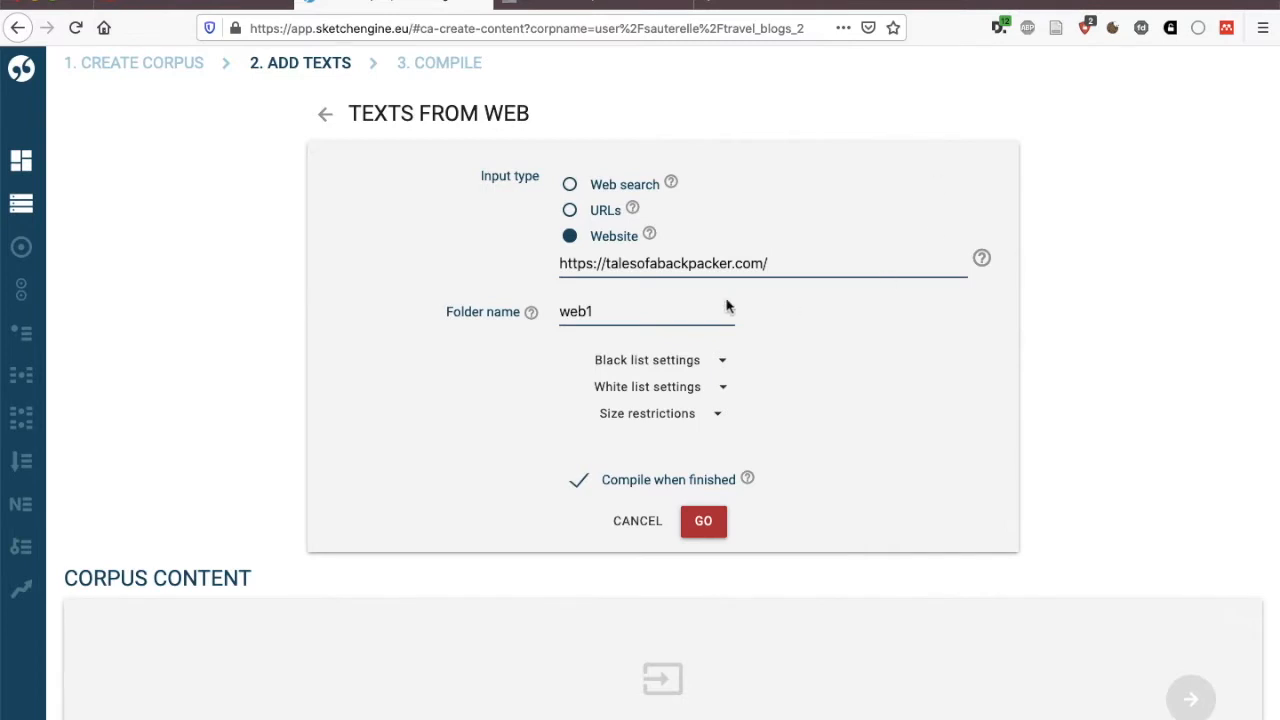
pyautogui.write('Tales of a back')
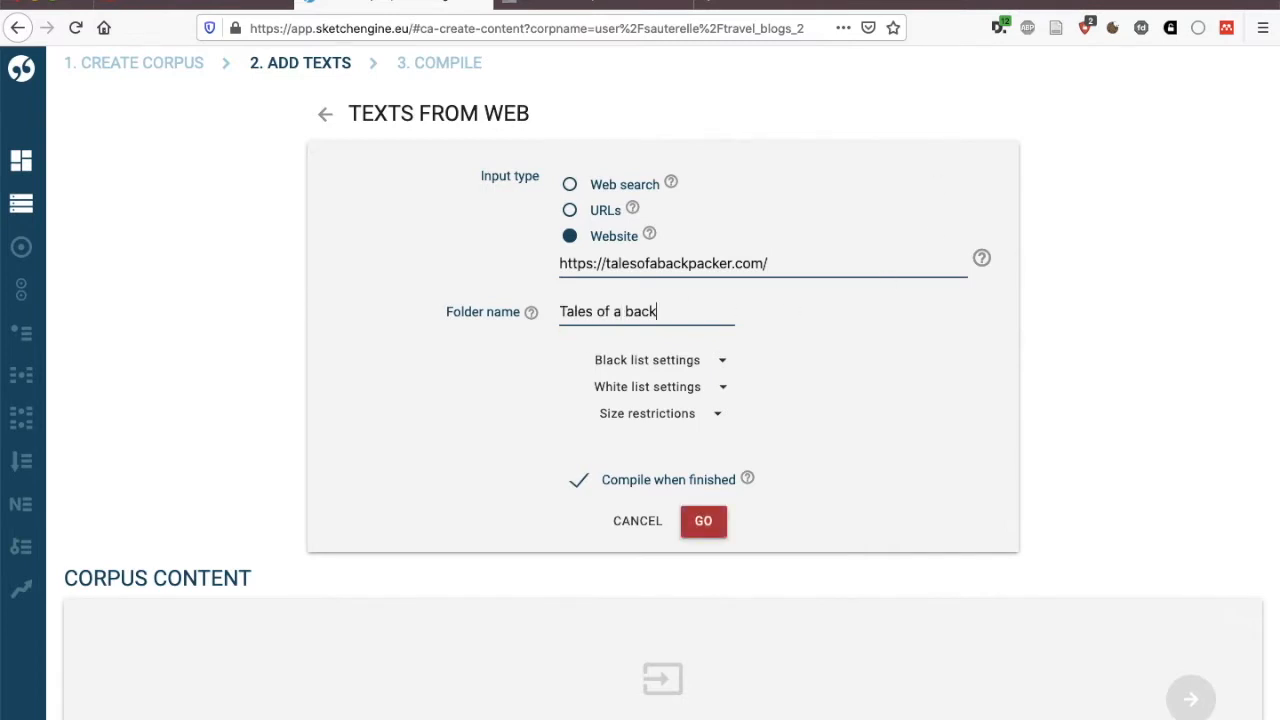
pyautogui.write('packer')
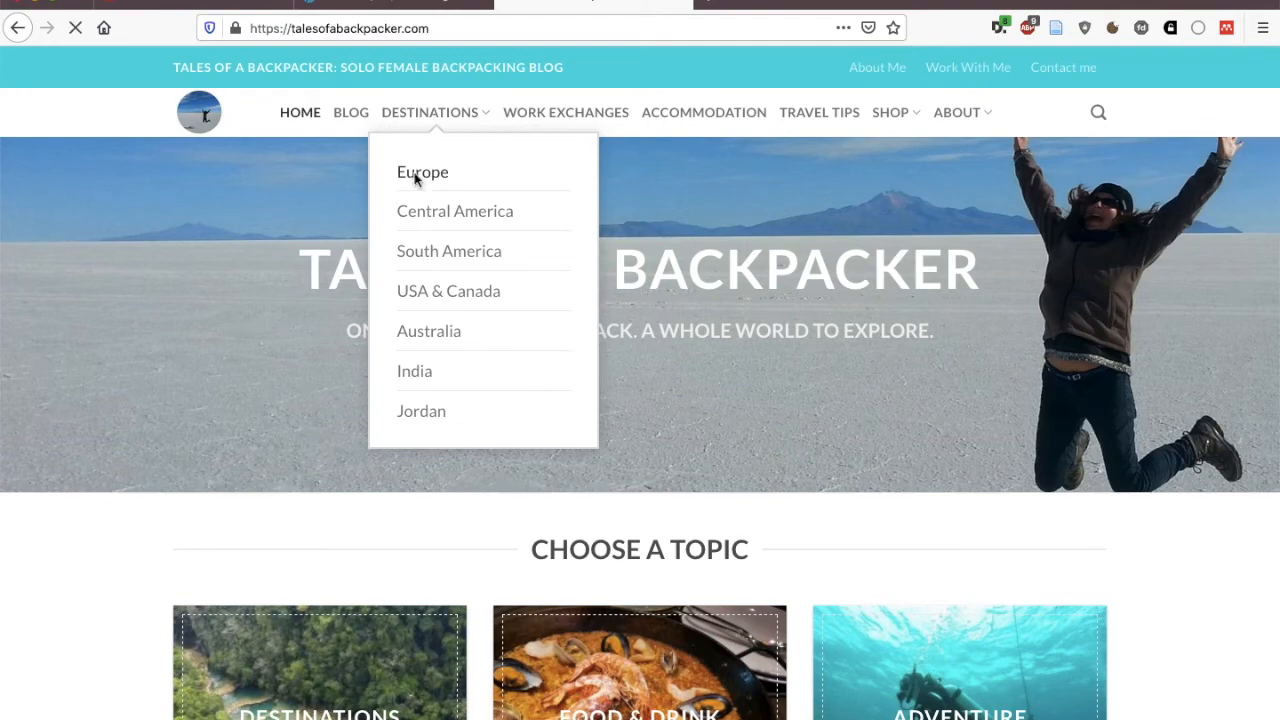
# Step: Browse the blog's Backpacking in Europe page and read 'The Best Time to Go to Europe' article, then return to Sketch Engine
pyautogui.click(422, 172)
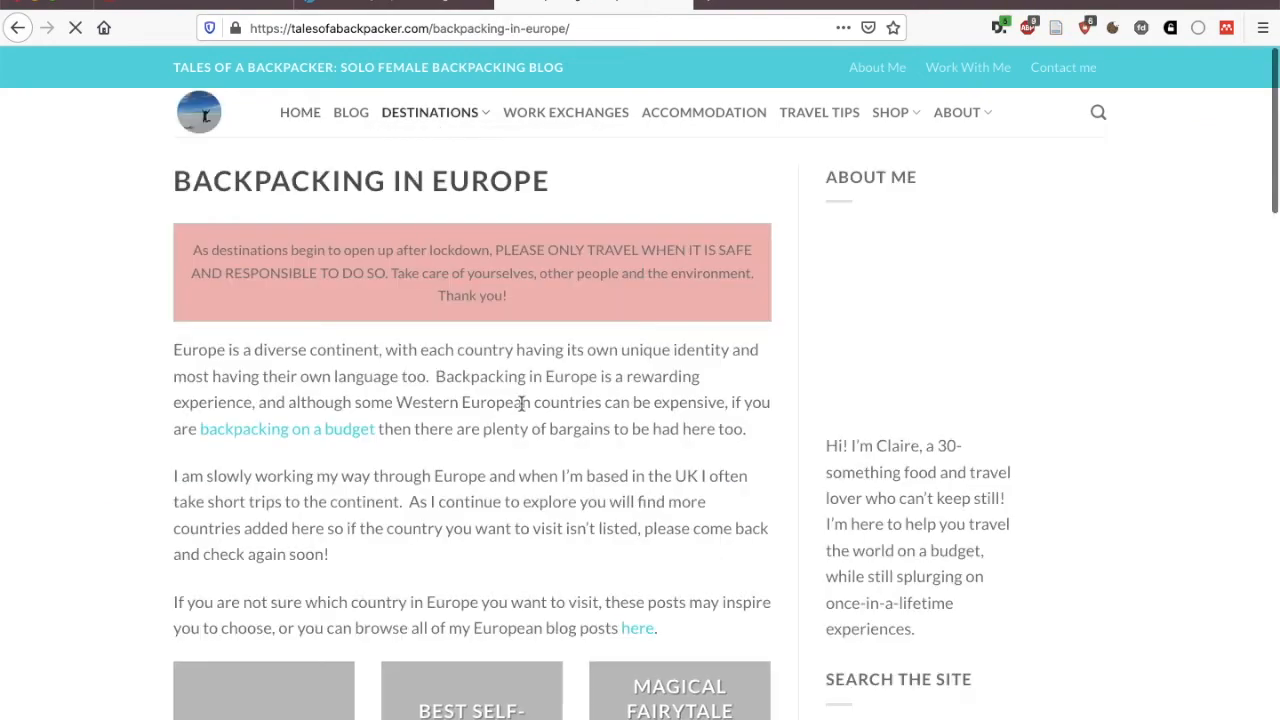
pyautogui.scroll(-3)
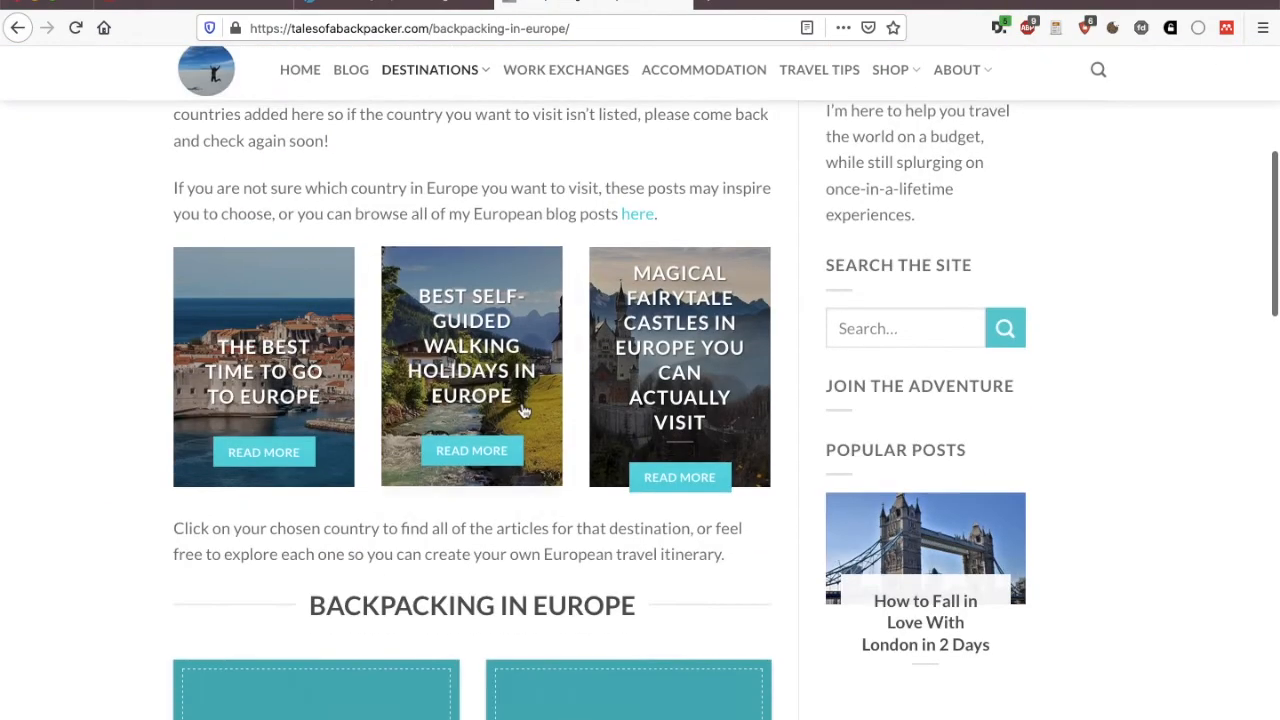
pyautogui.click(264, 368)
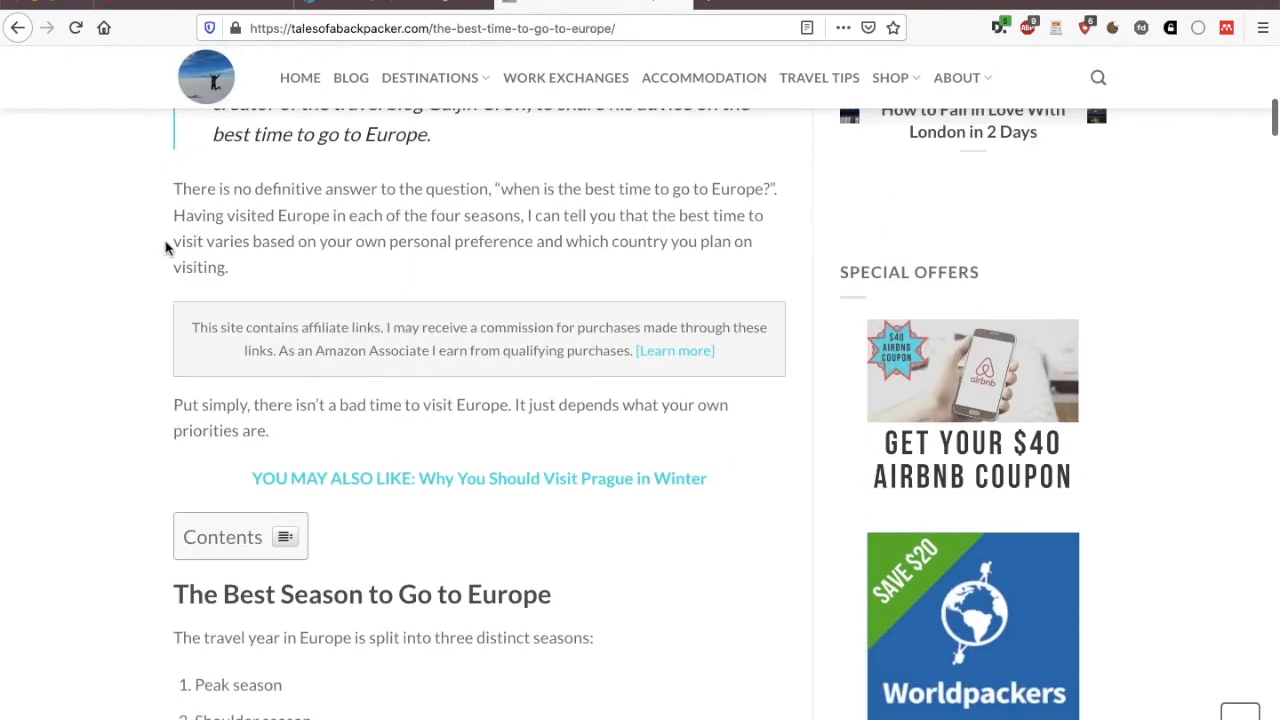
pyautogui.scroll(-3)
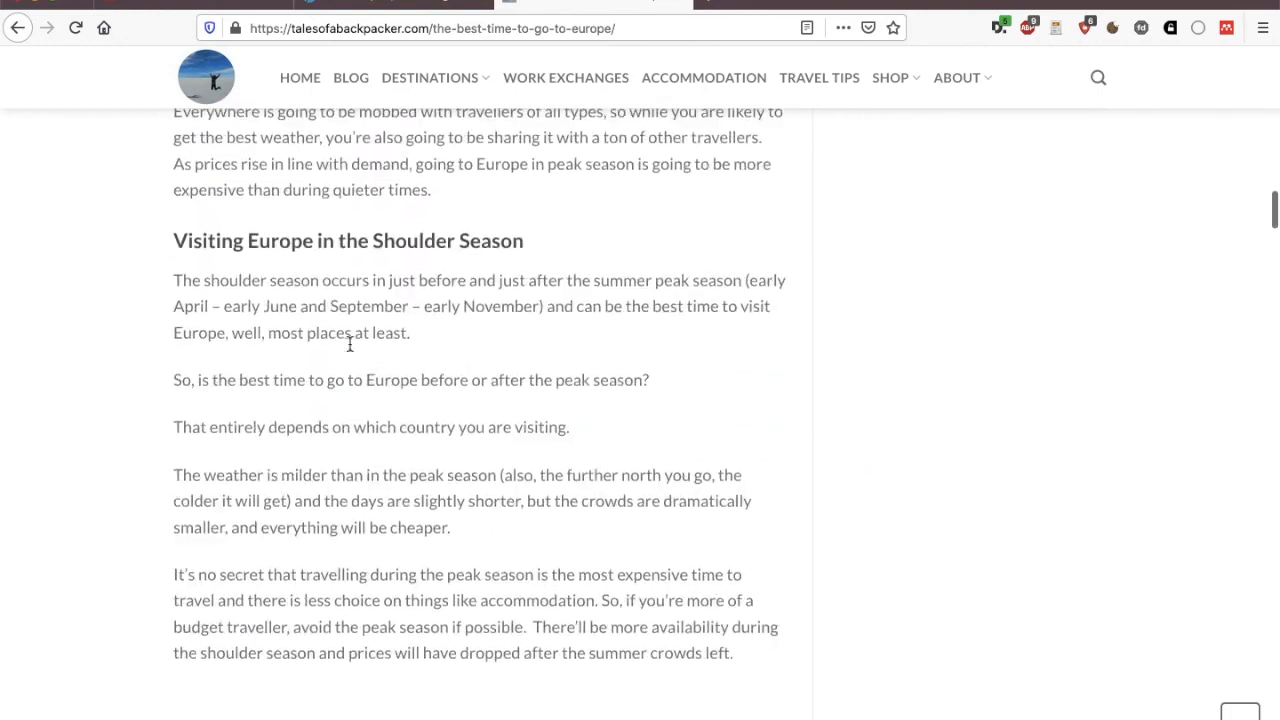
pyautogui.scroll(-3)
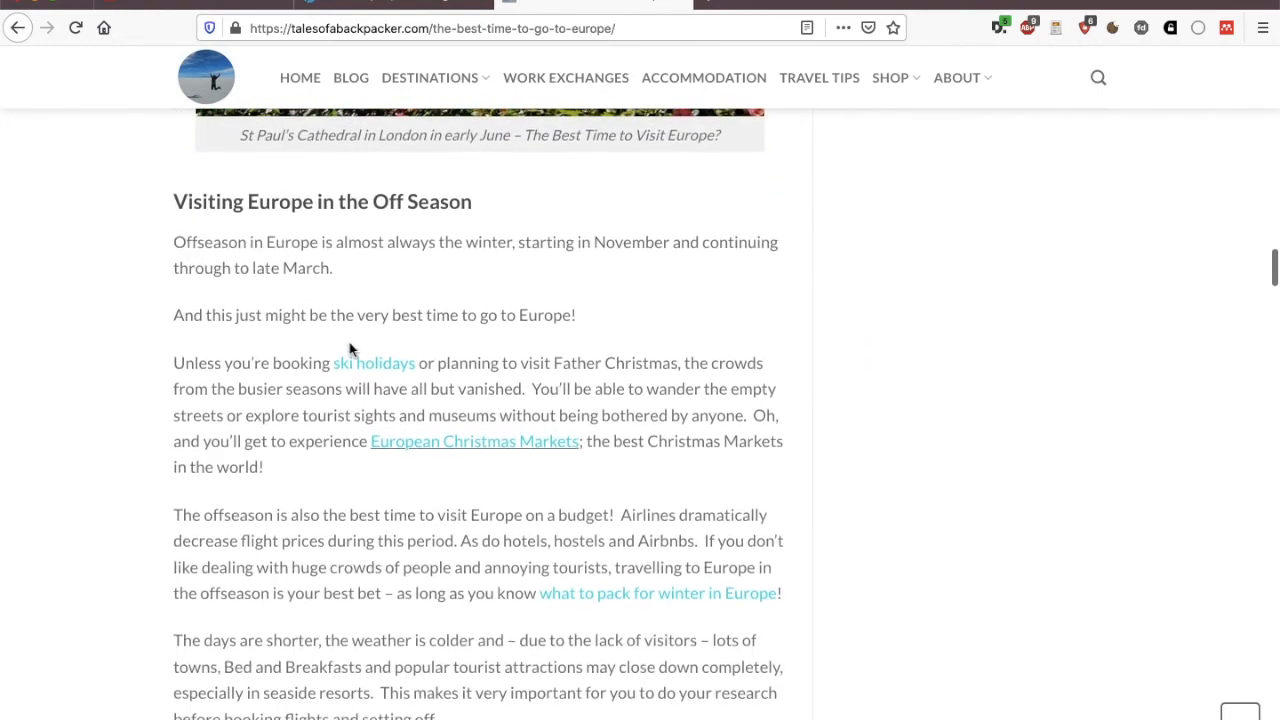
pyautogui.click(430, 28)
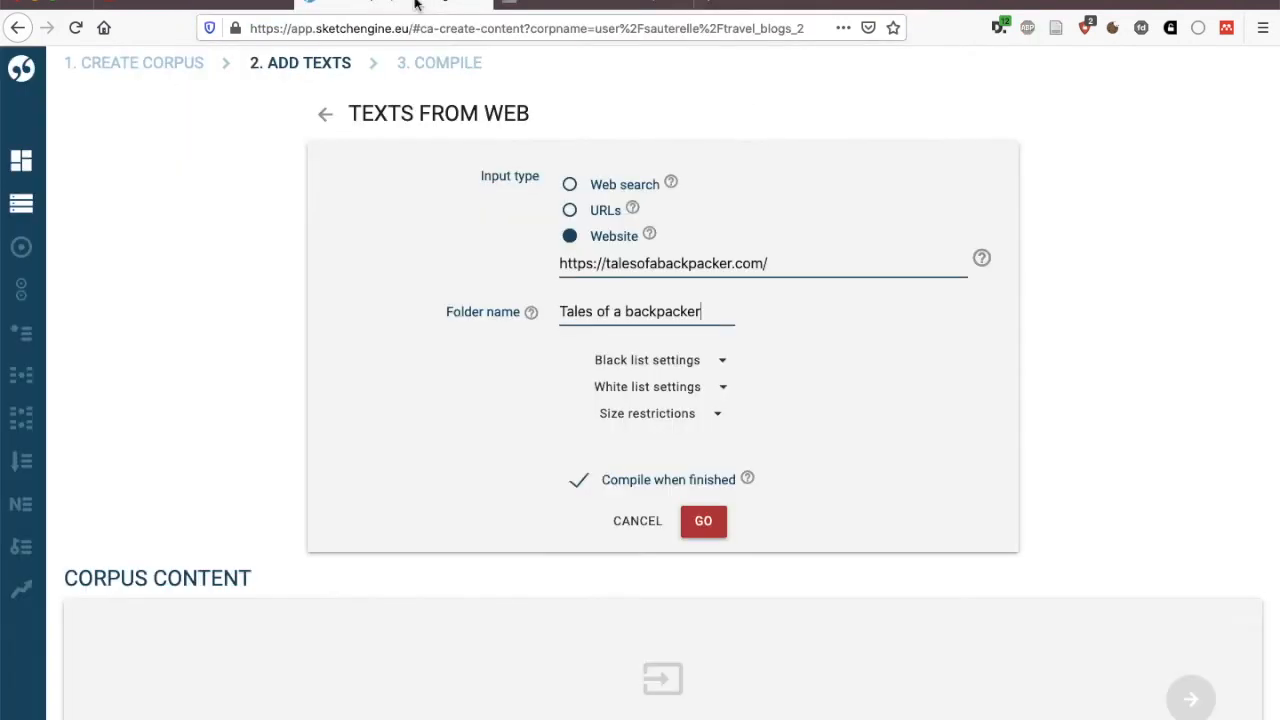
pyautogui.click(570, 210)
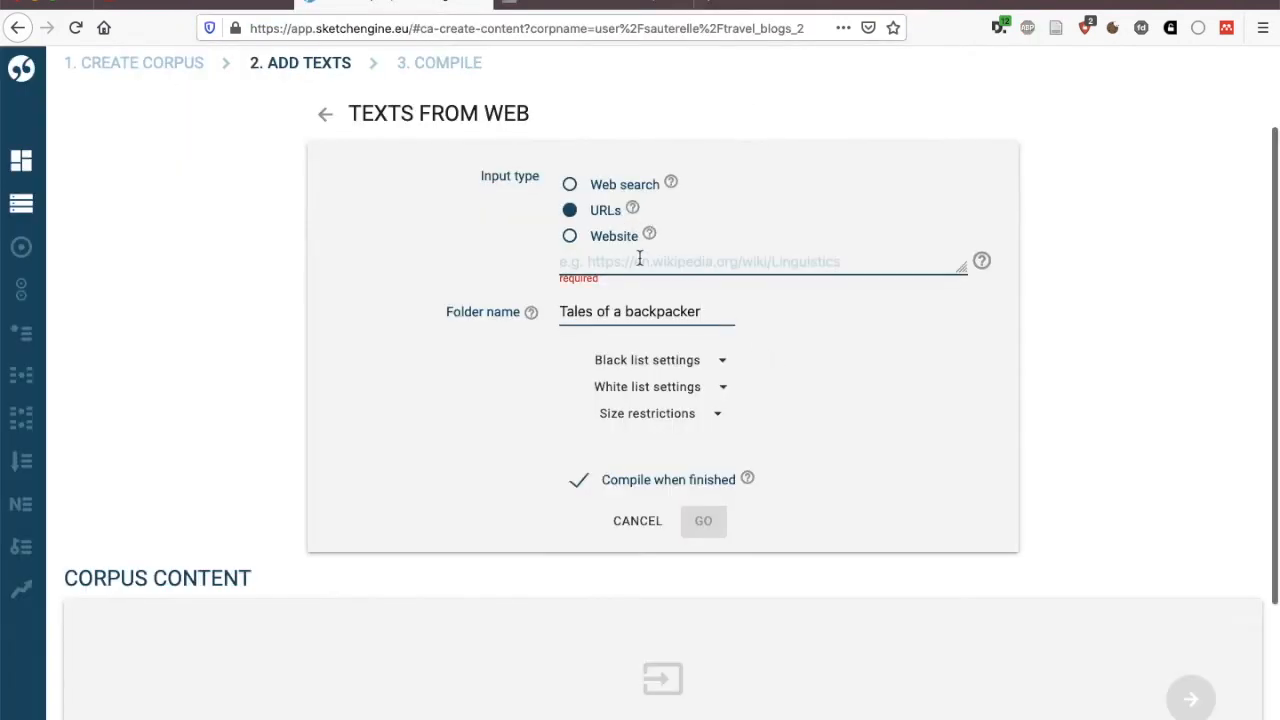
pyautogui.write('https://talesofabackpacker.com/the-best-time-to-go-to-europe/')
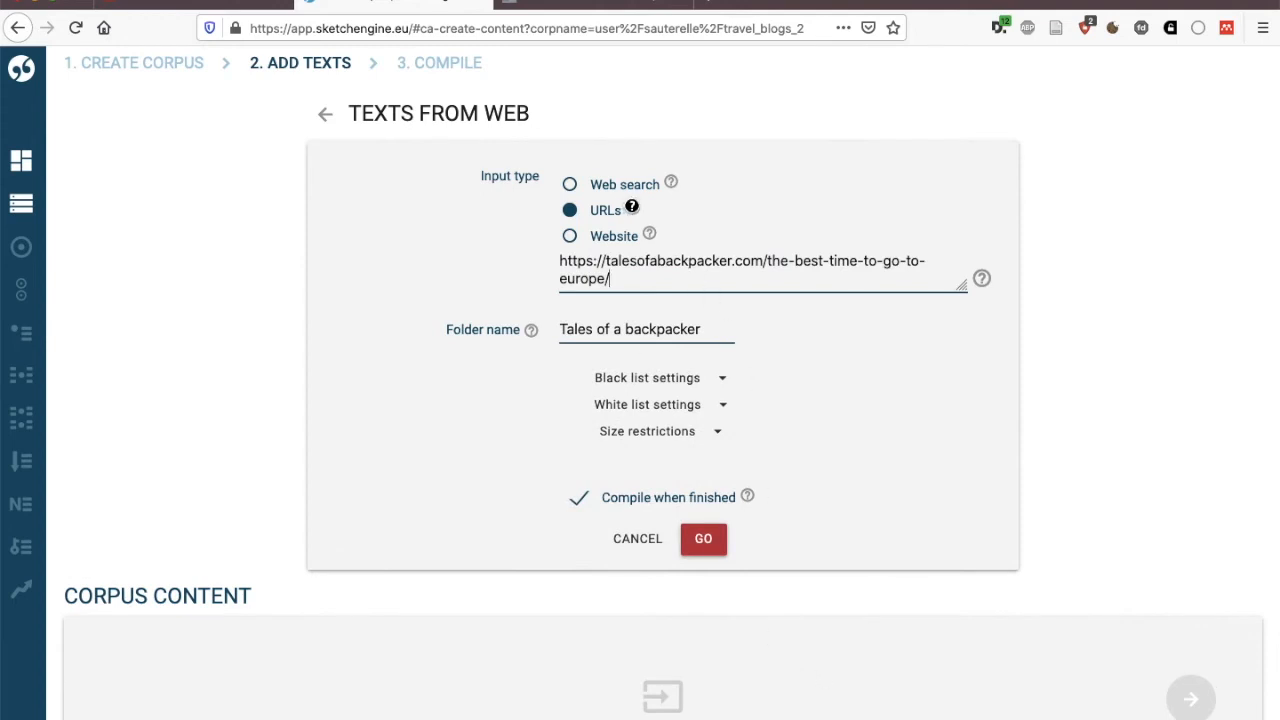
pyautogui.moveTo(632, 204)
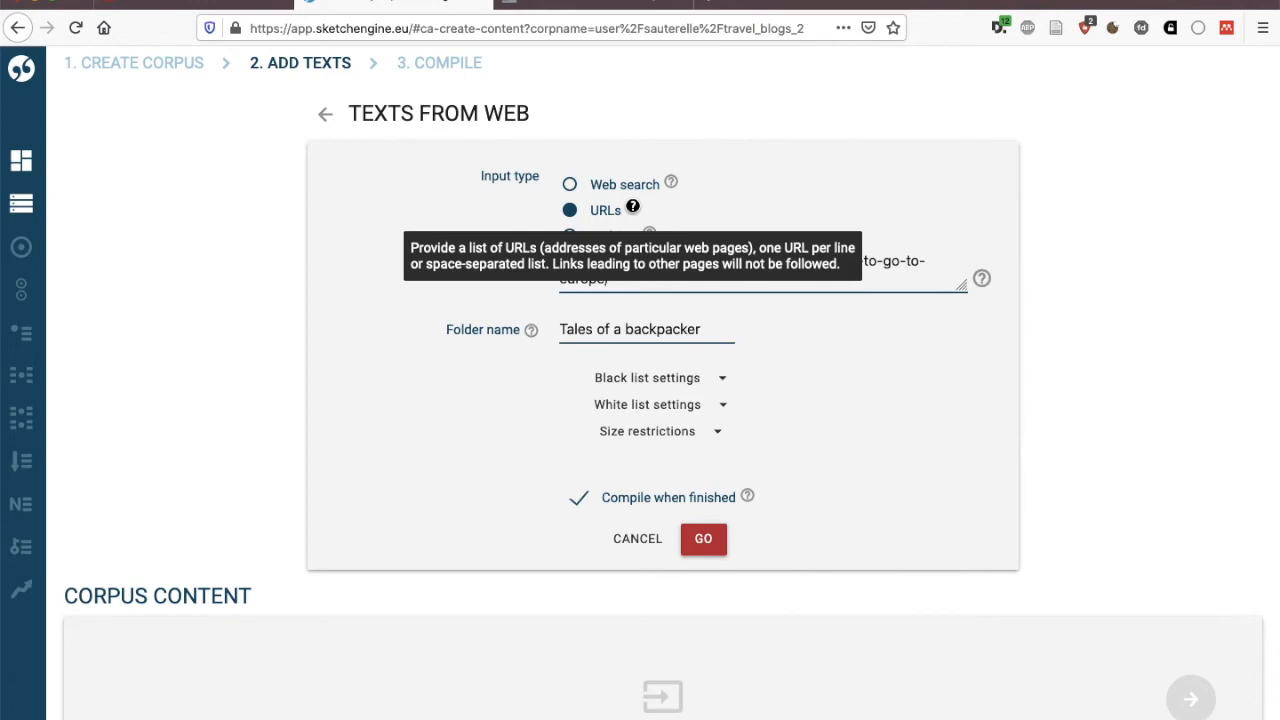
pyautogui.moveTo(920, 304)
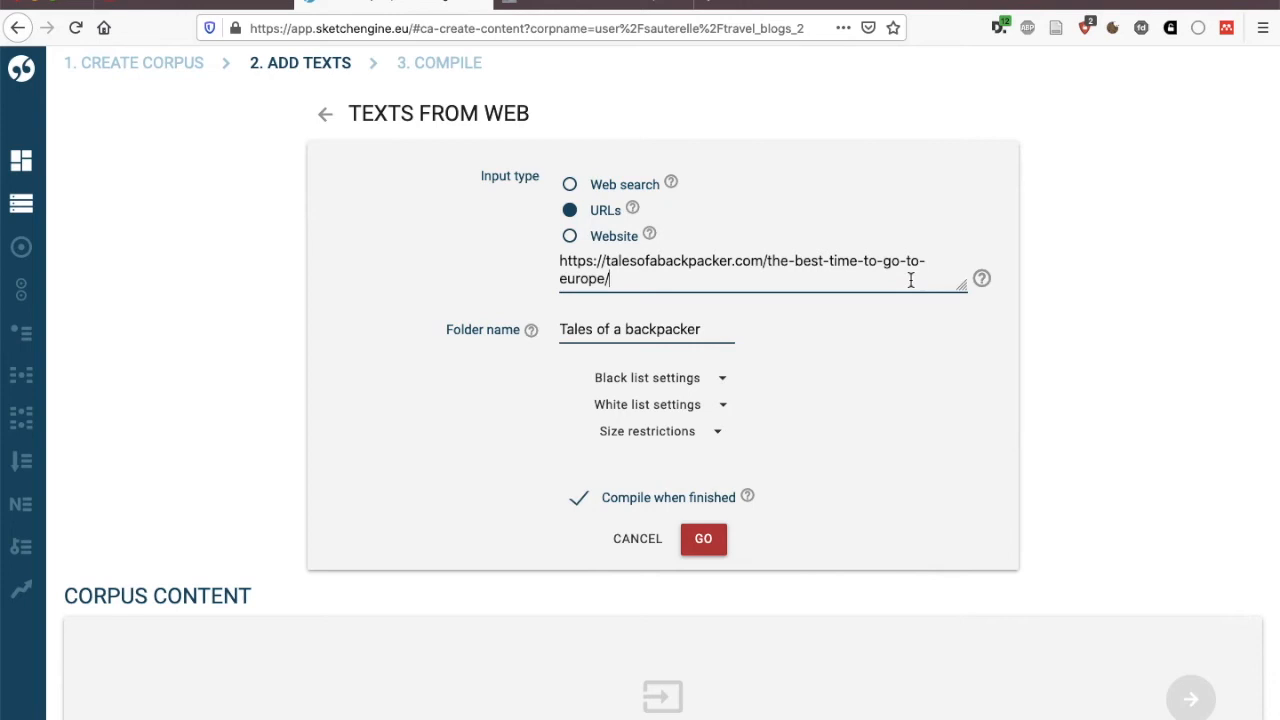
pyautogui.moveTo(836, 284)
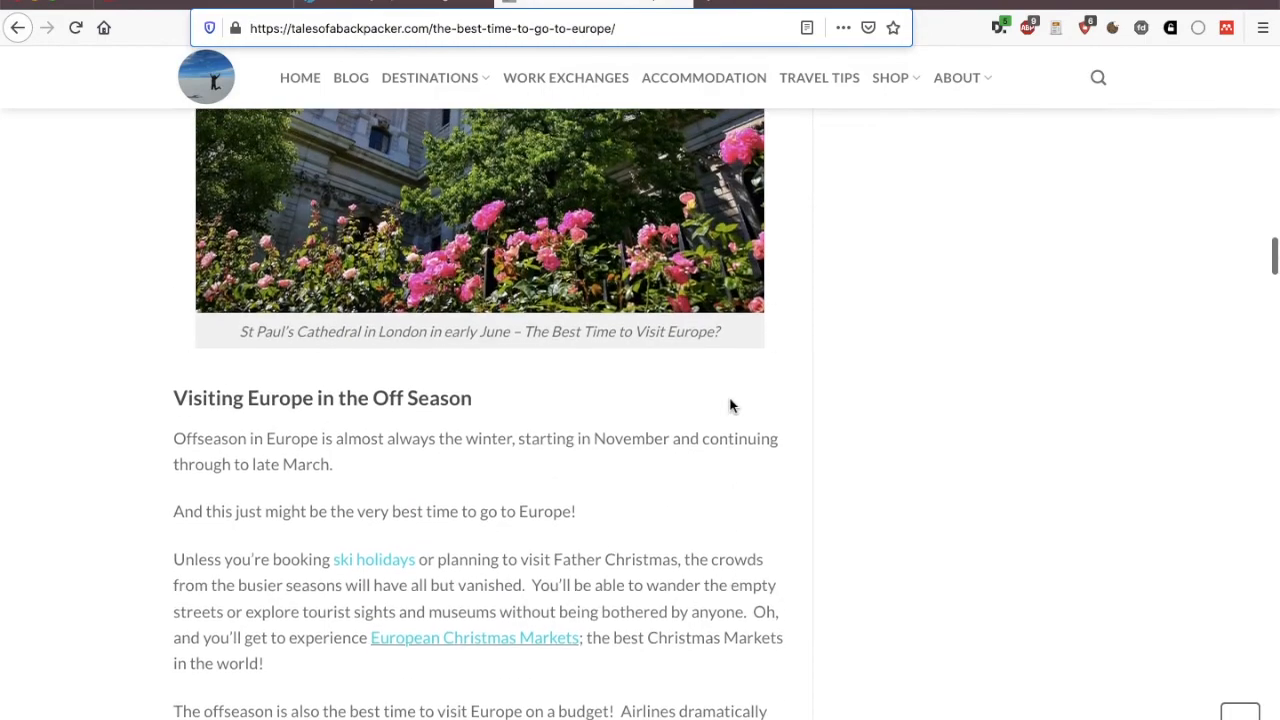
# Step: Scroll the best-time article back to the top and return to the corpus-building tab
pyautogui.scroll(-3)
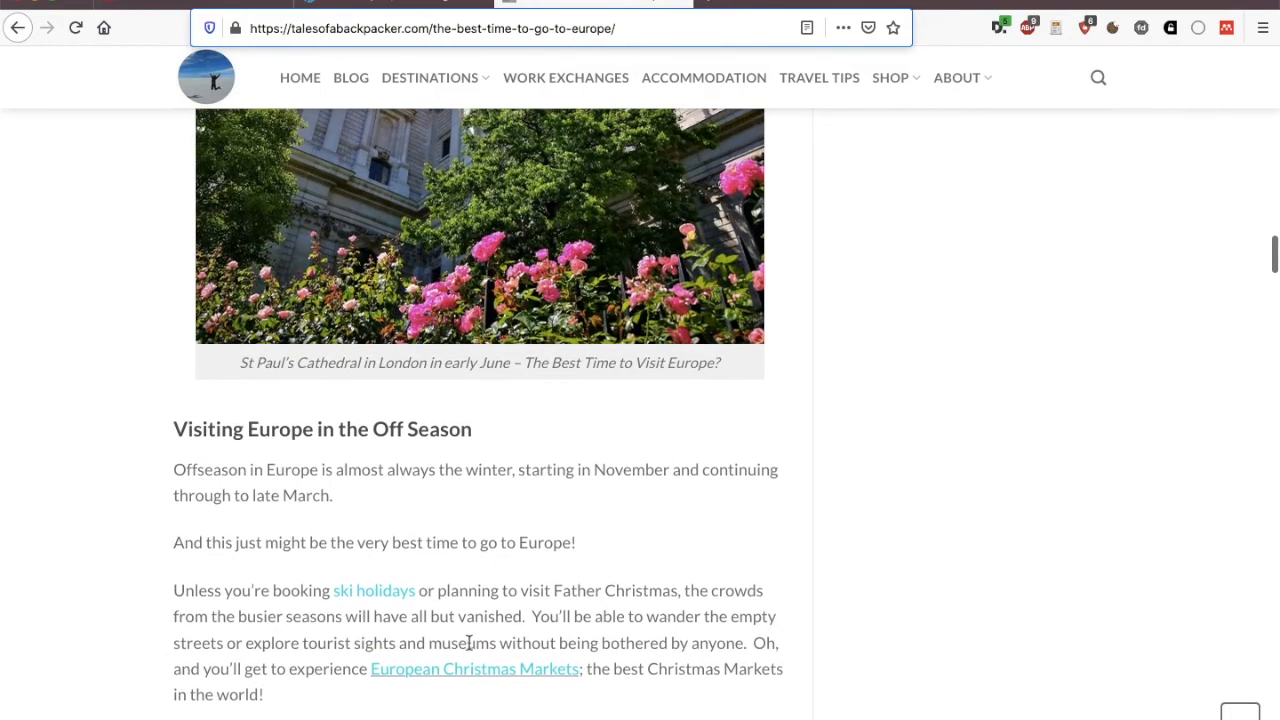
pyautogui.scroll(3)
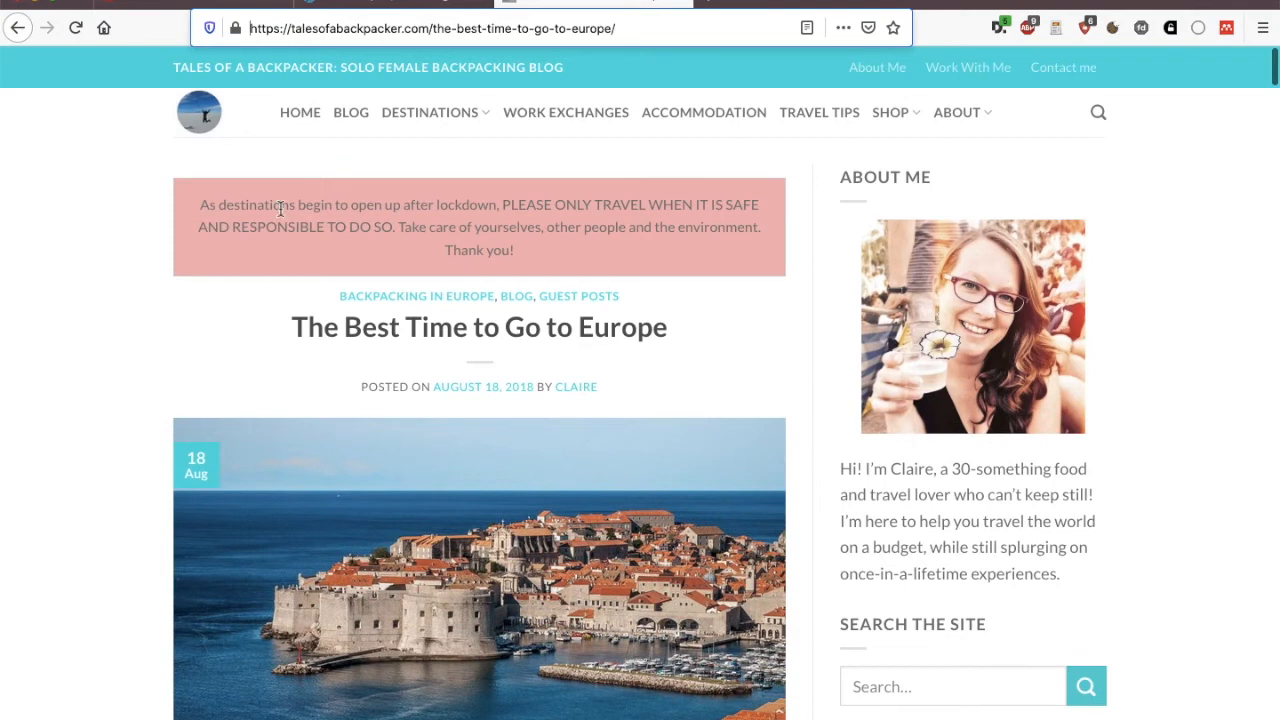
pyautogui.moveTo(652, 264)
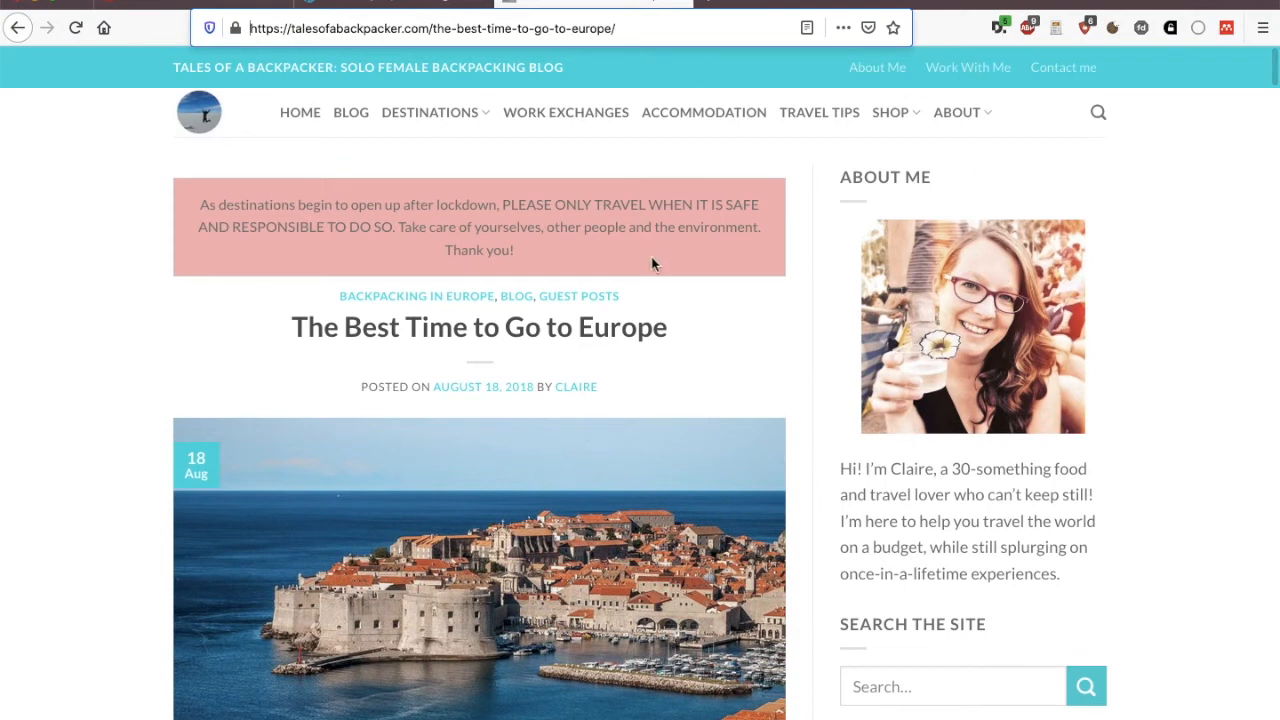
pyautogui.click(450, 28)
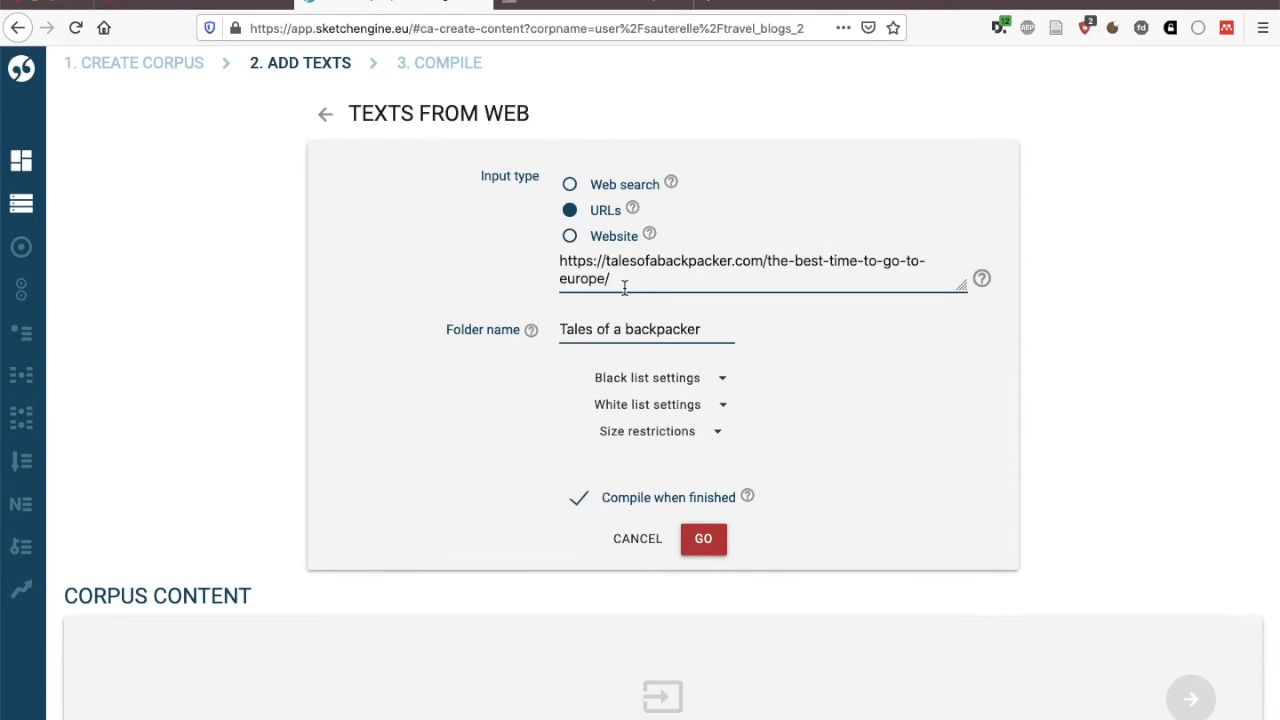
# Step: Leave the URL form for the '2. Add texts' step of Travel blogs 2
pyautogui.click(612, 280)
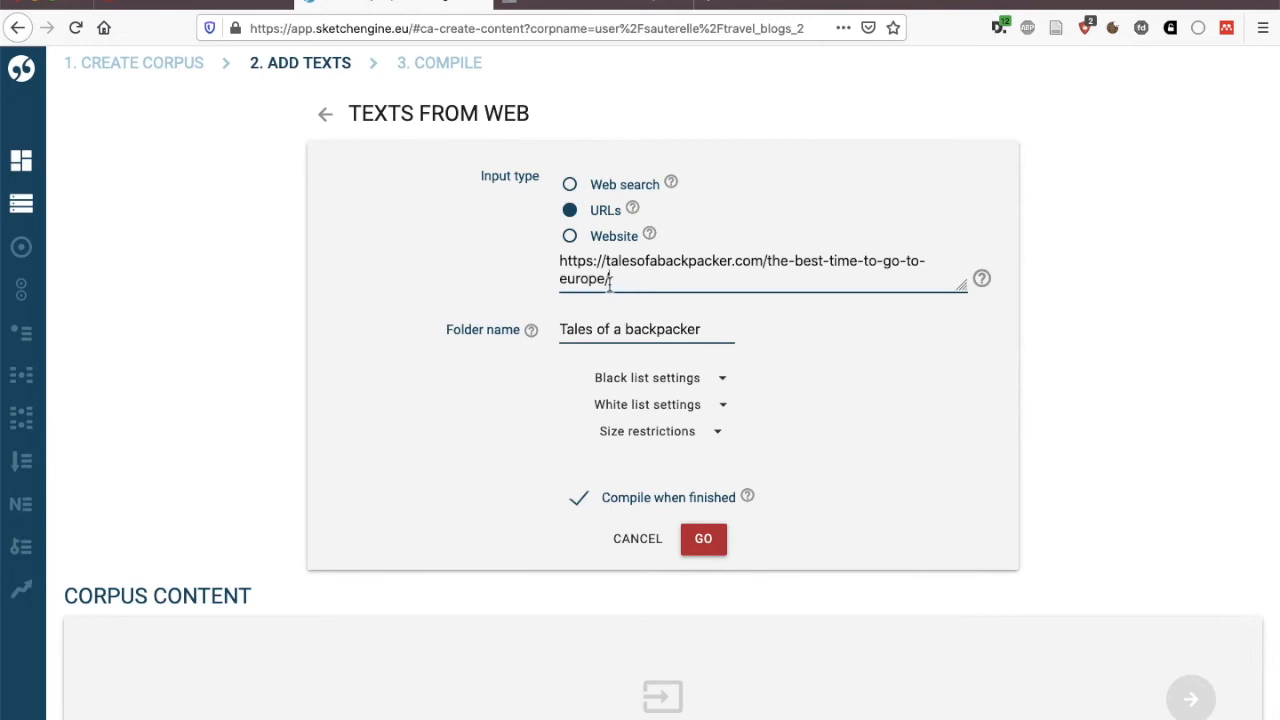
pyautogui.moveTo(350, 224)
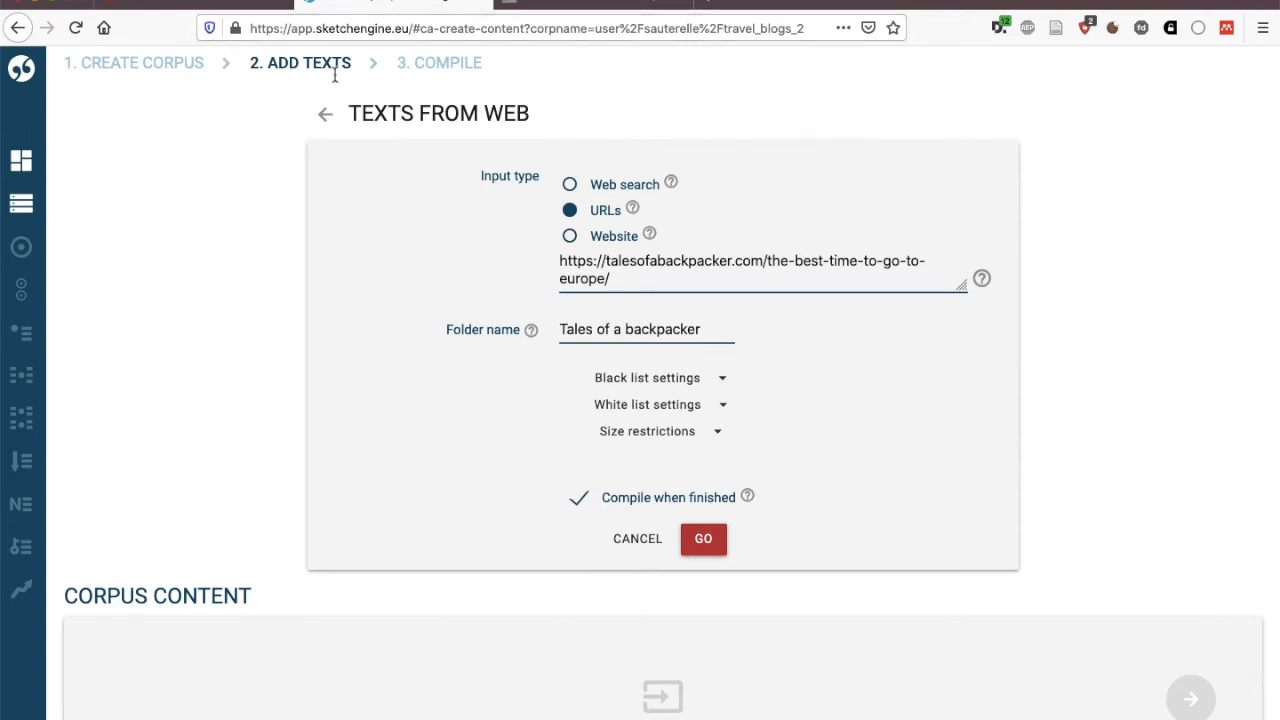
pyautogui.click(636, 538)
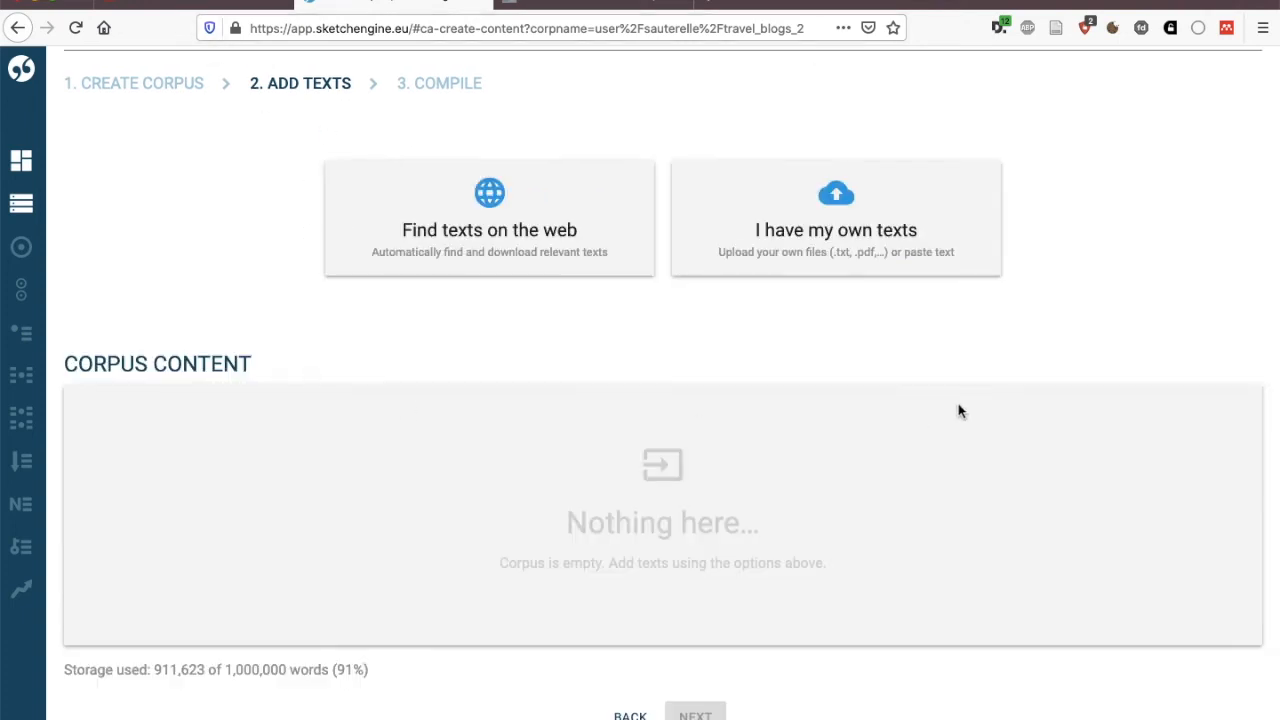
pyautogui.moveTo(856, 262)
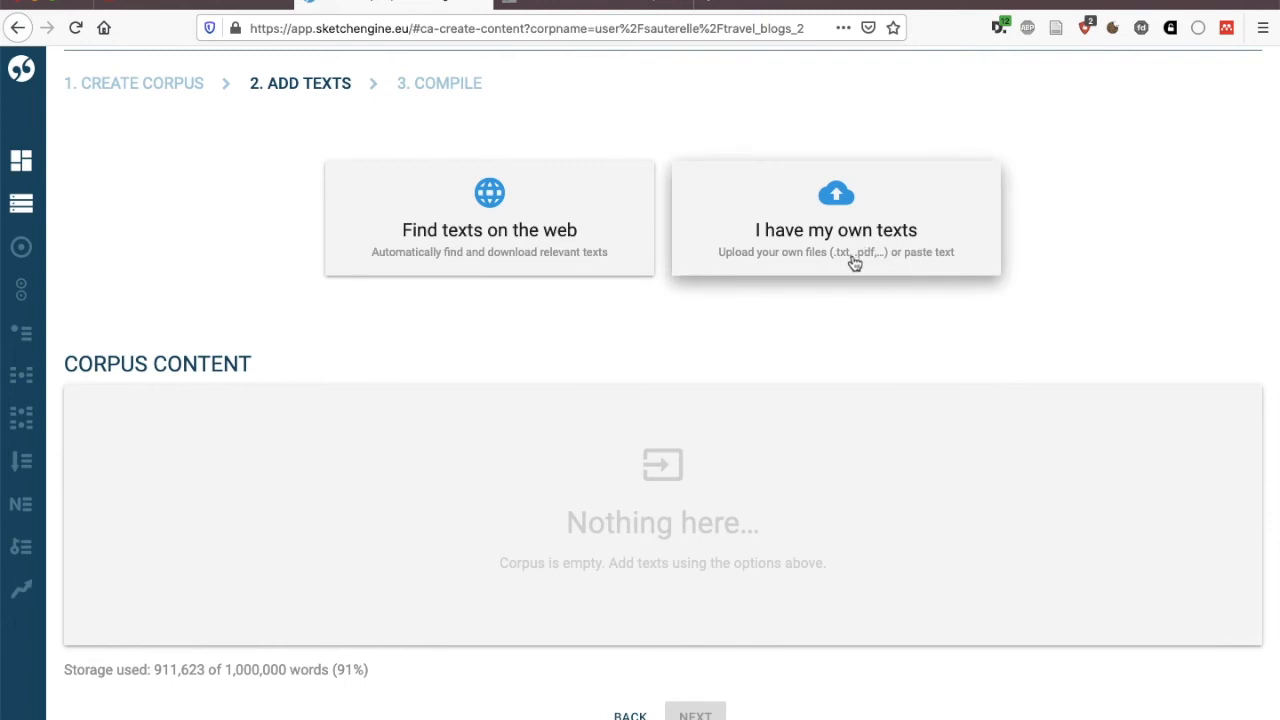
# Step: Choose 'I have my own texts' to reach the file upload page for Travel blogs 2
pyautogui.click(836, 216)
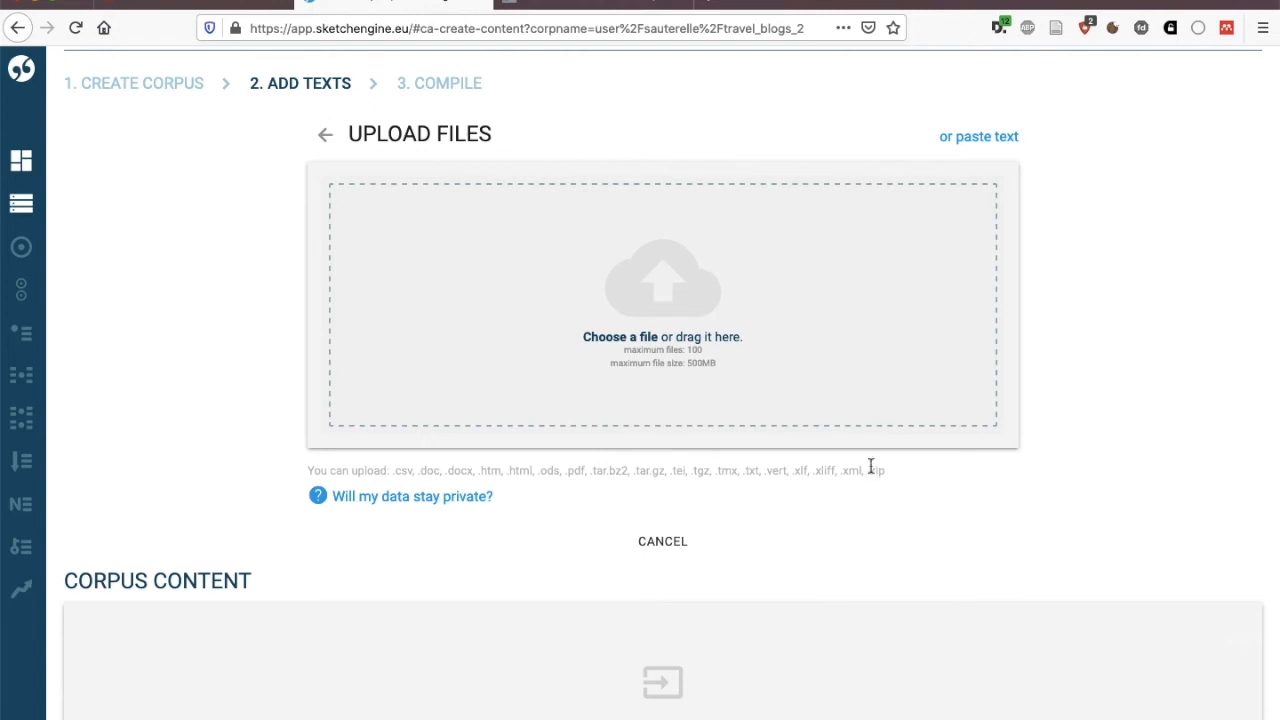
pyautogui.moveTo(688, 502)
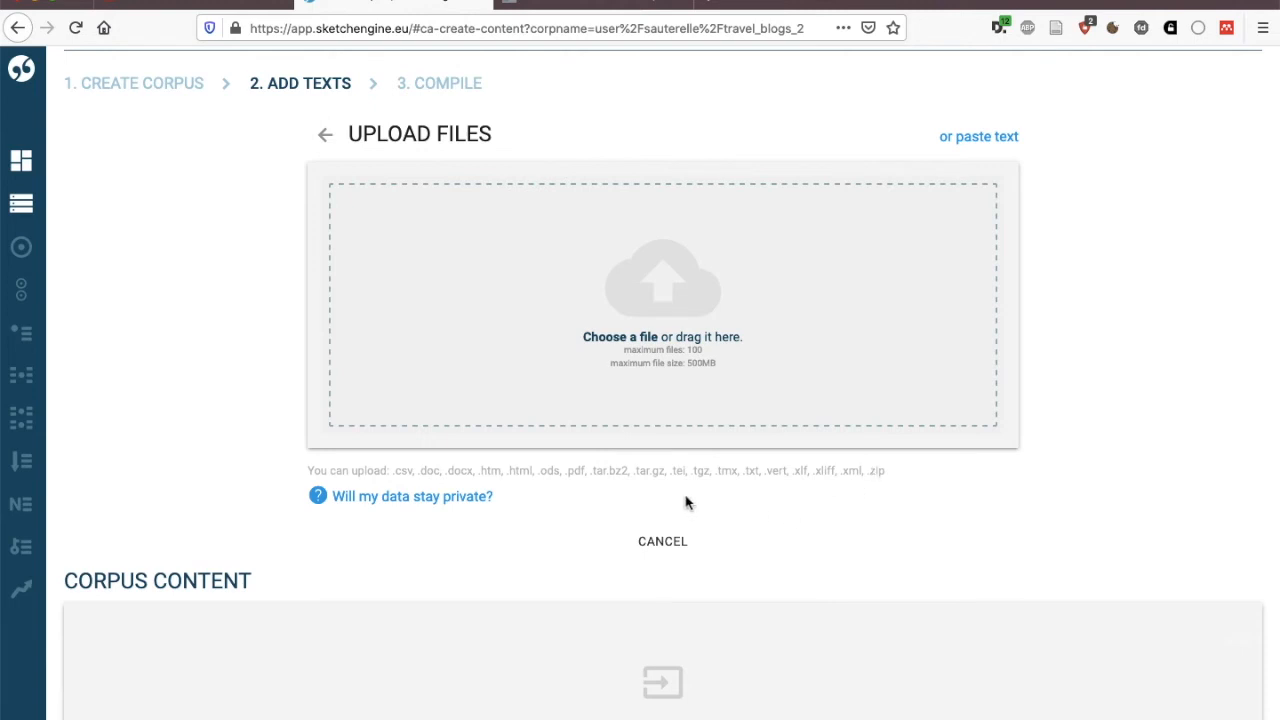
pyautogui.moveTo(560, 488)
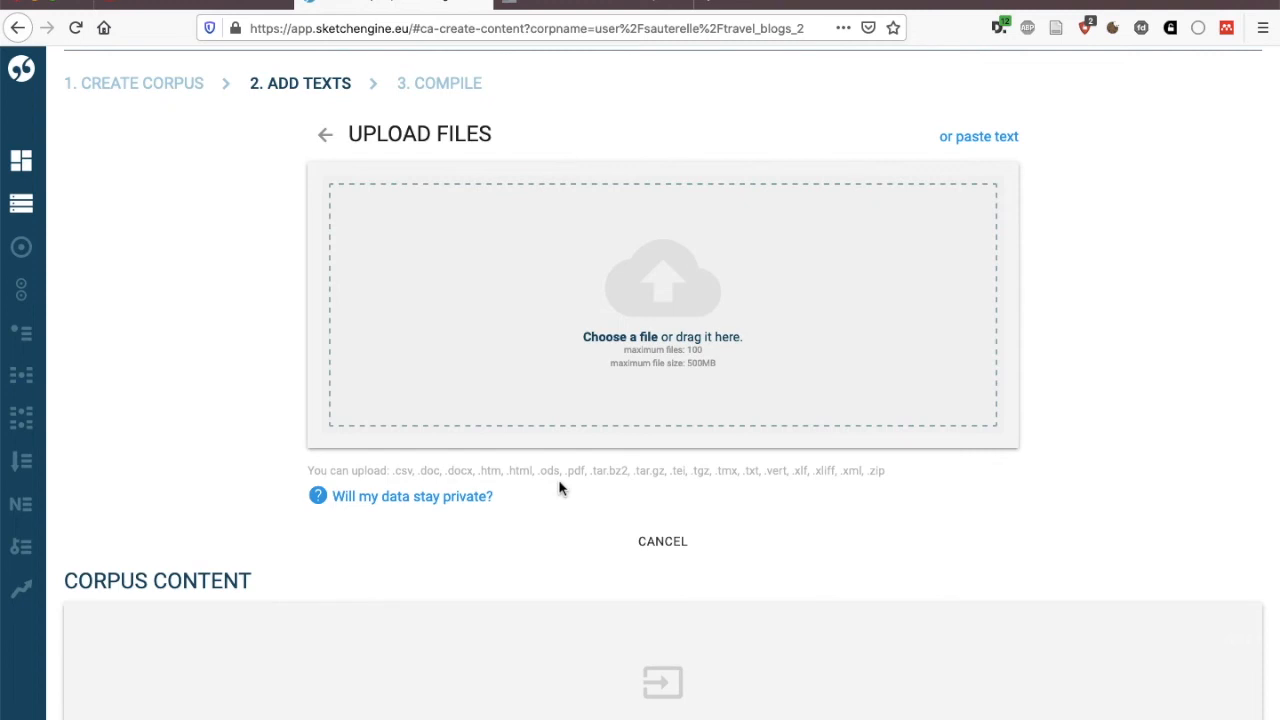
pyautogui.moveTo(420, 490)
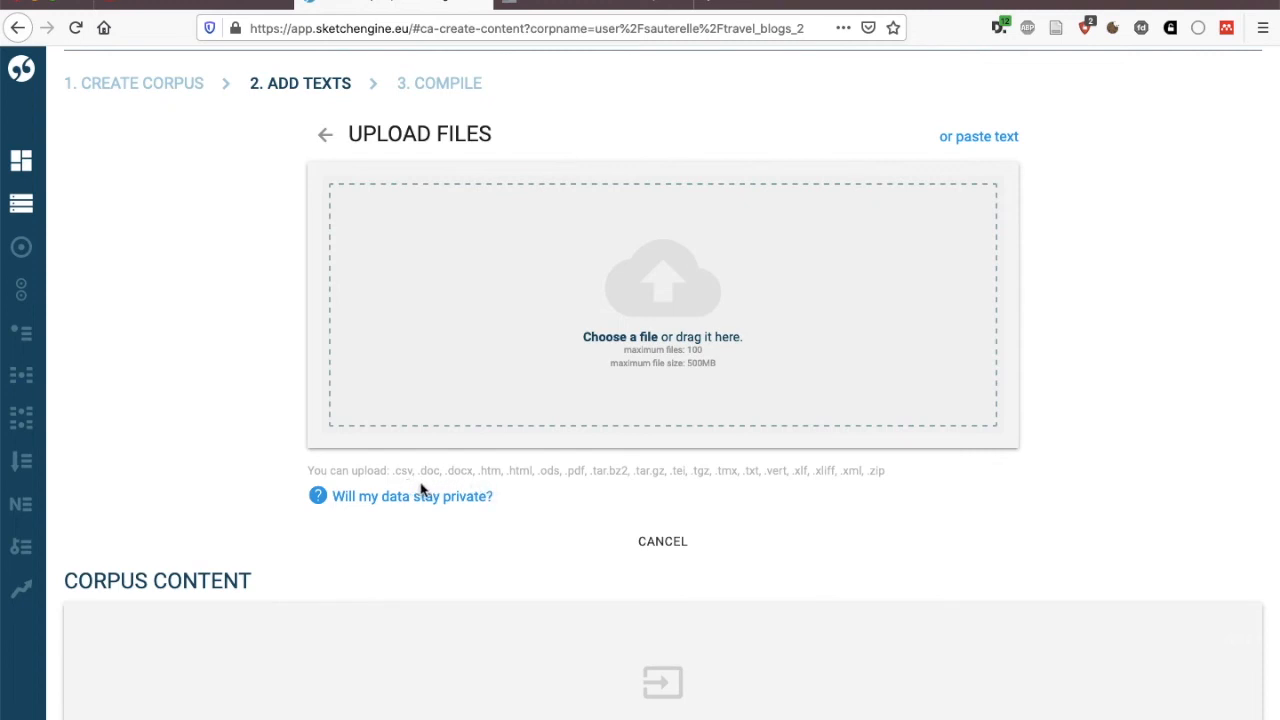
pyautogui.moveTo(464, 496)
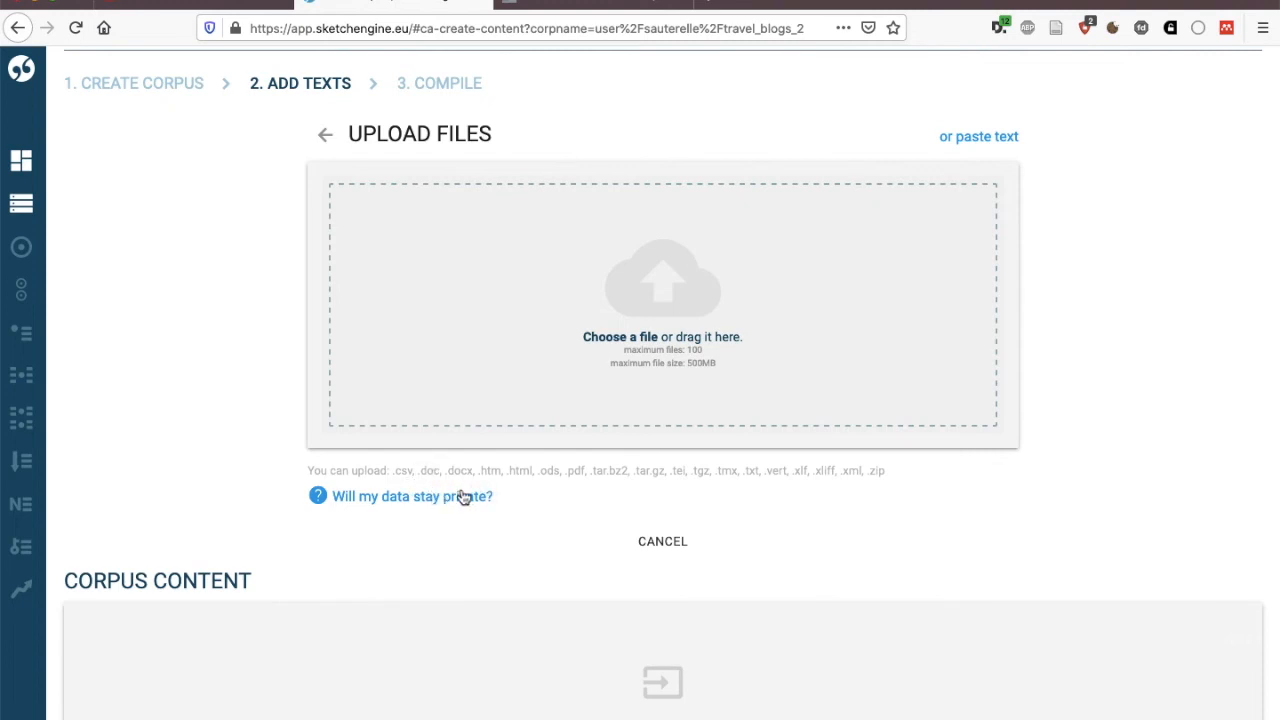
pyautogui.moveTo(584, 486)
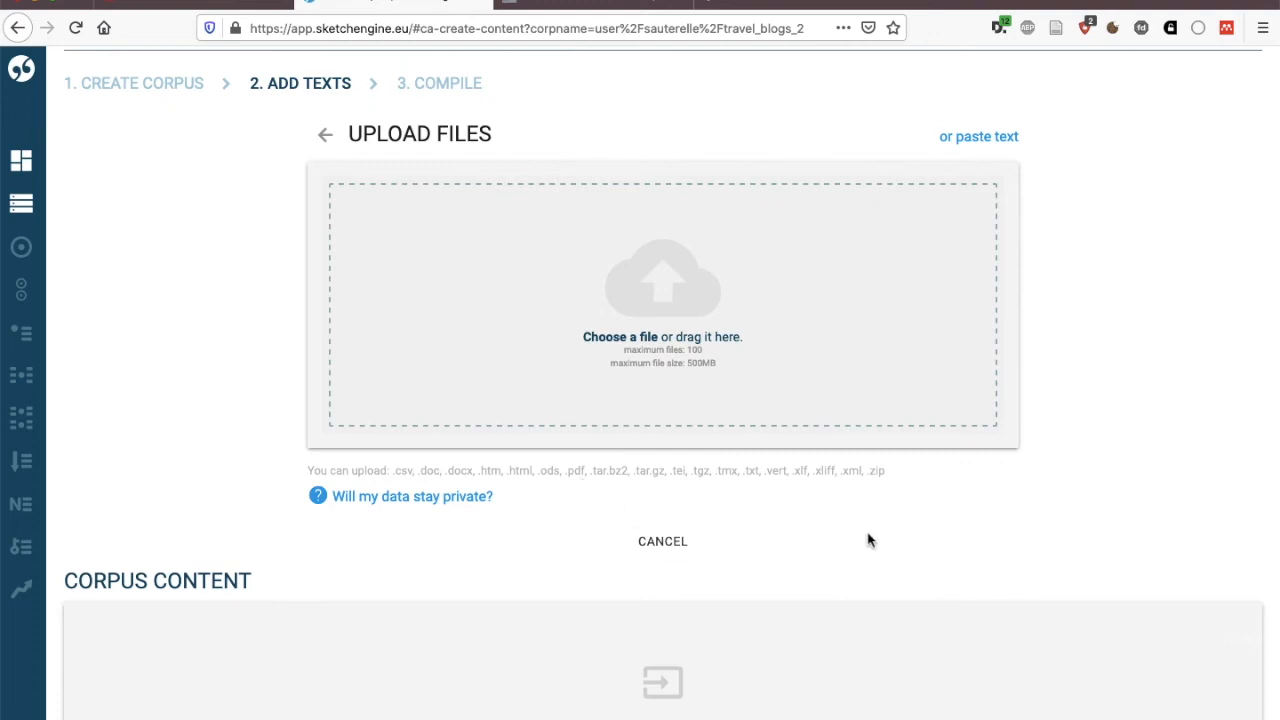
pyautogui.moveTo(878, 506)
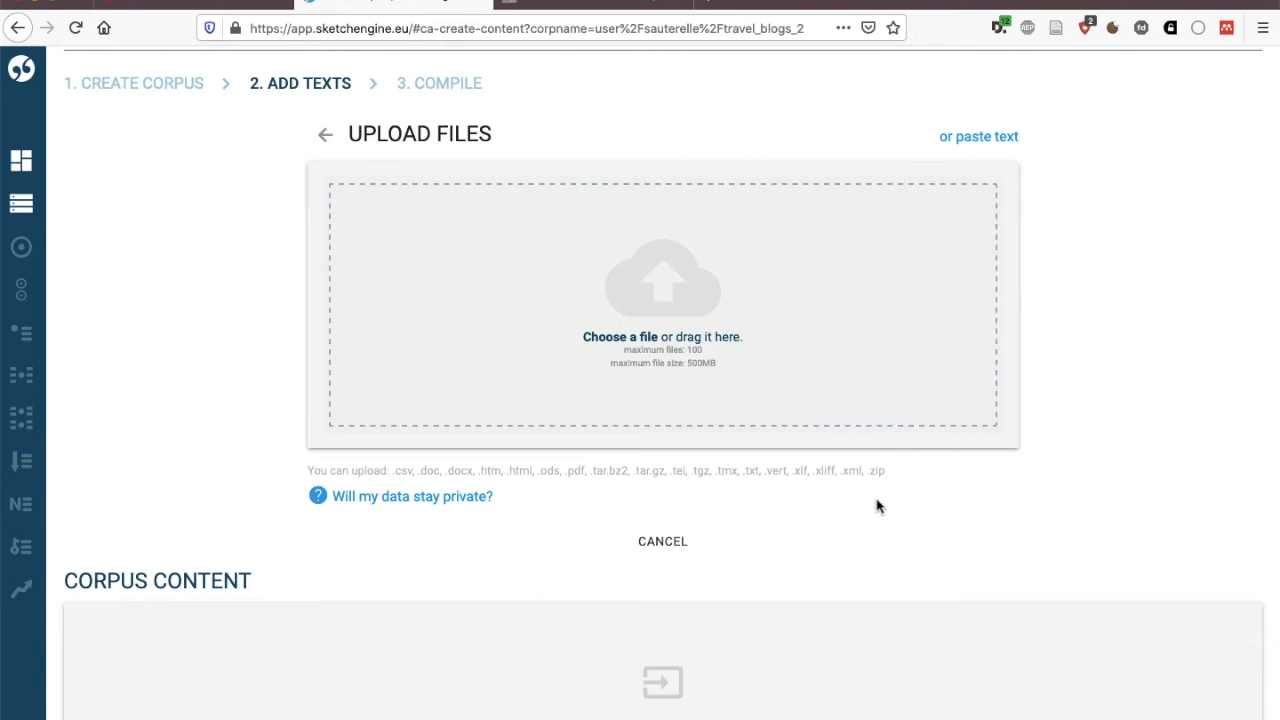
pyautogui.moveTo(876, 512)
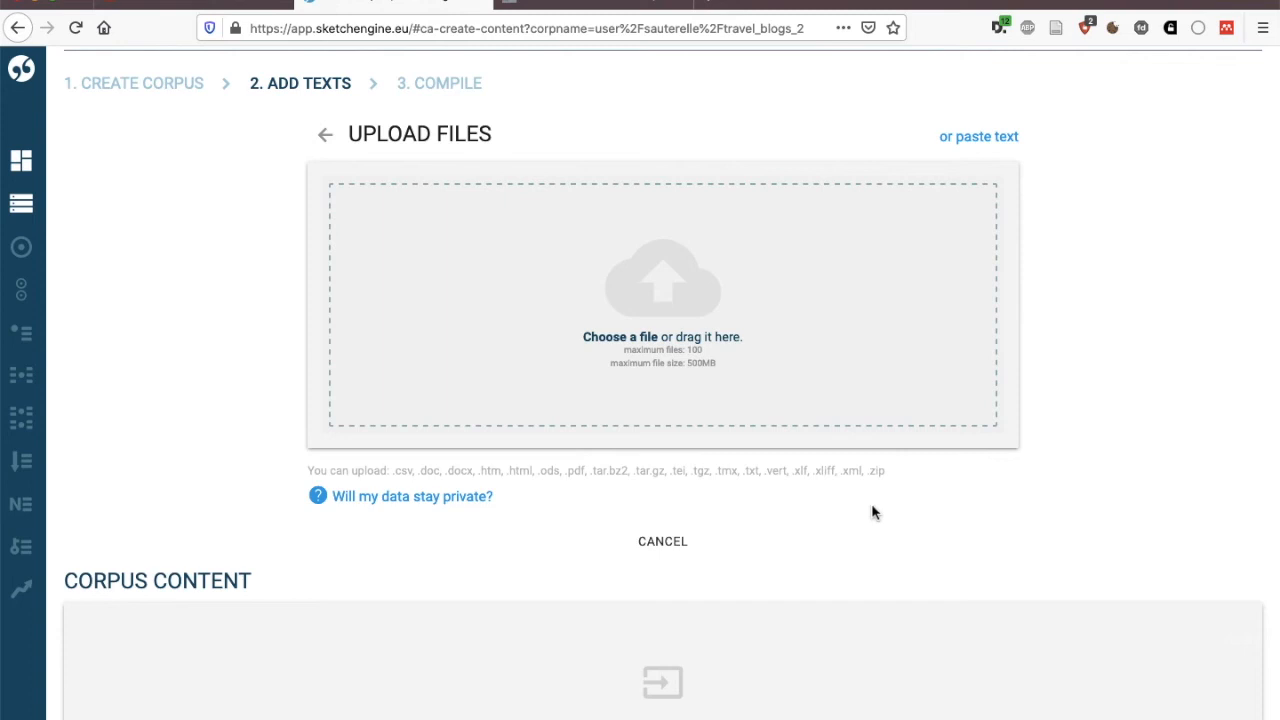
pyautogui.moveTo(948, 482)
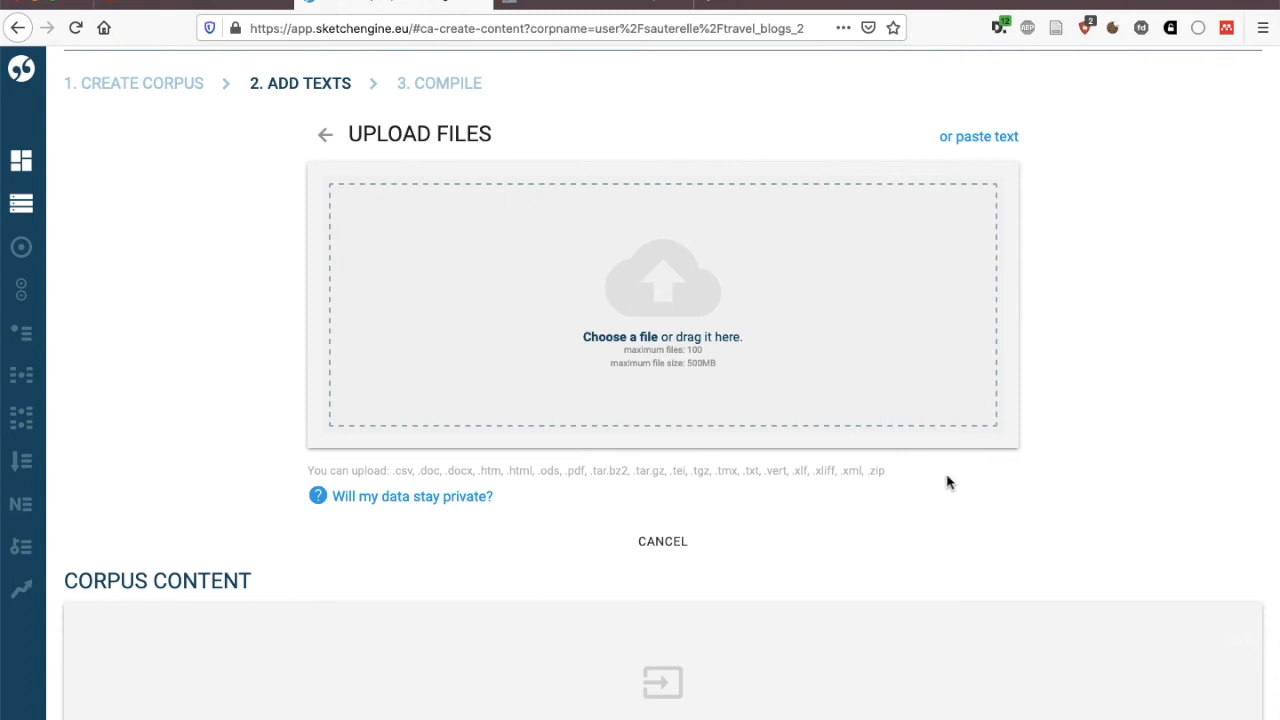
pyautogui.moveTo(788, 510)
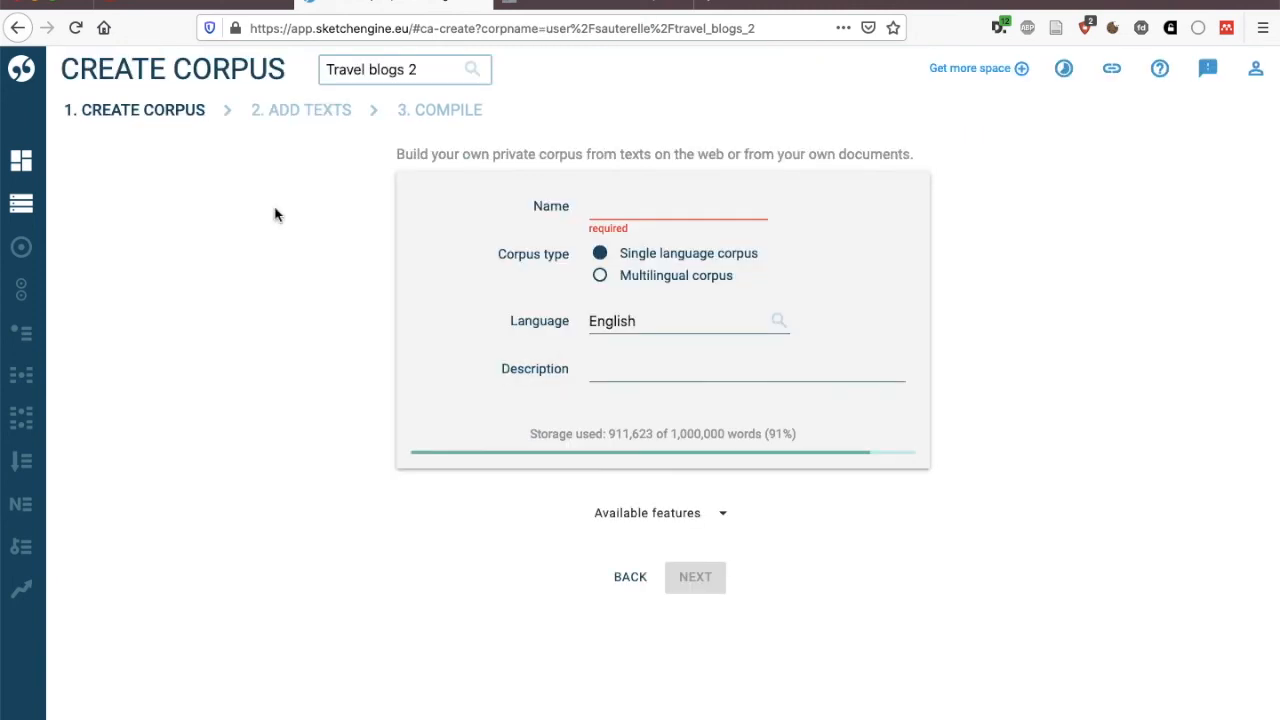
# Step: Search corpora for 'tra', filter to My Corpora and open the Travel blogs Corpus dashboard
pyautogui.click(400, 68)
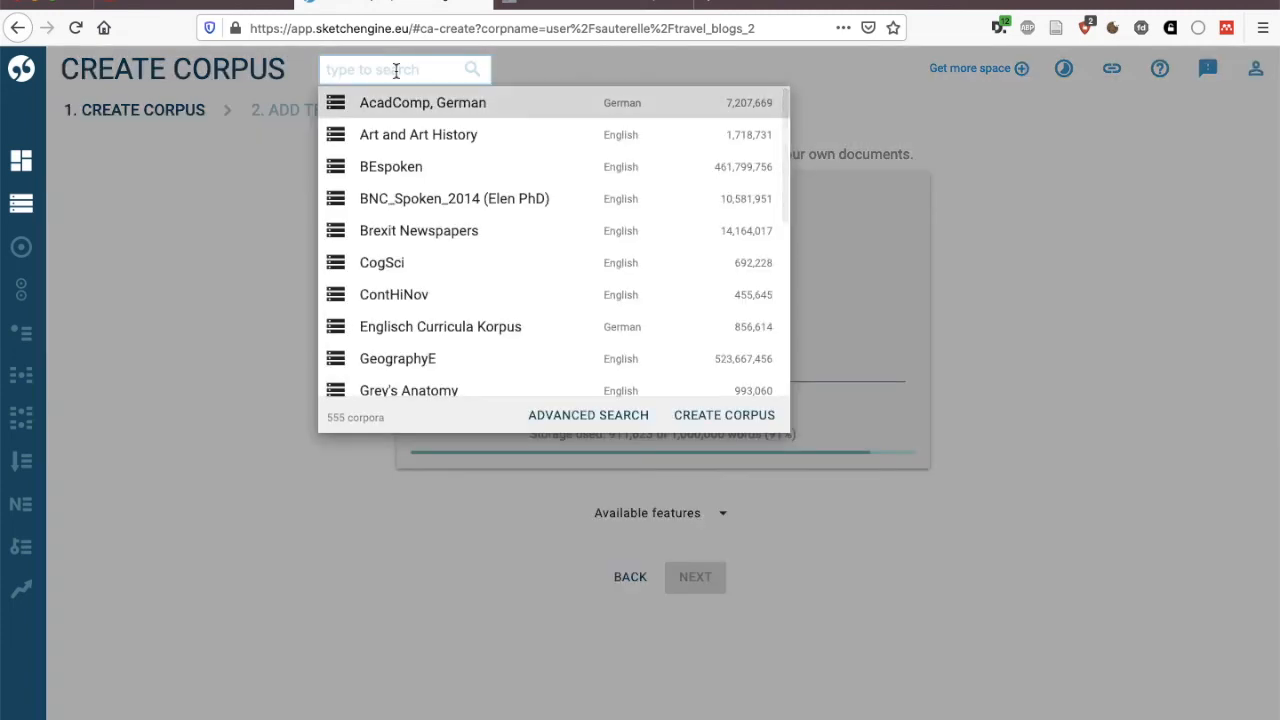
pyautogui.write('travel')
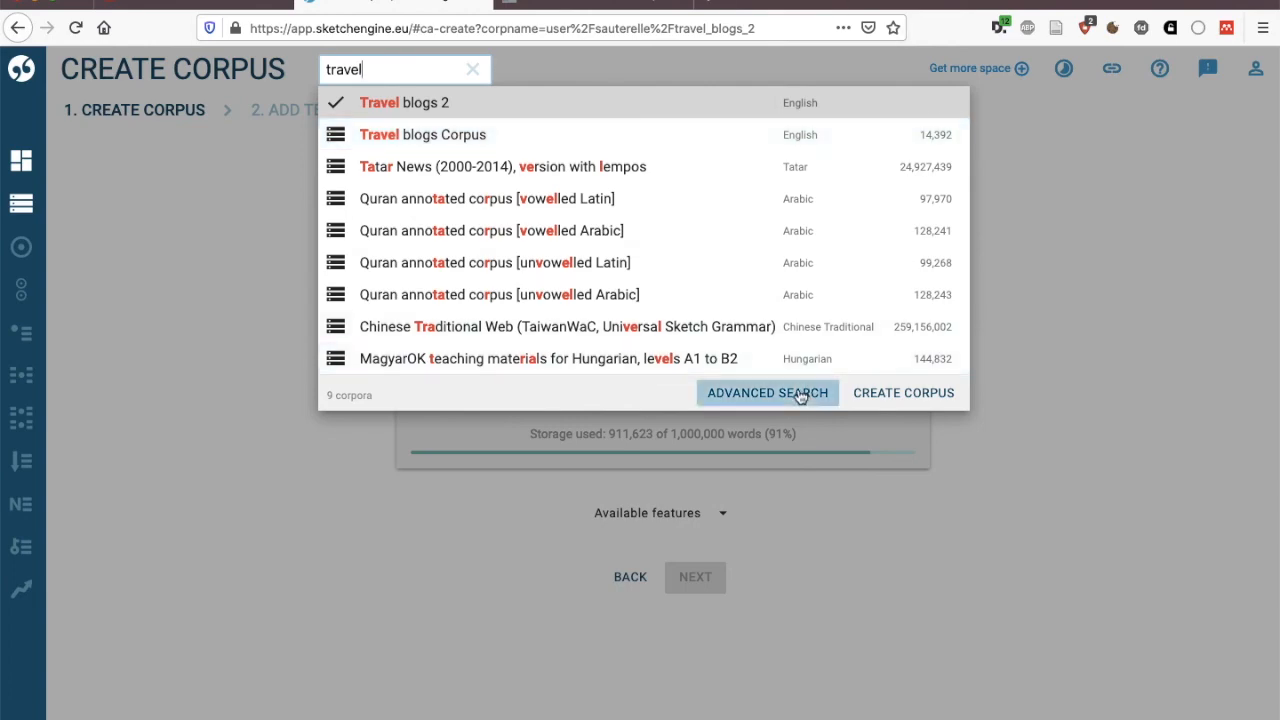
pyautogui.click(768, 392)
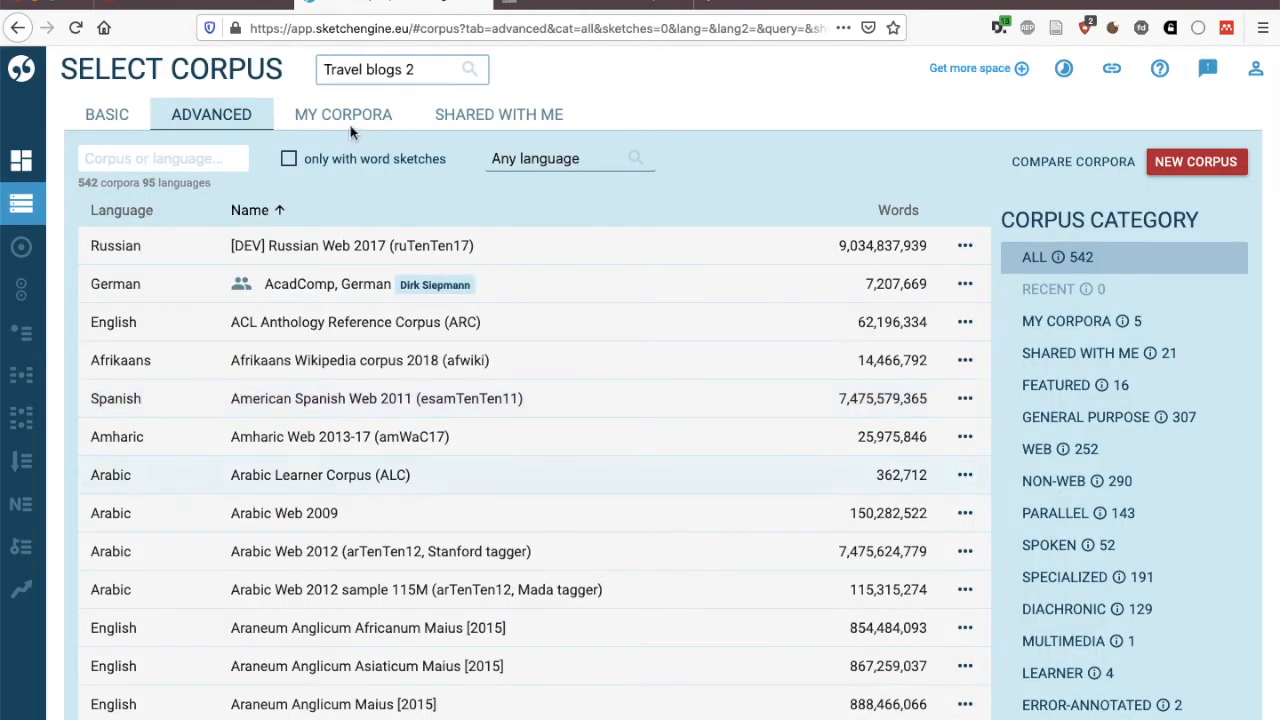
pyautogui.click(344, 114)
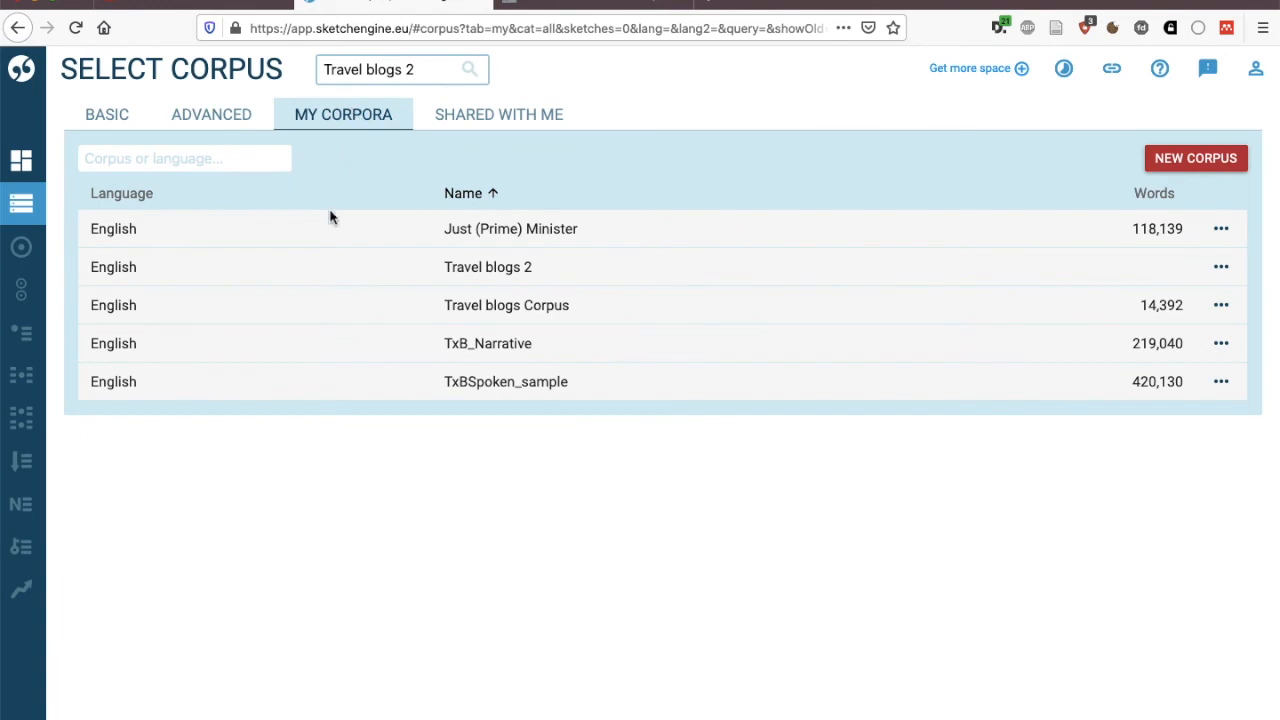
pyautogui.moveTo(548, 512)
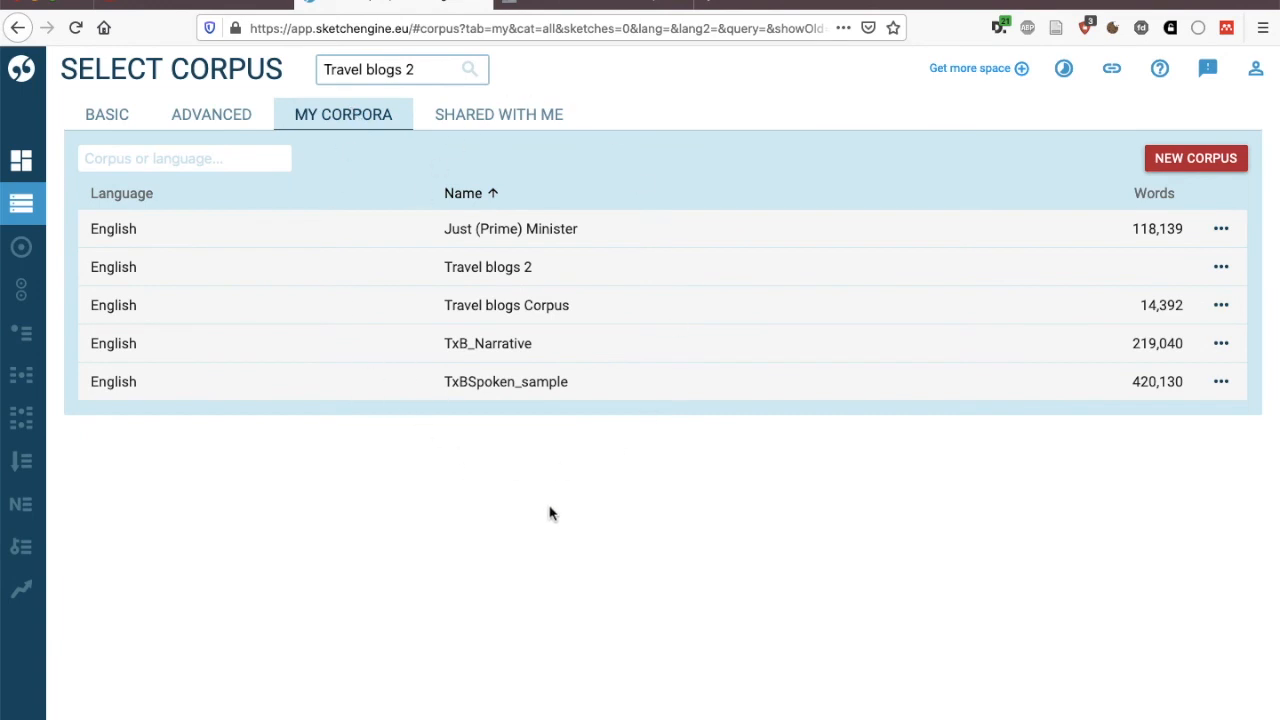
pyautogui.click(506, 304)
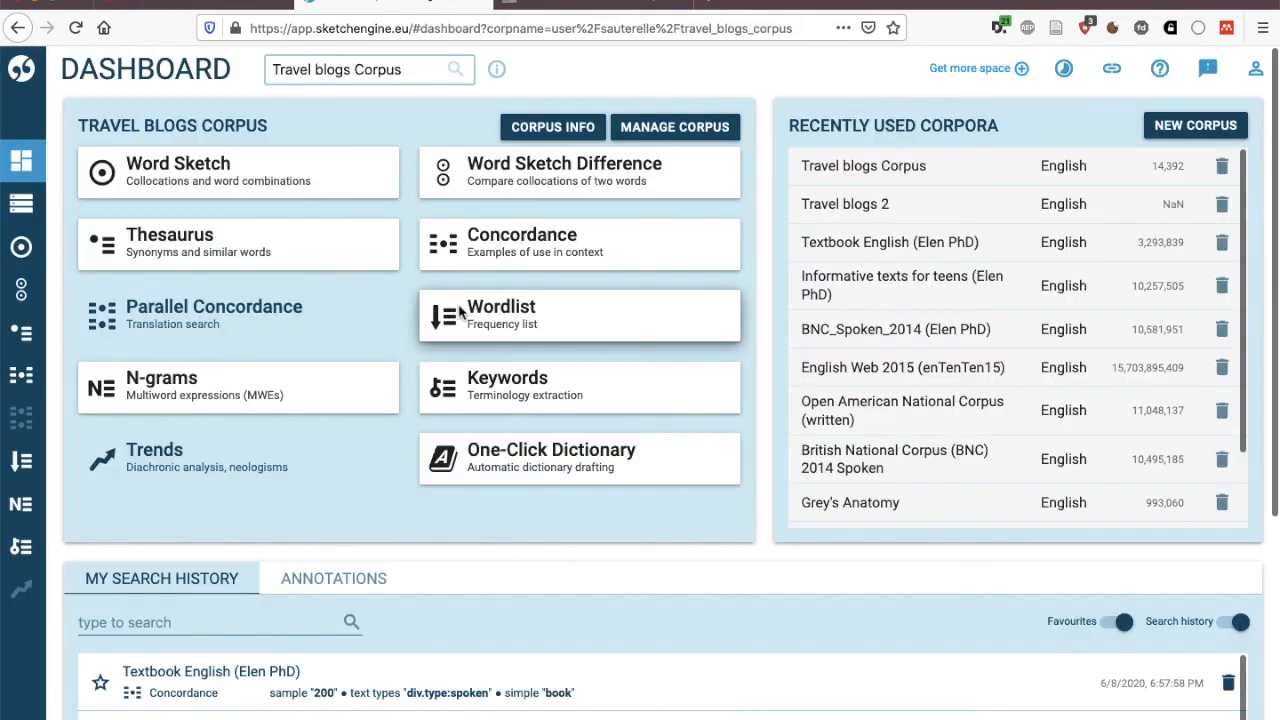
pyautogui.moveTo(380, 418)
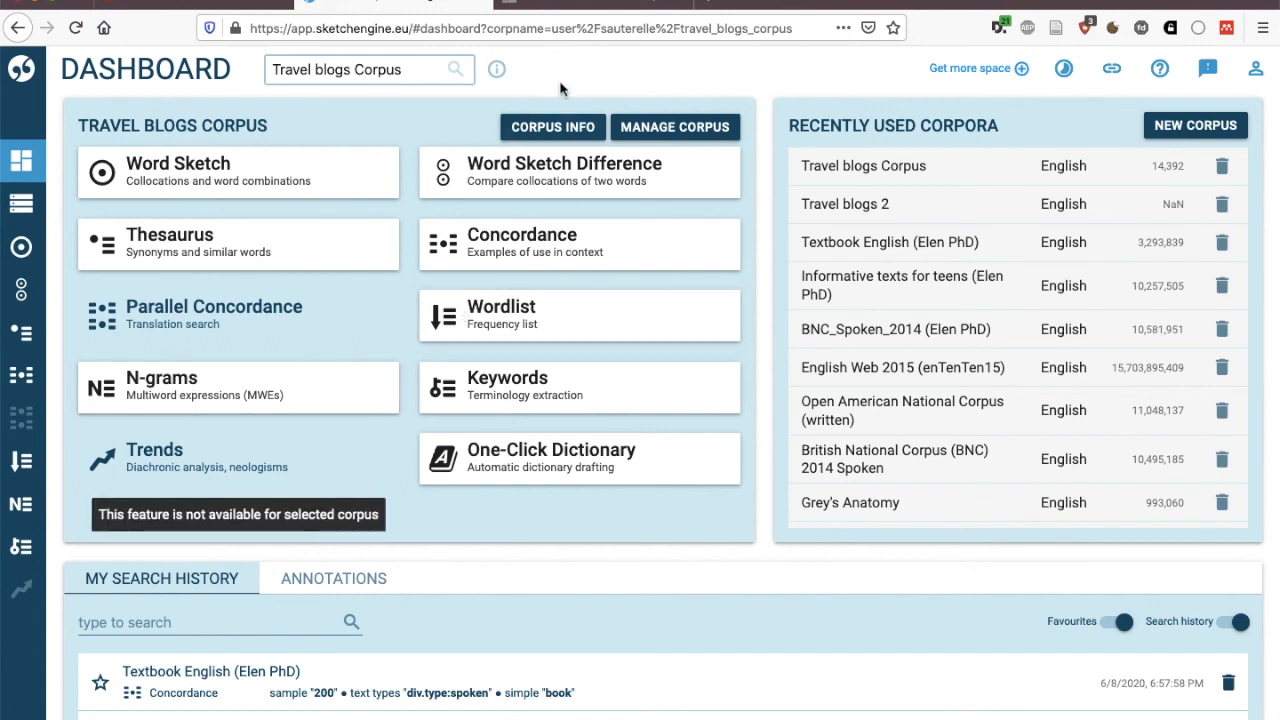
pyautogui.moveTo(570, 90)
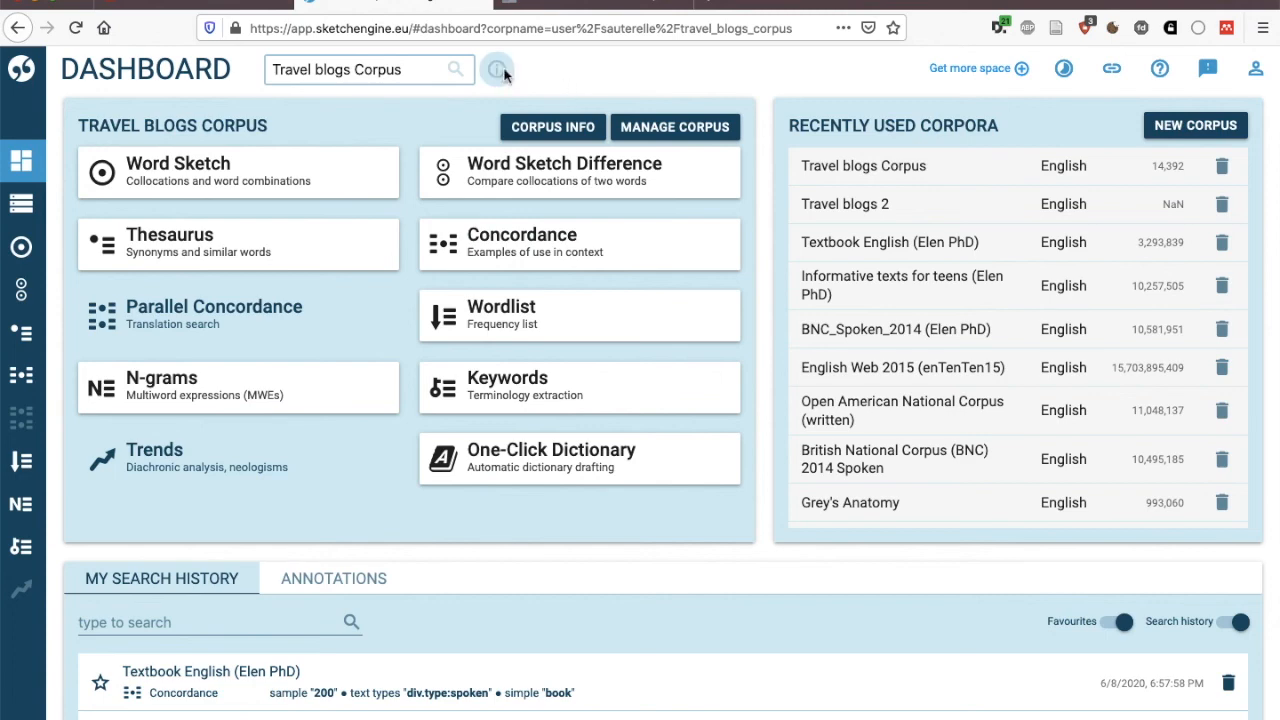
# Step: Go via Corpus Info to Manage Corpus to reach the Travel blogs Corpus Share page
pyautogui.click(496, 68)
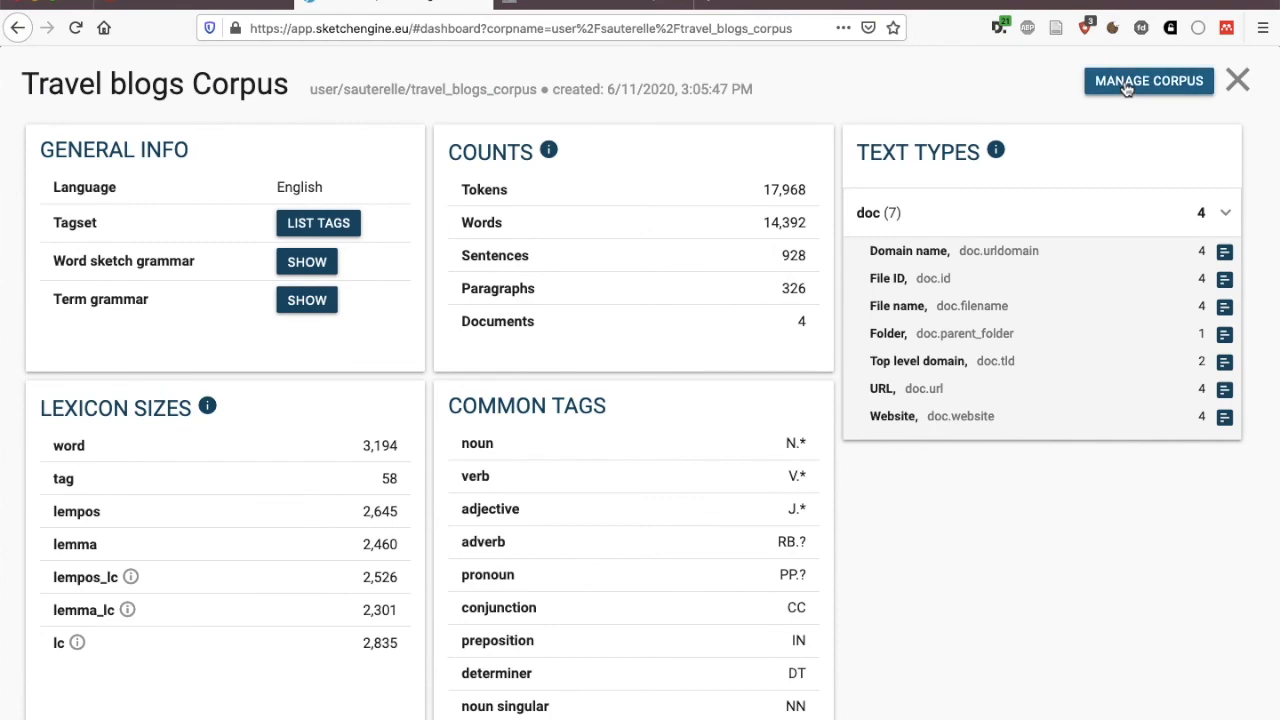
pyautogui.click(1148, 80)
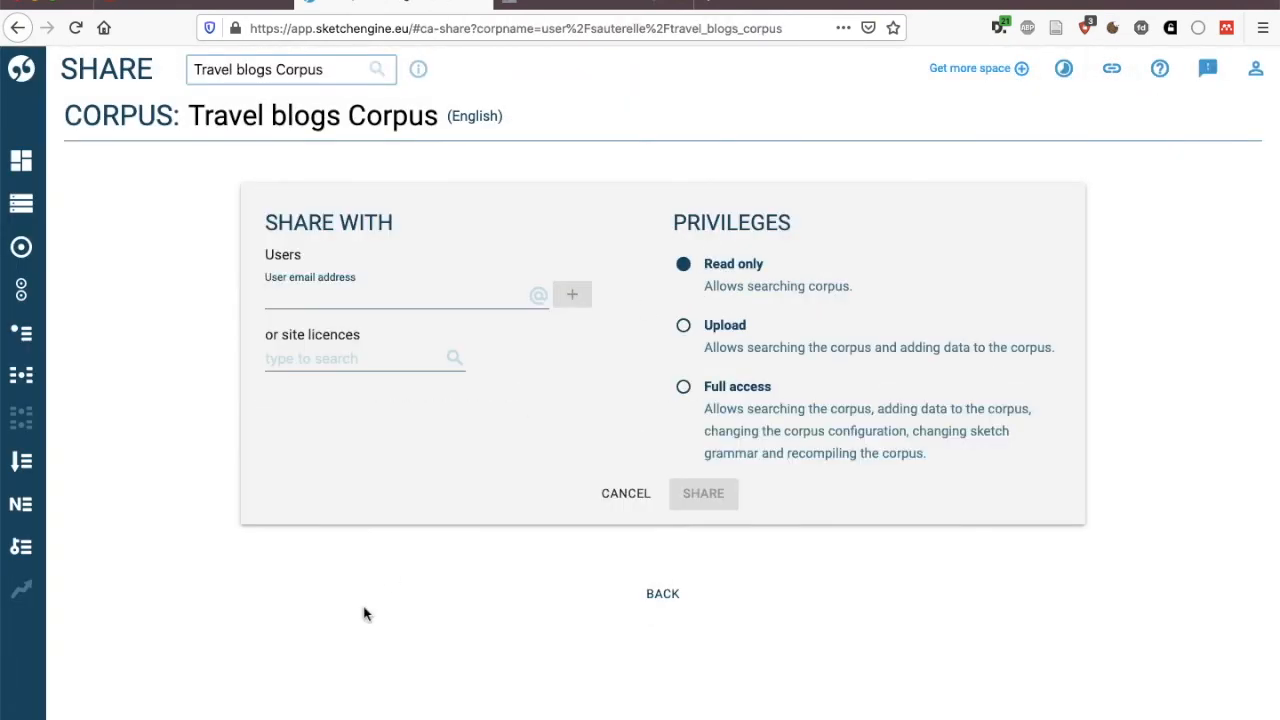
# Step: Review the user email field and privilege options, then choose Full access for sharing
pyautogui.click(404, 296)
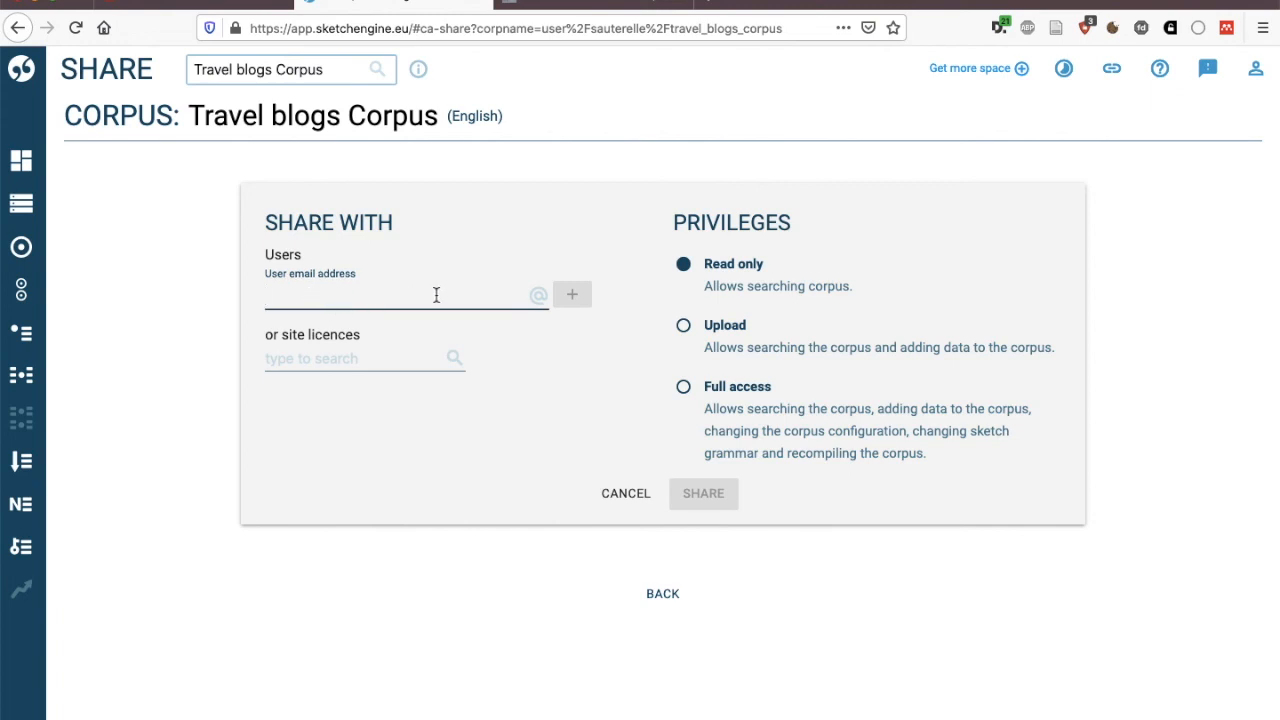
pyautogui.click(400, 294)
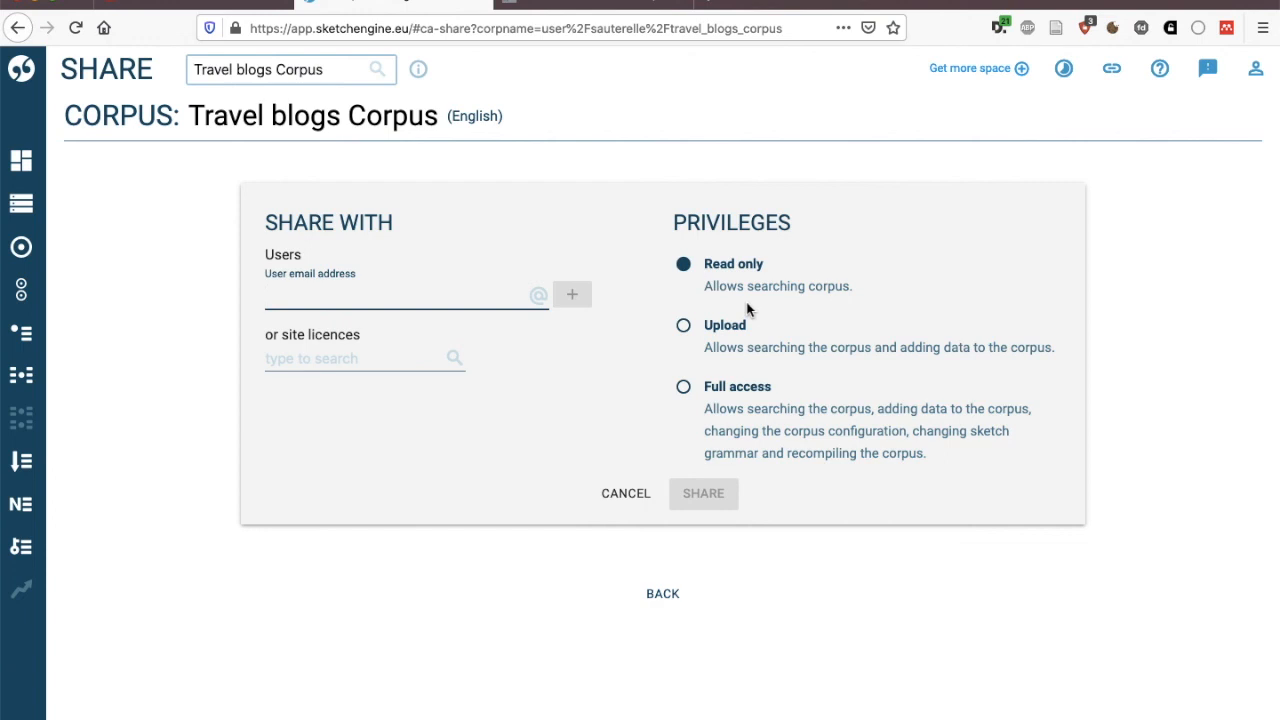
pyautogui.moveTo(738, 338)
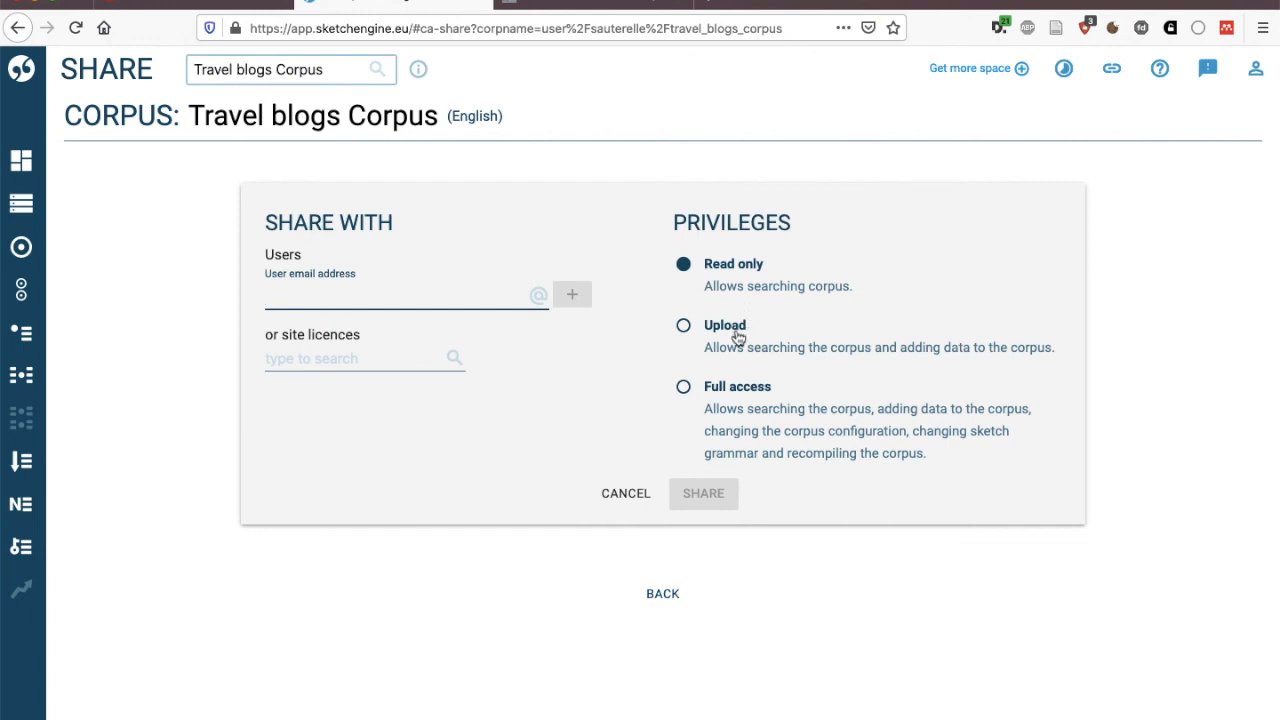
pyautogui.click(400, 296)
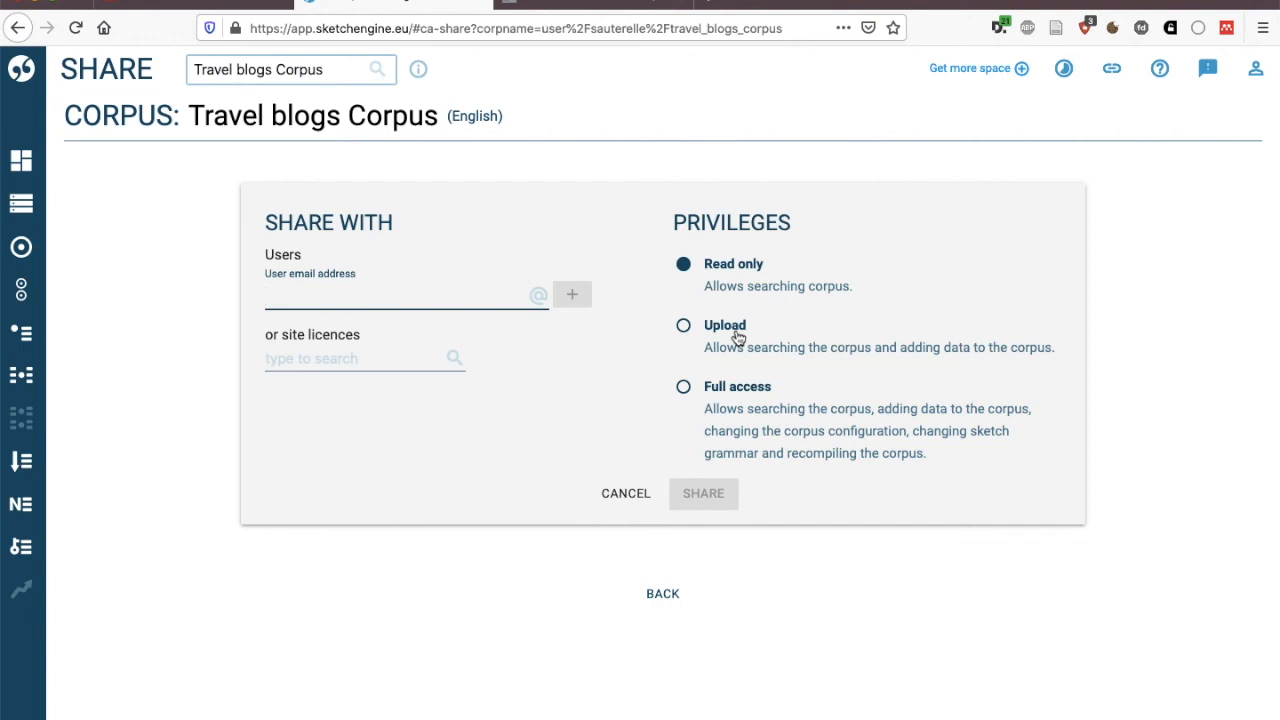
pyautogui.click(404, 294)
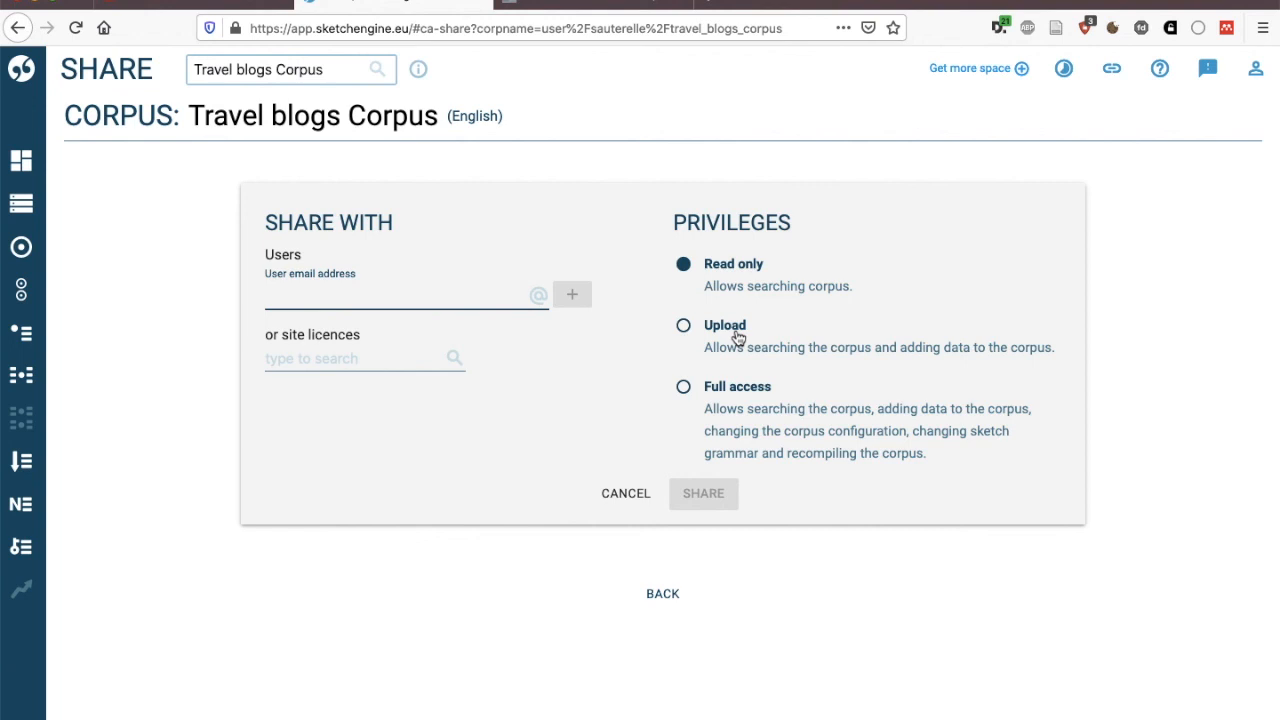
pyautogui.click(684, 386)
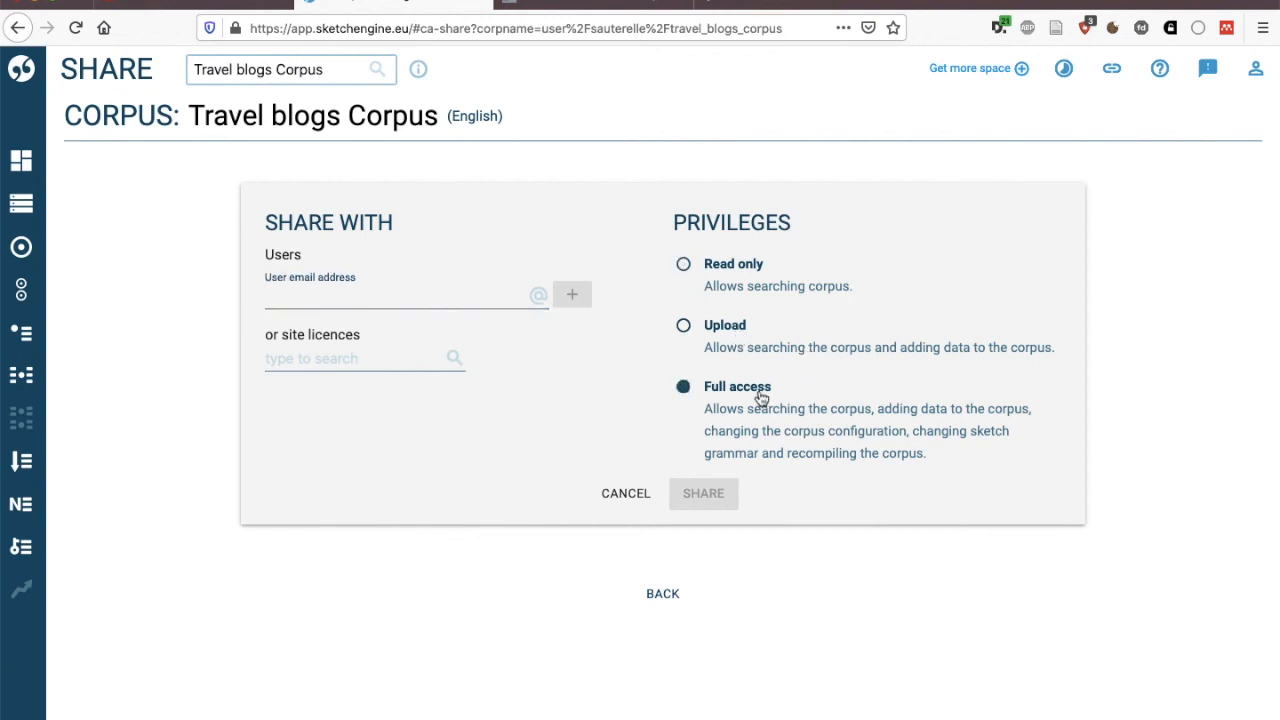
pyautogui.moveTo(672, 456)
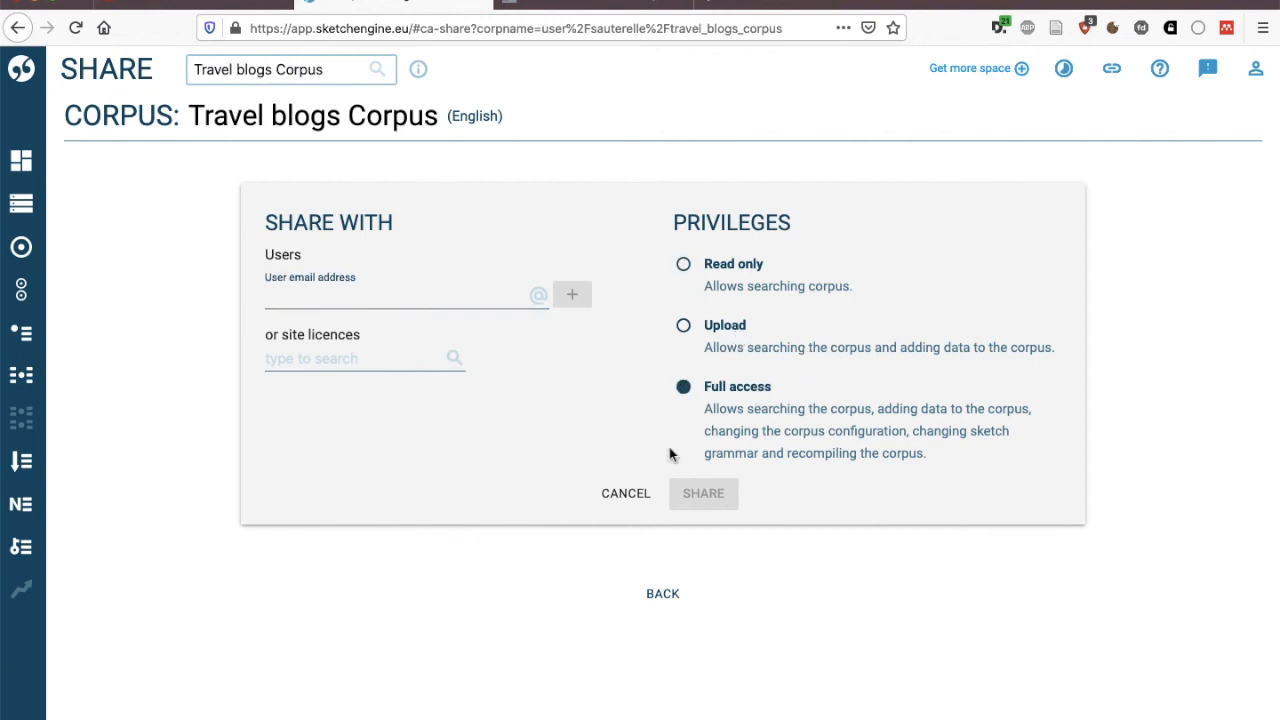
pyautogui.moveTo(838, 484)
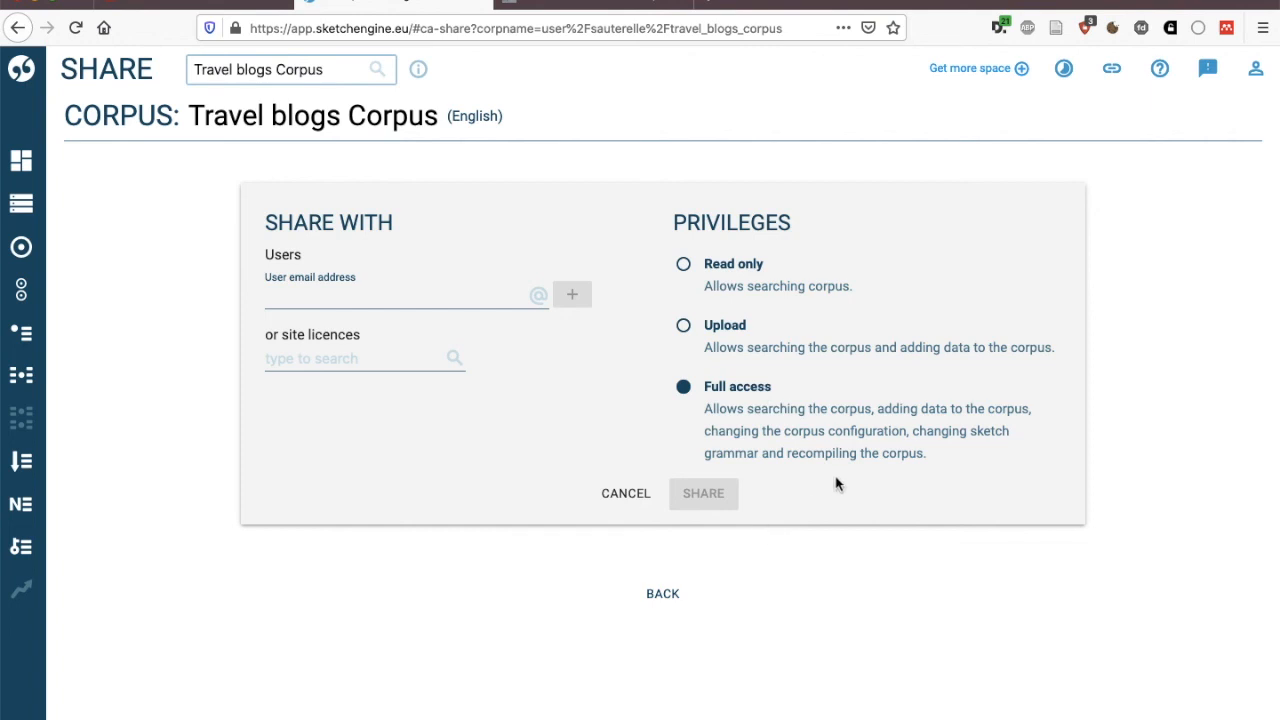
pyautogui.moveTo(342, 92)
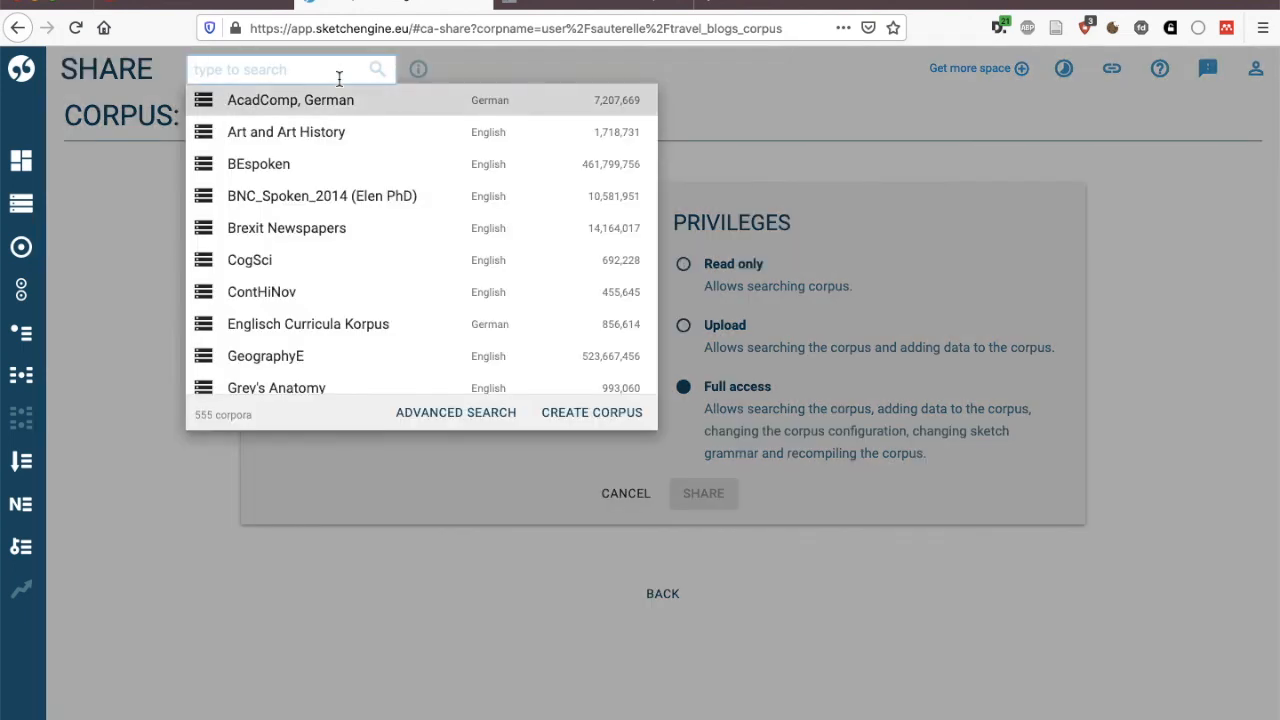
# Step: Create a new single-language English corpus named "rergerg" and proceed to adding texts
pyautogui.click(592, 412)
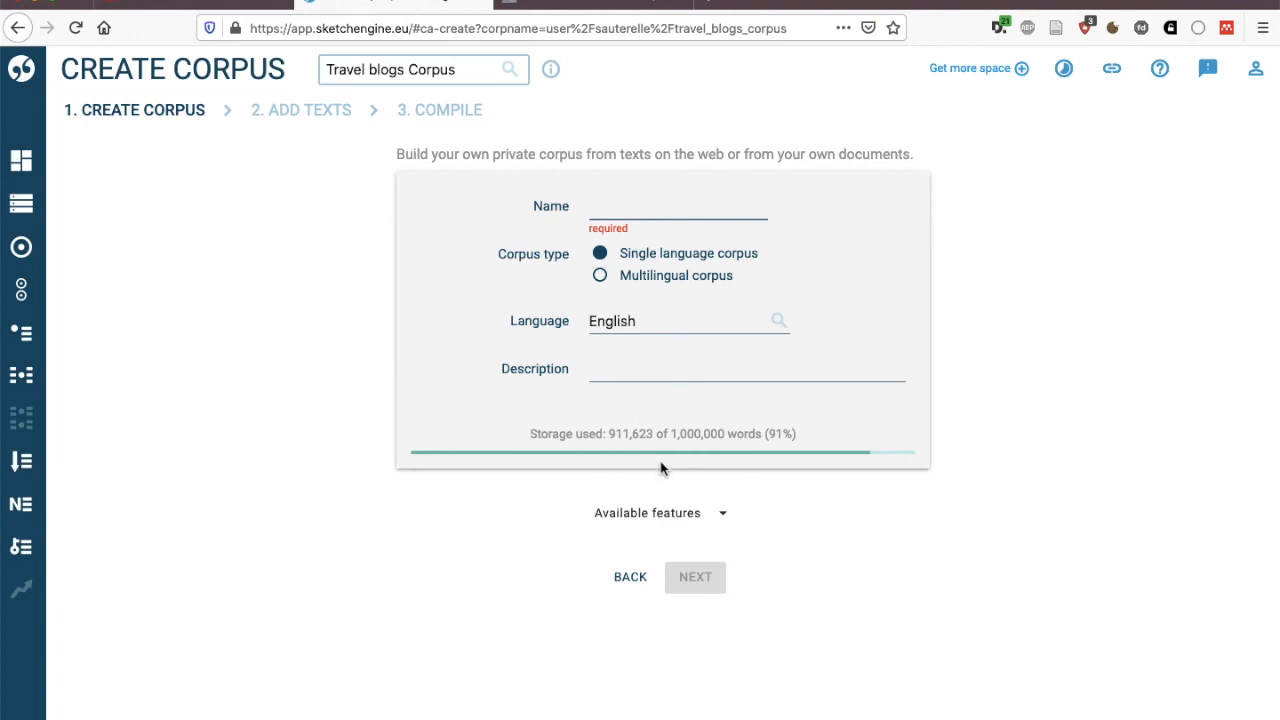
pyautogui.write('rergerg')
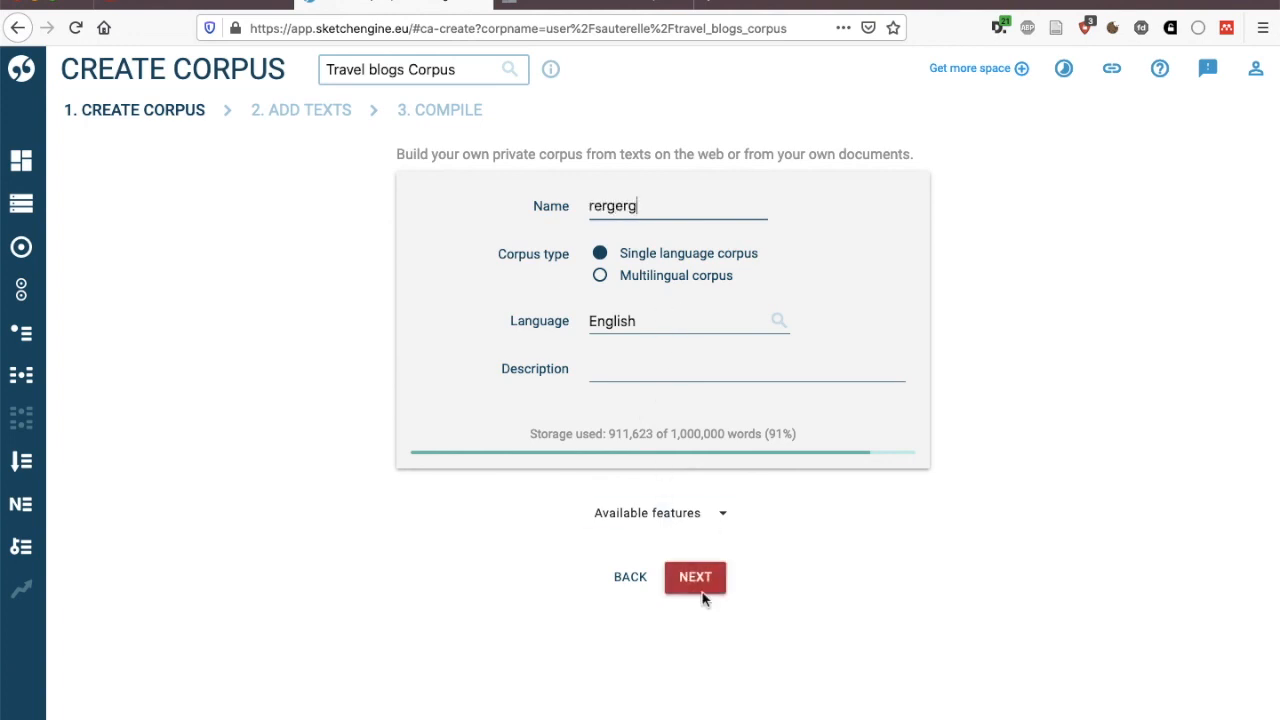
pyautogui.click(694, 576)
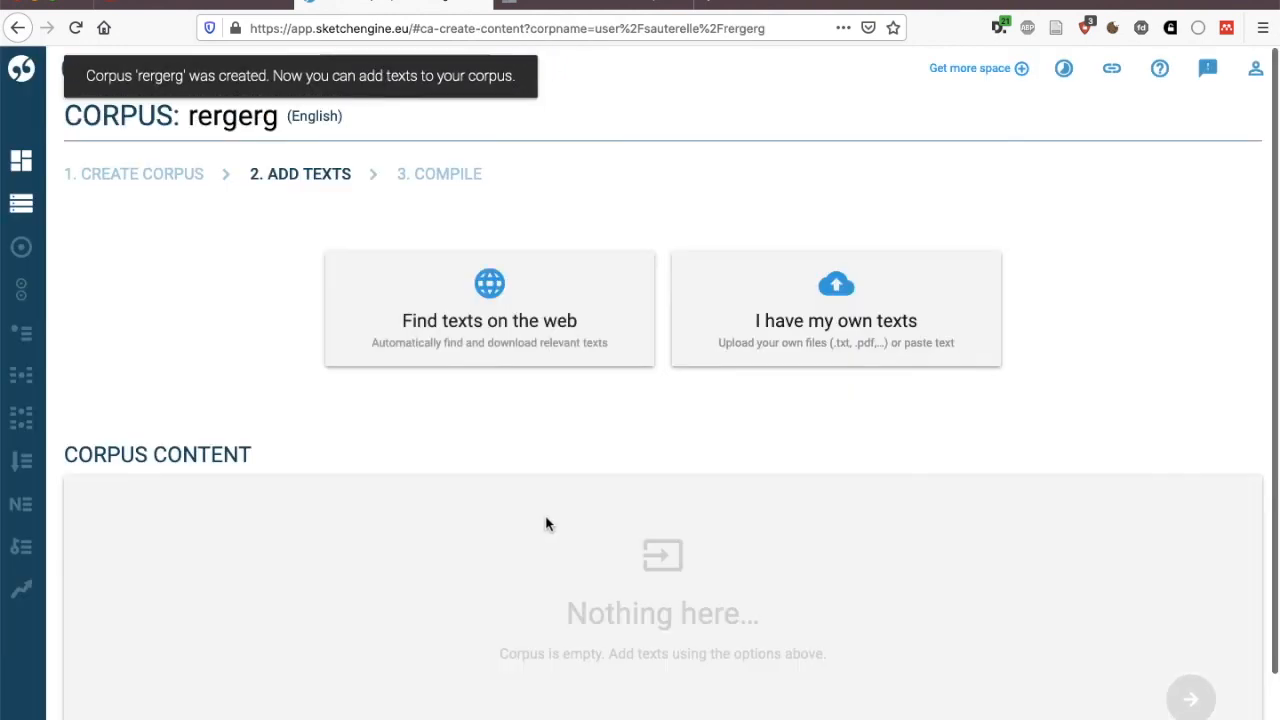
pyautogui.moveTo(540, 404)
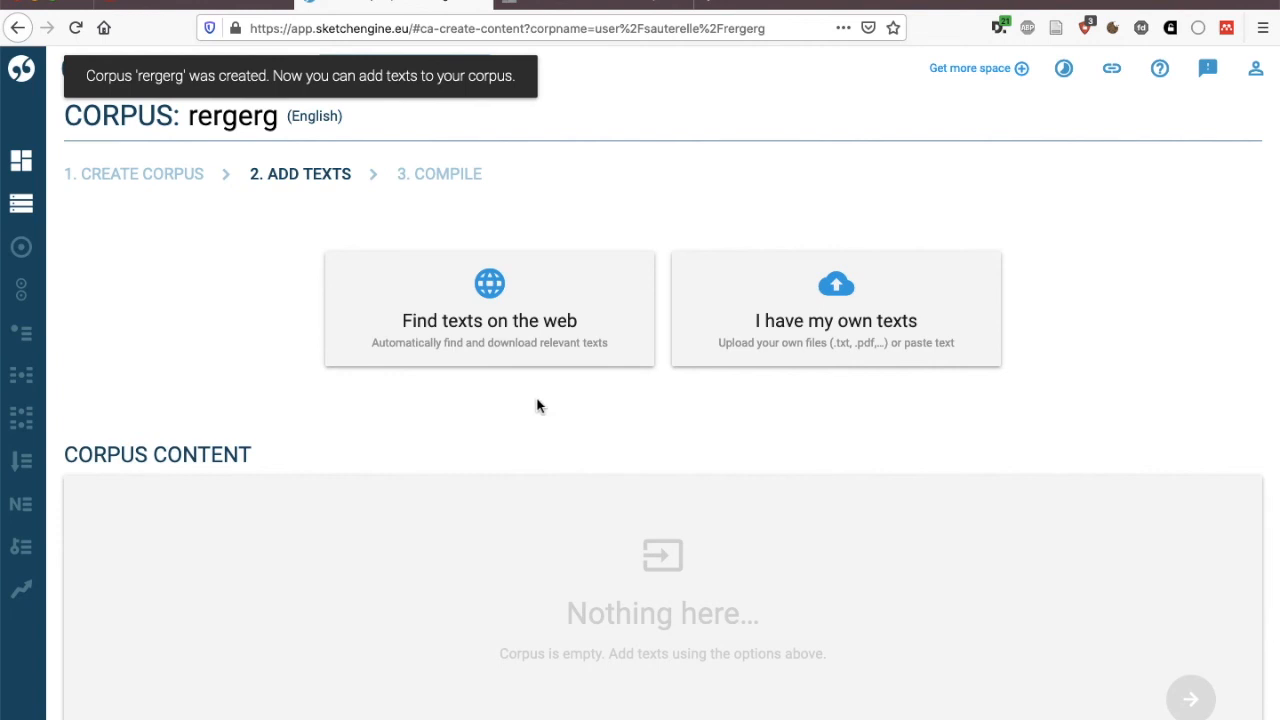
pyautogui.moveTo(532, 394)
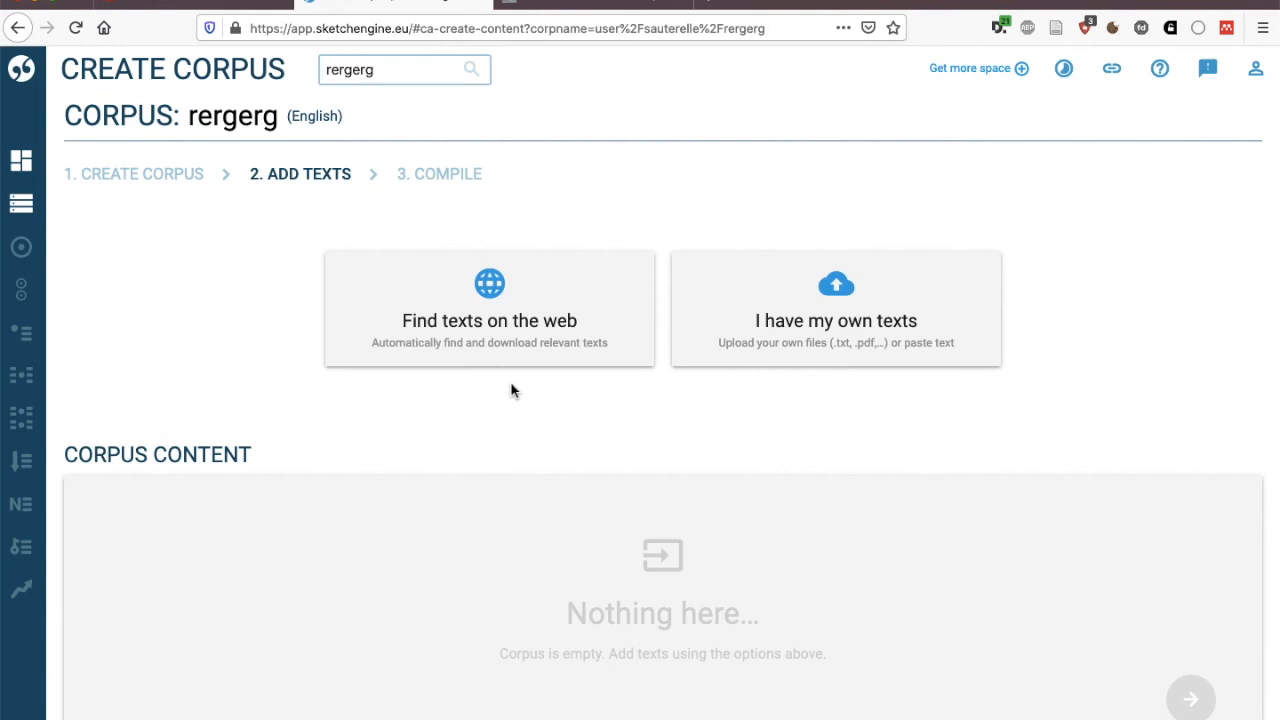
pyautogui.moveTo(984, 378)
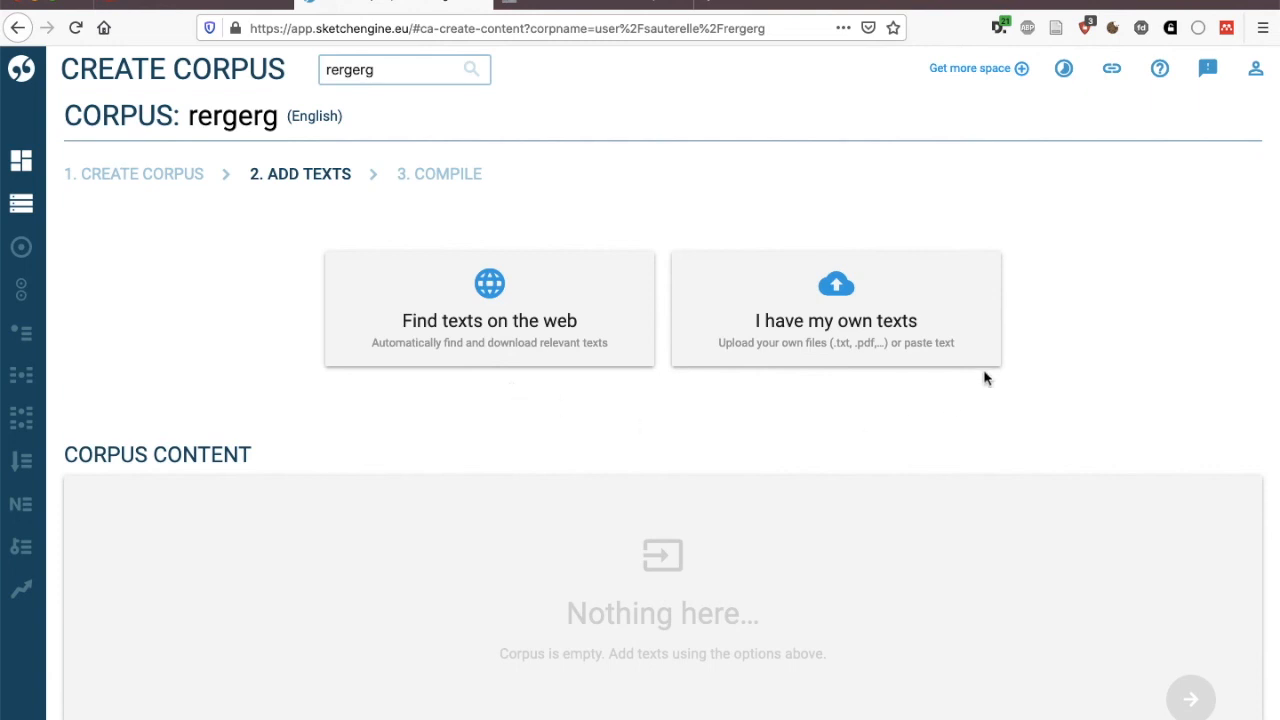
pyautogui.moveTo(872, 396)
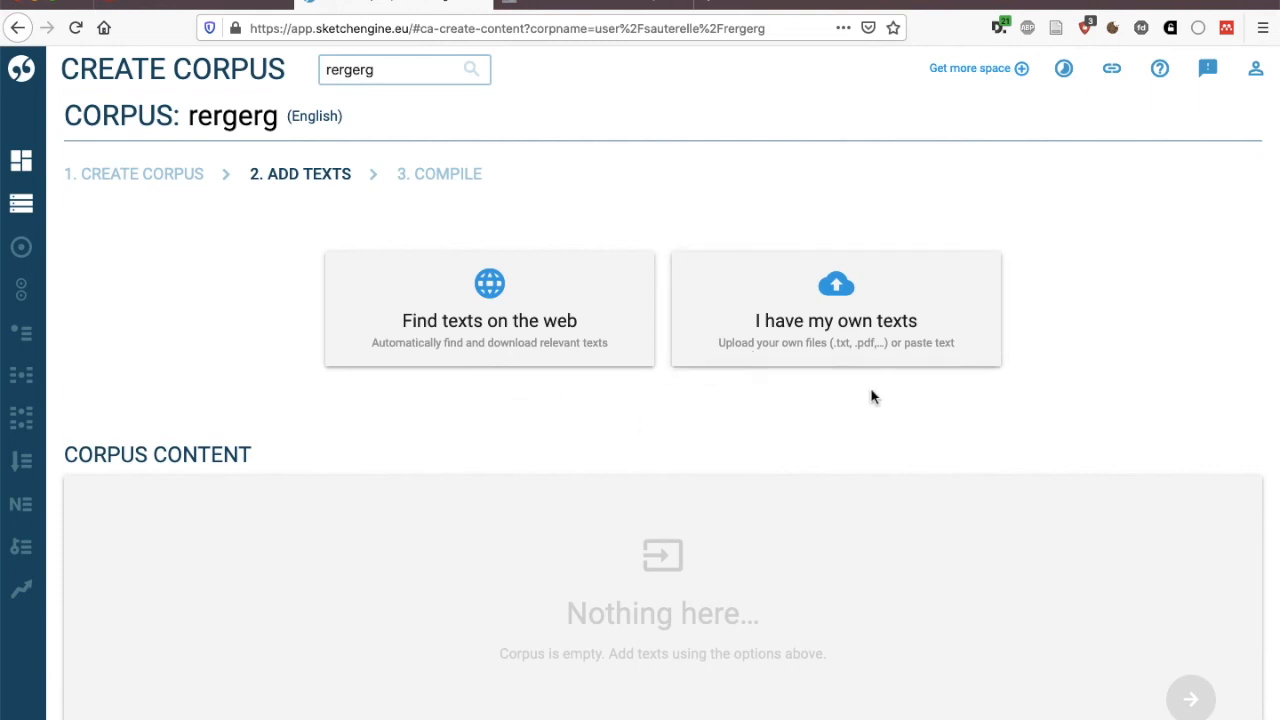